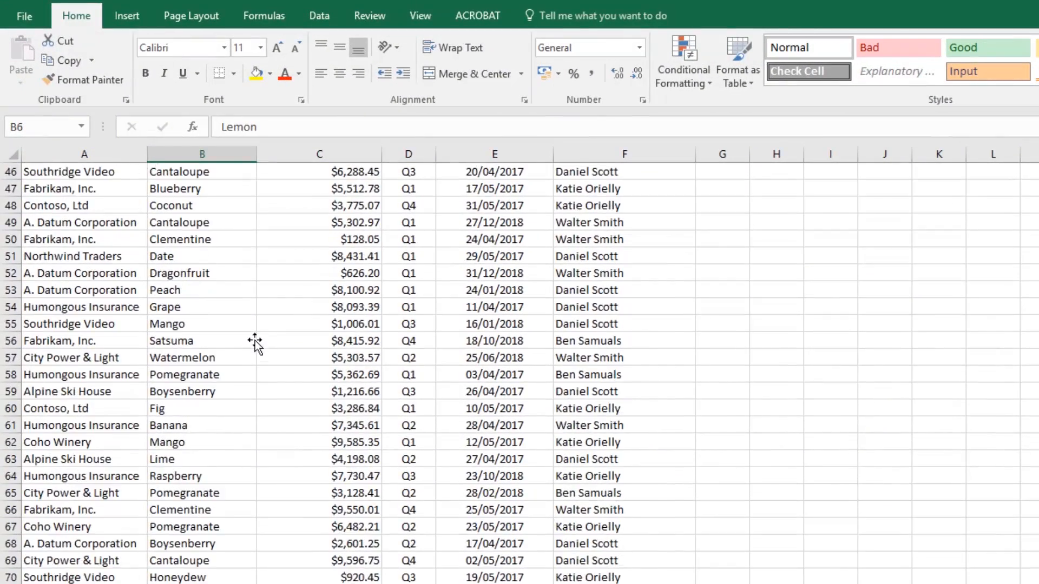
Show only one salesperson's product totals via the Sales Person slicer on Product Sales
{"action": "scroll", "scroll_direction": "up", "scroll_amount": 3}
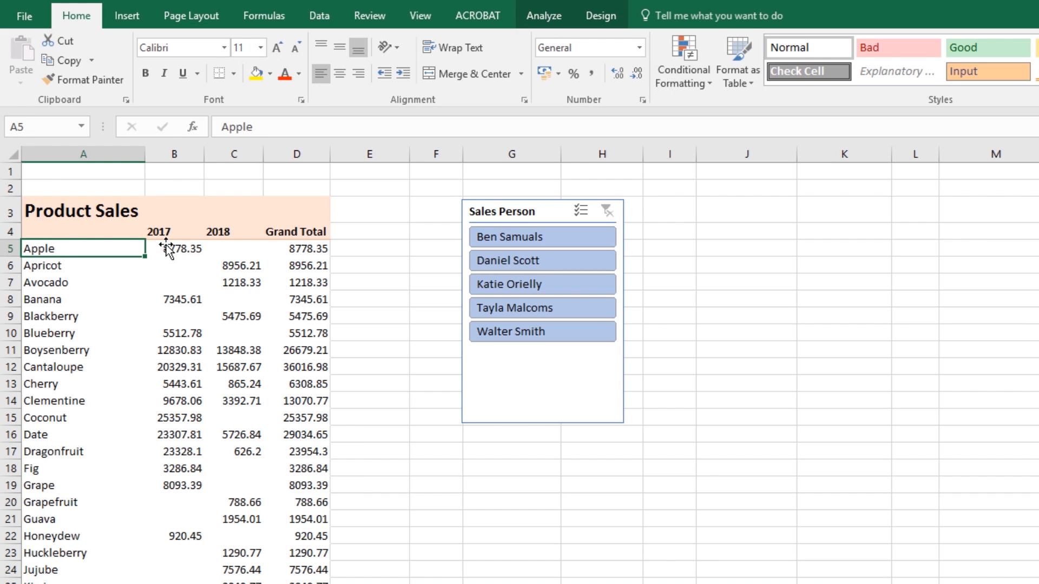
{"action": "left_click", "coordinate": [233, 248]}
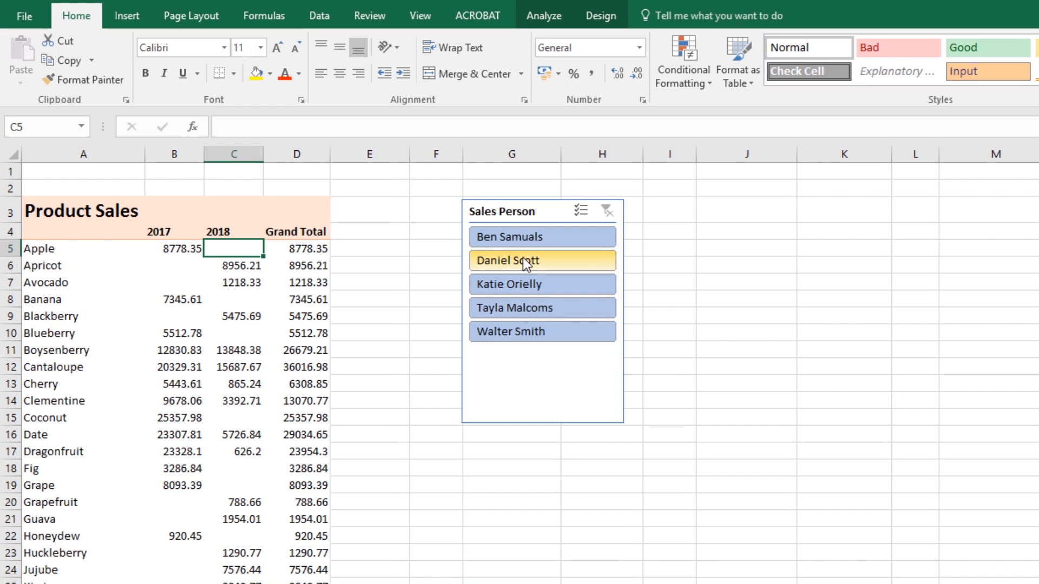
{"action": "left_click", "coordinate": [541, 260]}
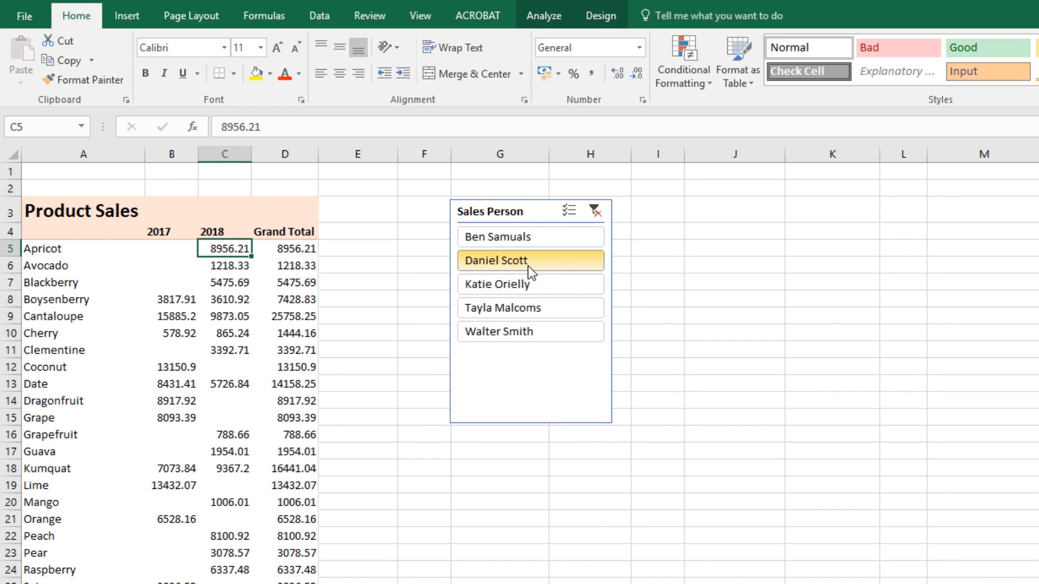
{"action": "left_click", "coordinate": [530, 283]}
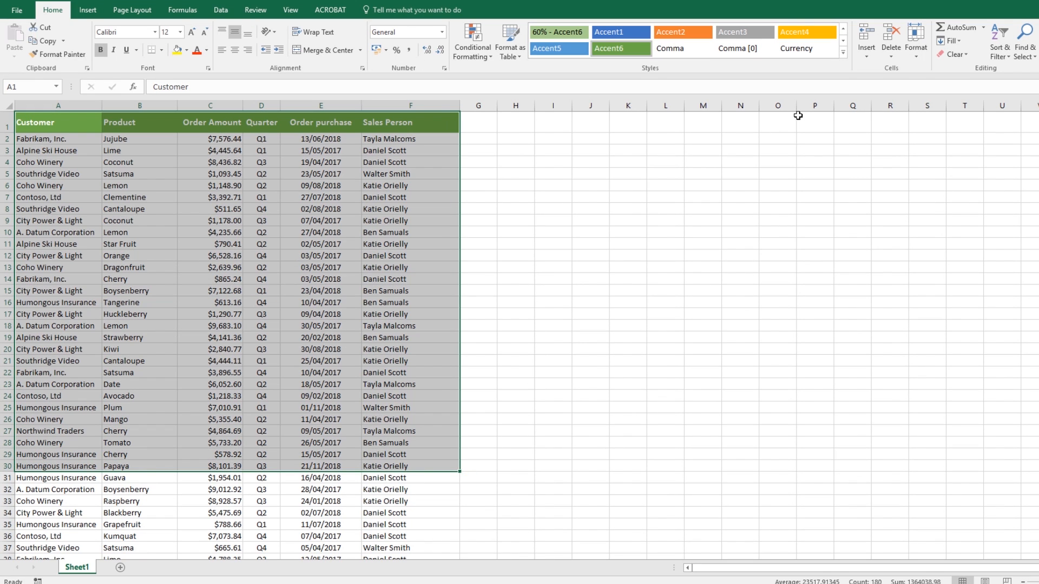
Insert a PivotTable from Sheet1!$A$1:$F$86 onto a new worksheet
{"action": "left_click", "coordinate": [210, 209]}
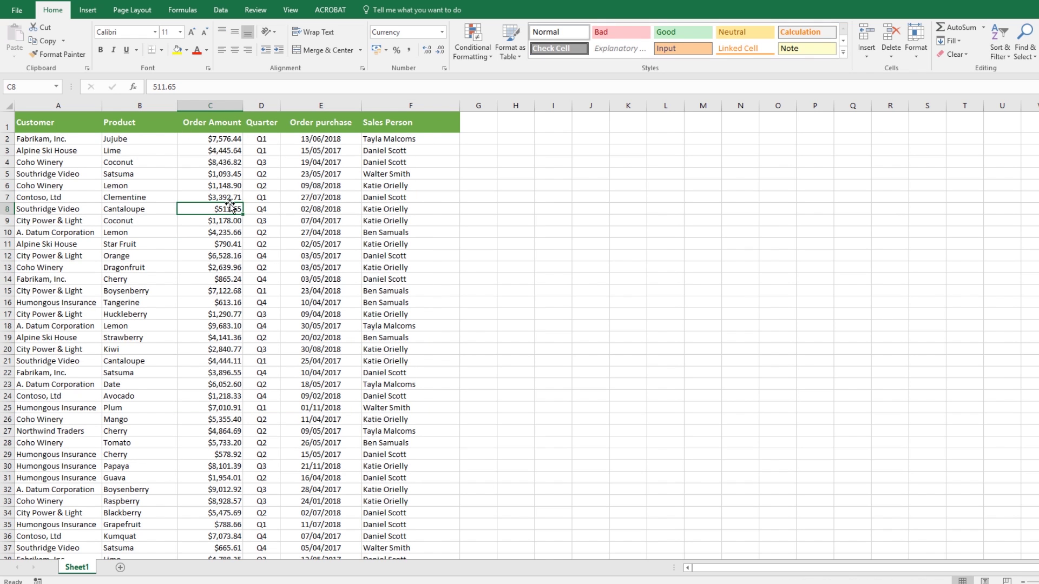
{"action": "left_click", "coordinate": [88, 9]}
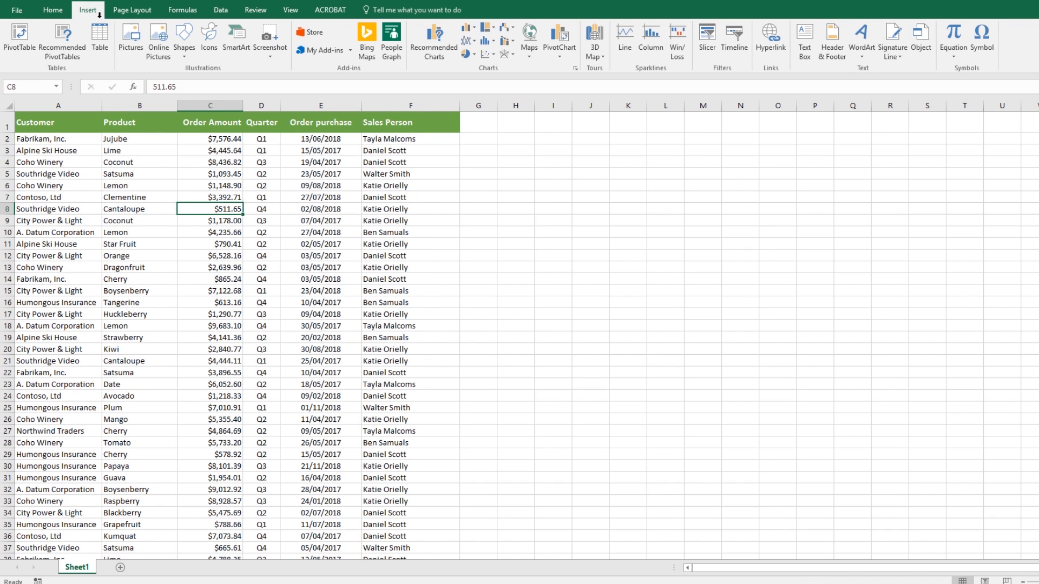
{"action": "mouse_move", "coordinate": [20, 36]}
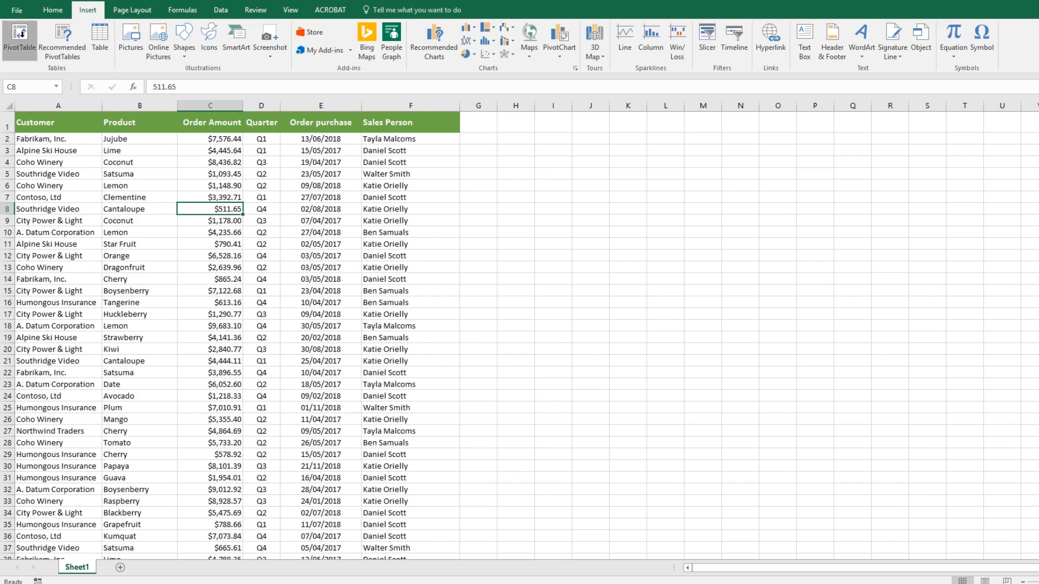
{"action": "left_click", "coordinate": [19, 41]}
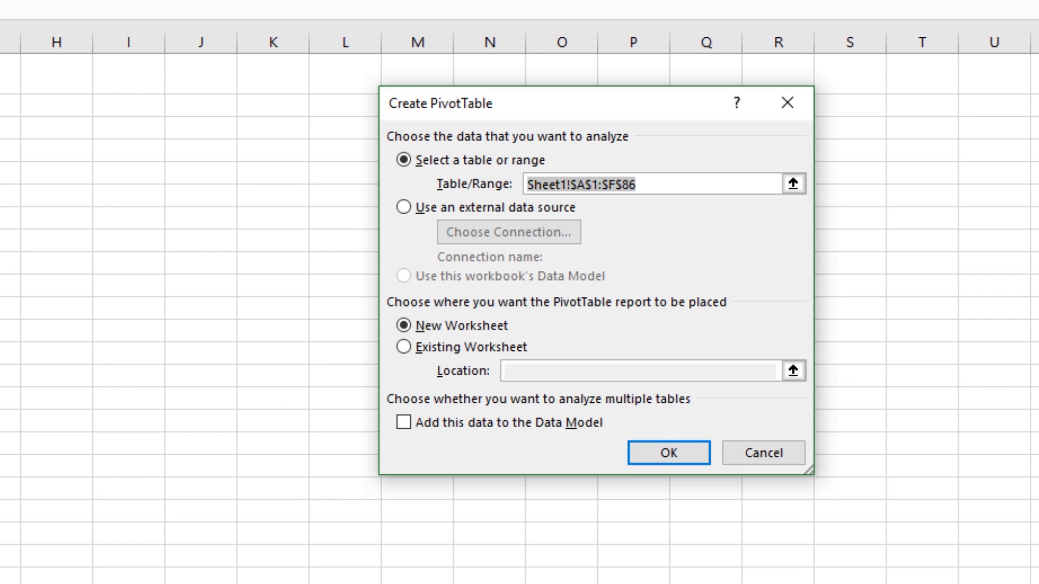
{"action": "left_click", "coordinate": [662, 184]}
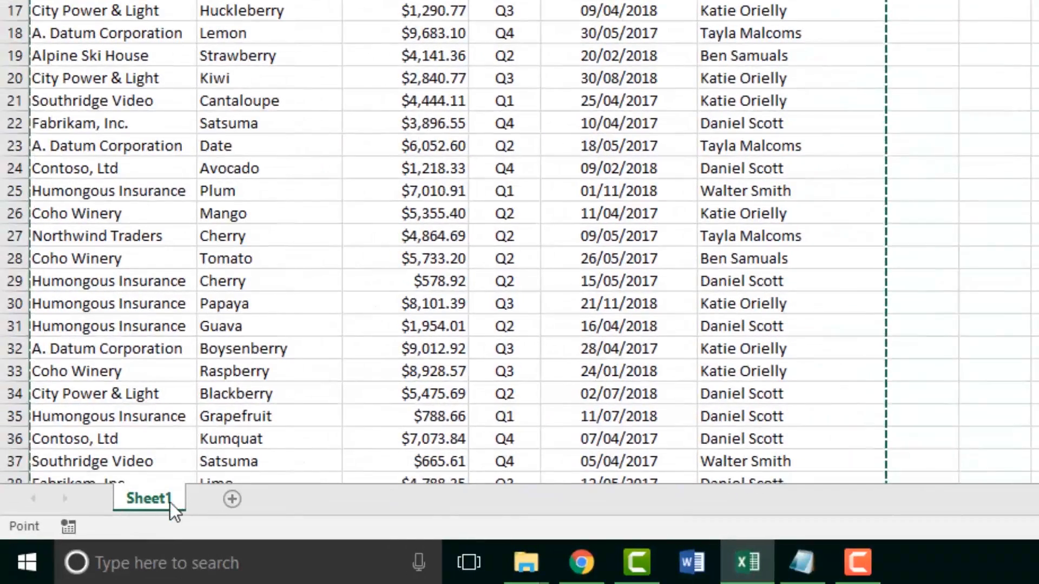
{"action": "mouse_move", "coordinate": [222, 484]}
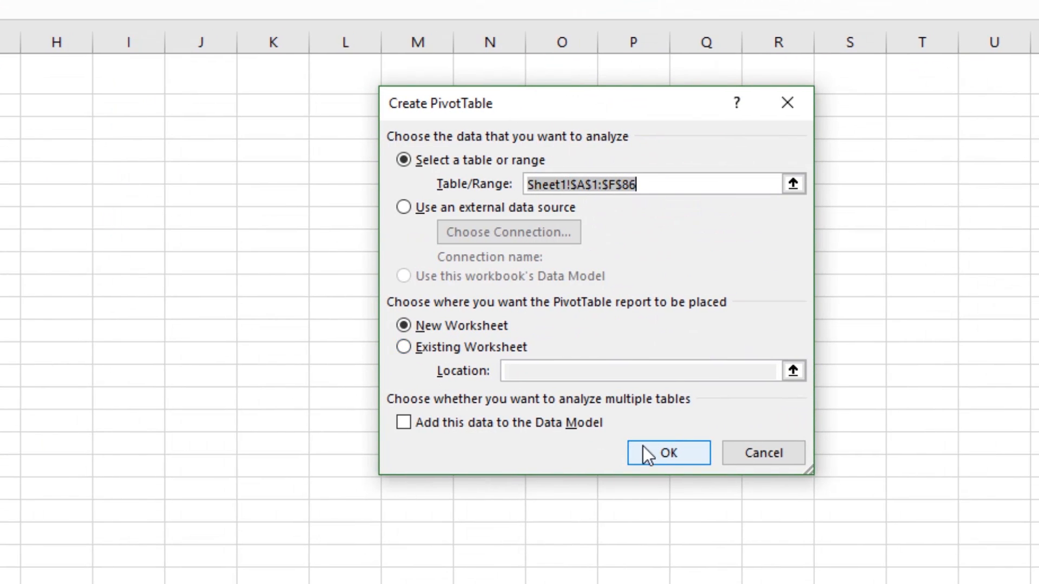
{"action": "left_click", "coordinate": [668, 454]}
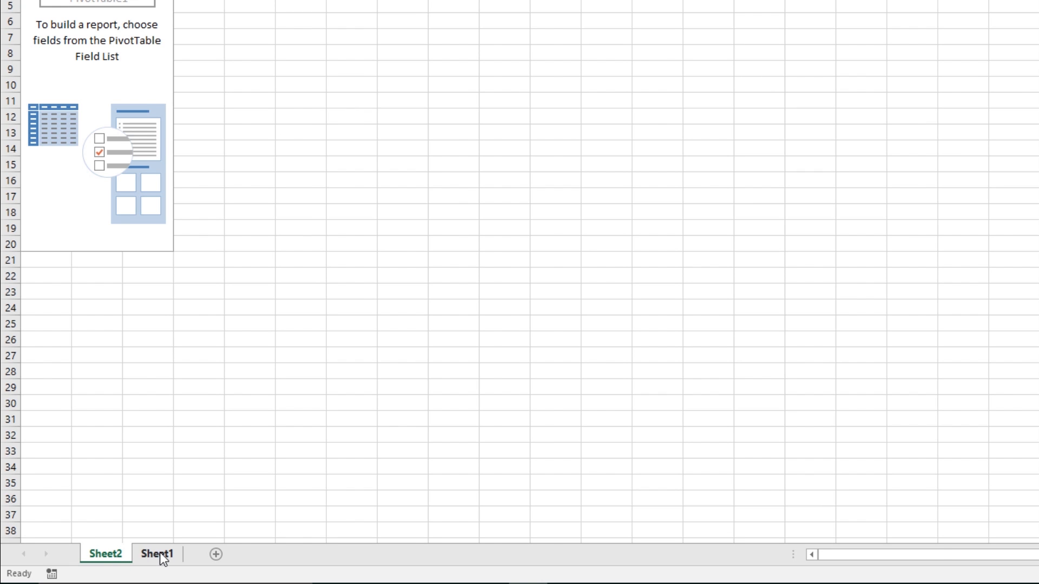
Rename the Sheet1 tab to 'Raw Data'
{"action": "left_click", "coordinate": [157, 554]}
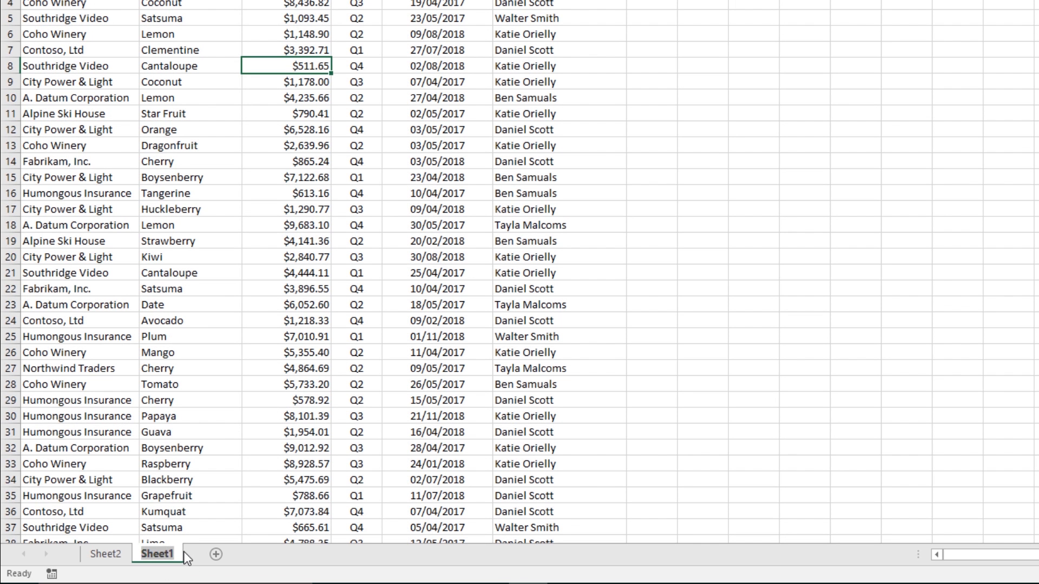
{"action": "double_click", "coordinate": [156, 554]}
{"action": "type", "text": "Raw Data"}
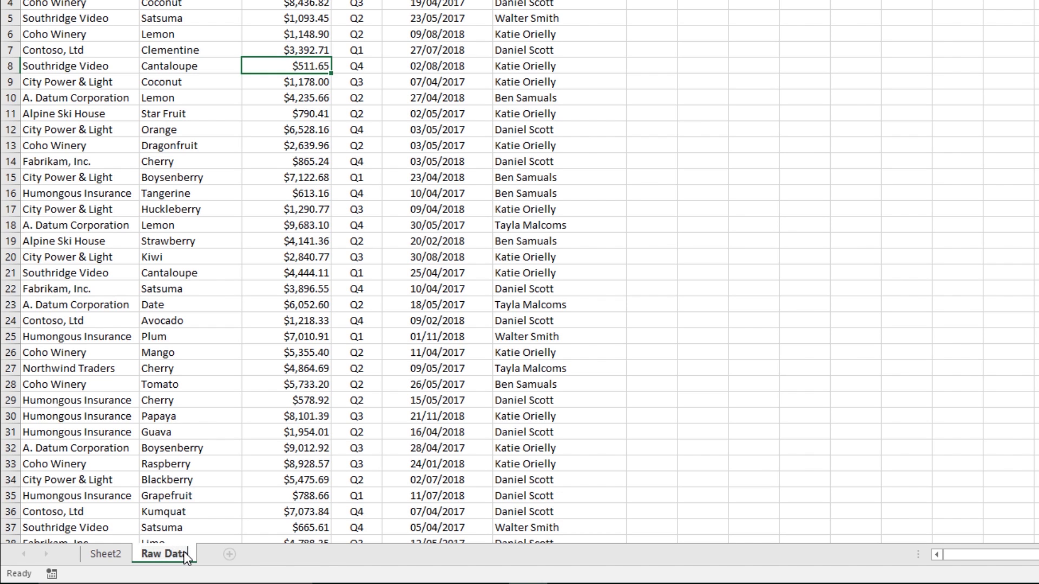
{"action": "left_click", "coordinate": [104, 554]}
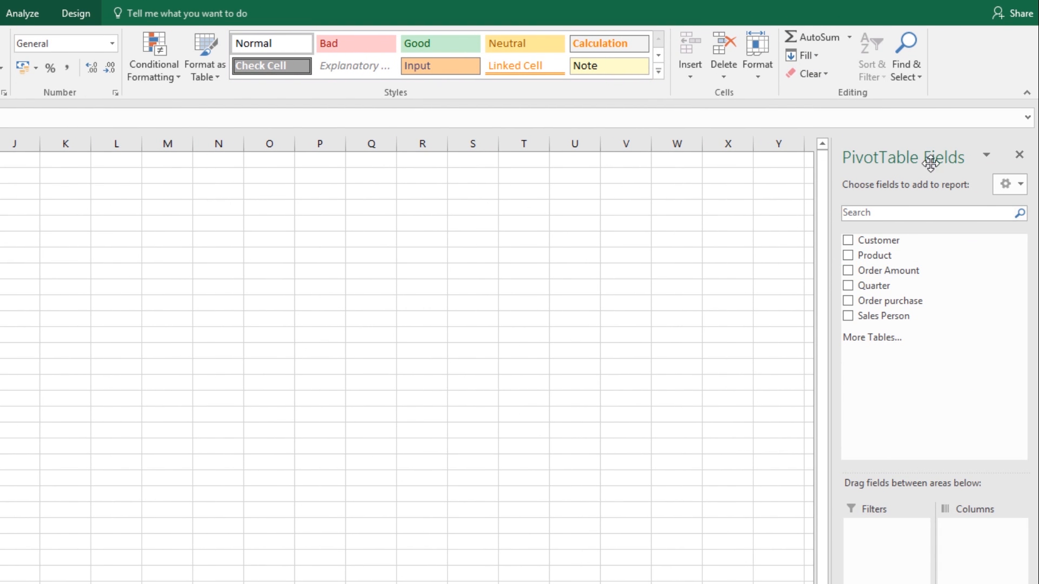
{"action": "mouse_move", "coordinate": [879, 175]}
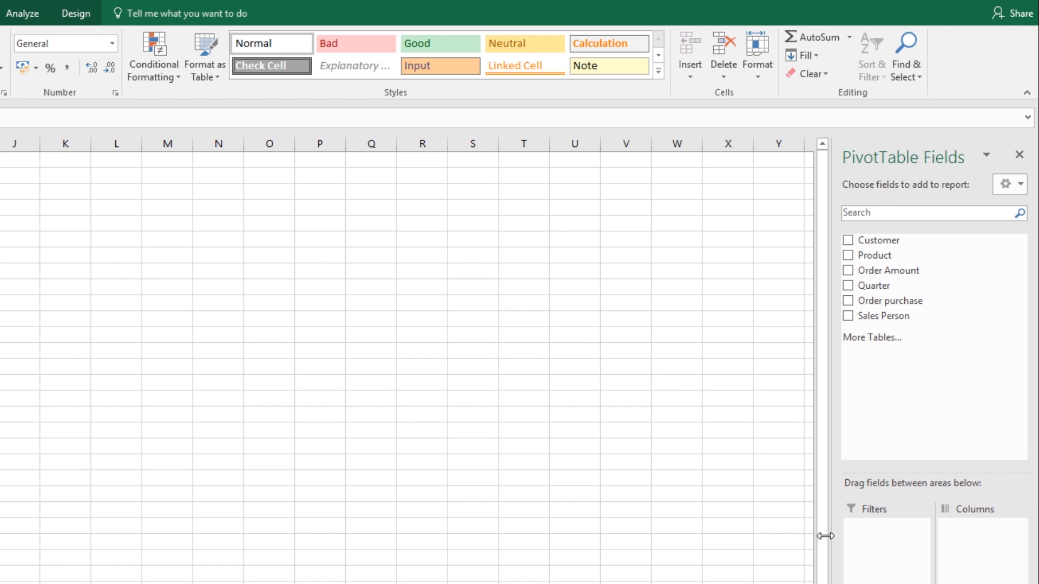
{"action": "mouse_move", "coordinate": [643, 292]}
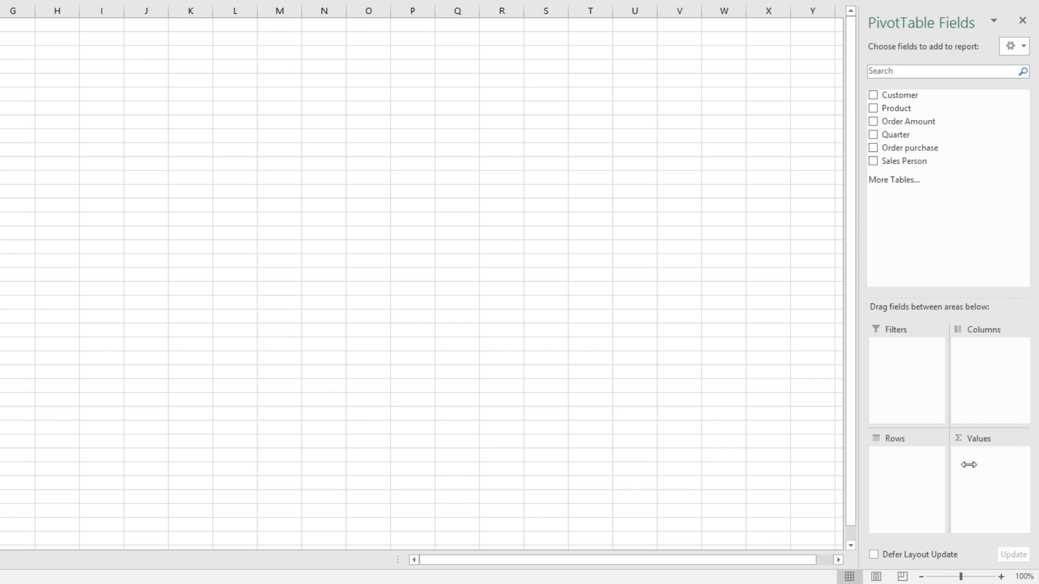
{"action": "mouse_move", "coordinate": [977, 461]}
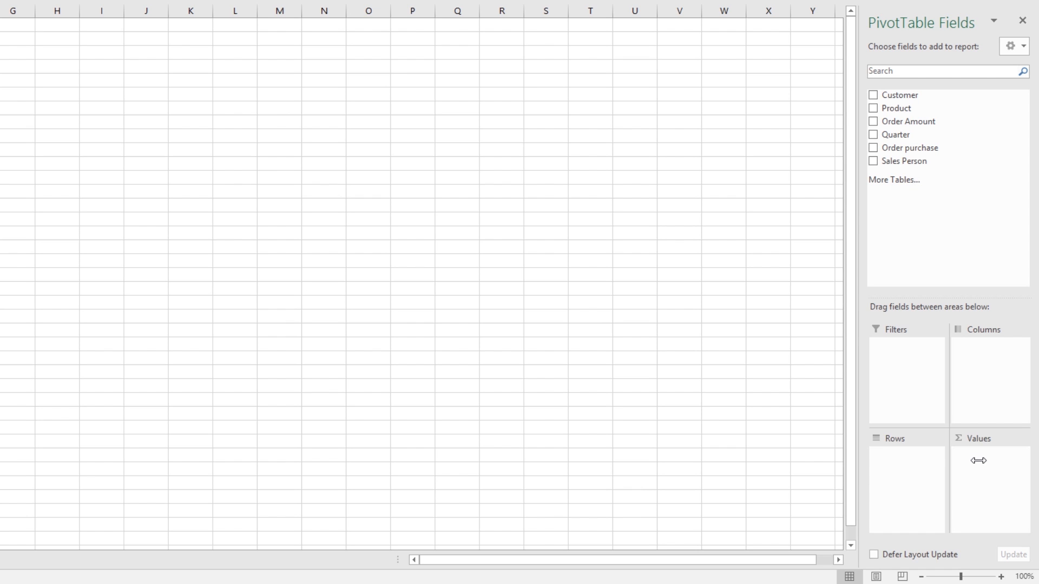
{"action": "mouse_move", "coordinate": [979, 378]}
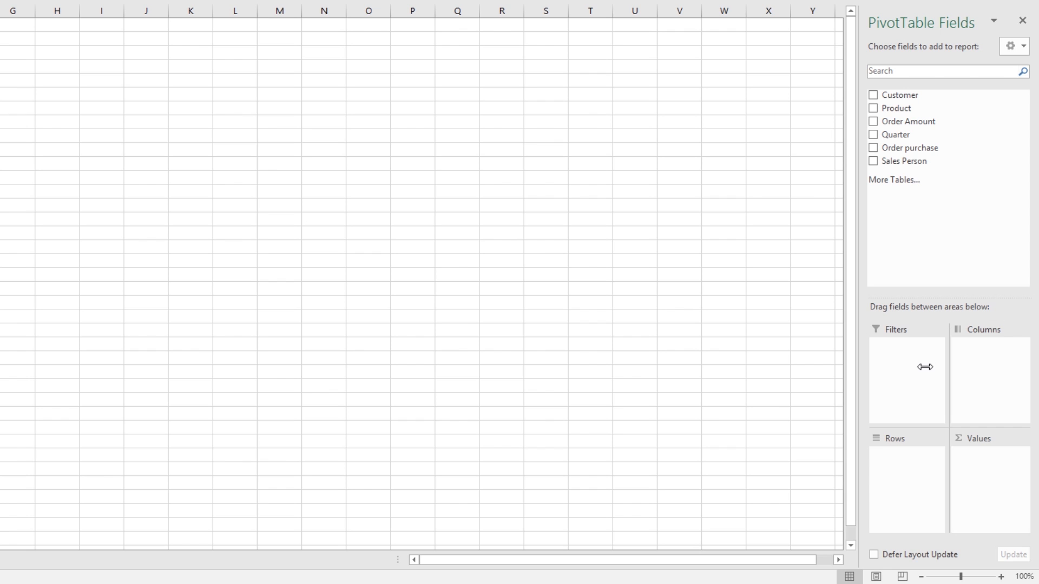
{"action": "mouse_move", "coordinate": [986, 482]}
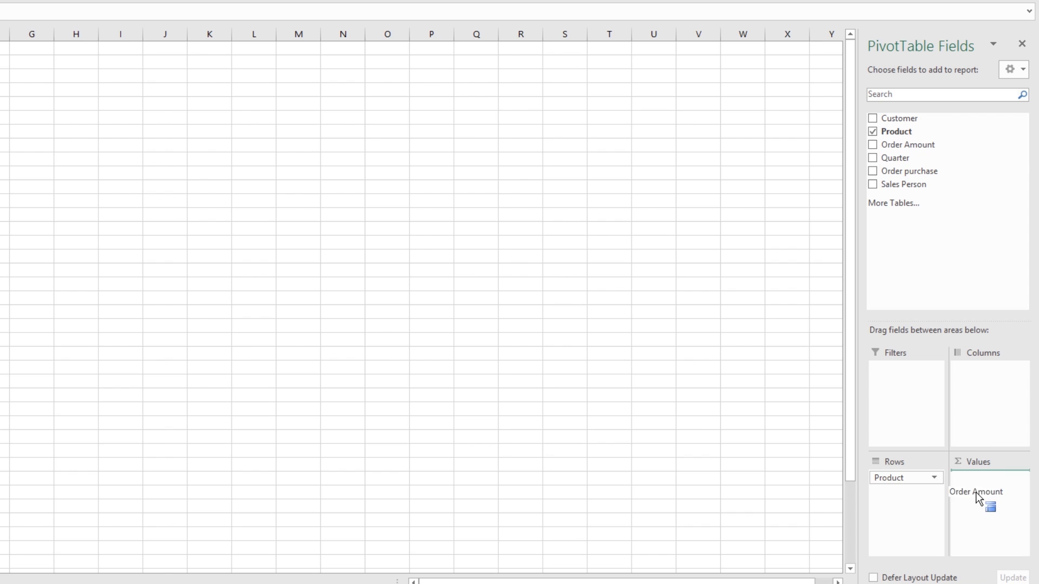
Add Order Amount to the PivotTable as Sum of Order Amount
{"action": "left_click", "coordinate": [873, 144]}
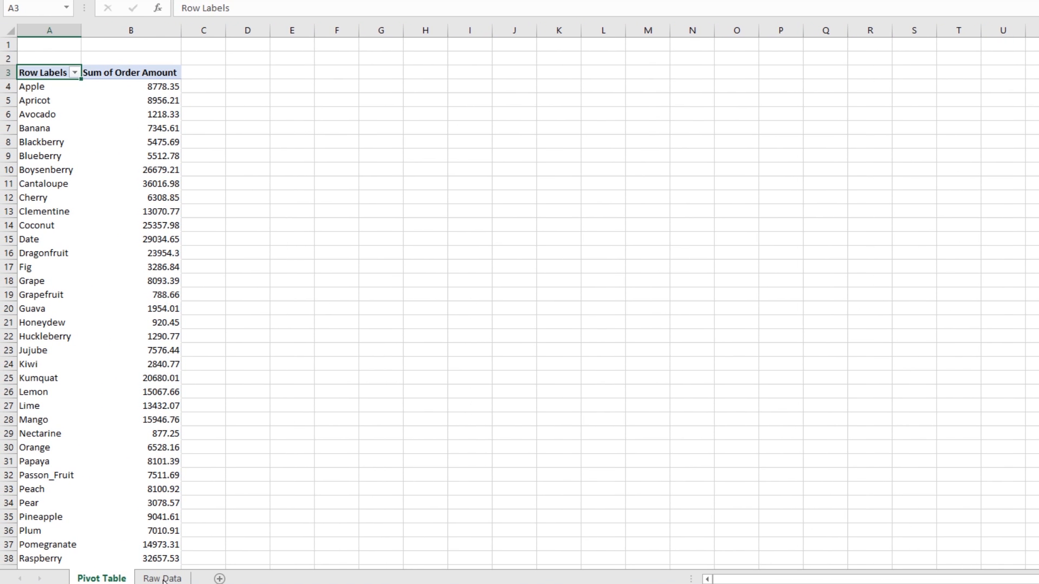
{"action": "mouse_move", "coordinate": [70, 135]}
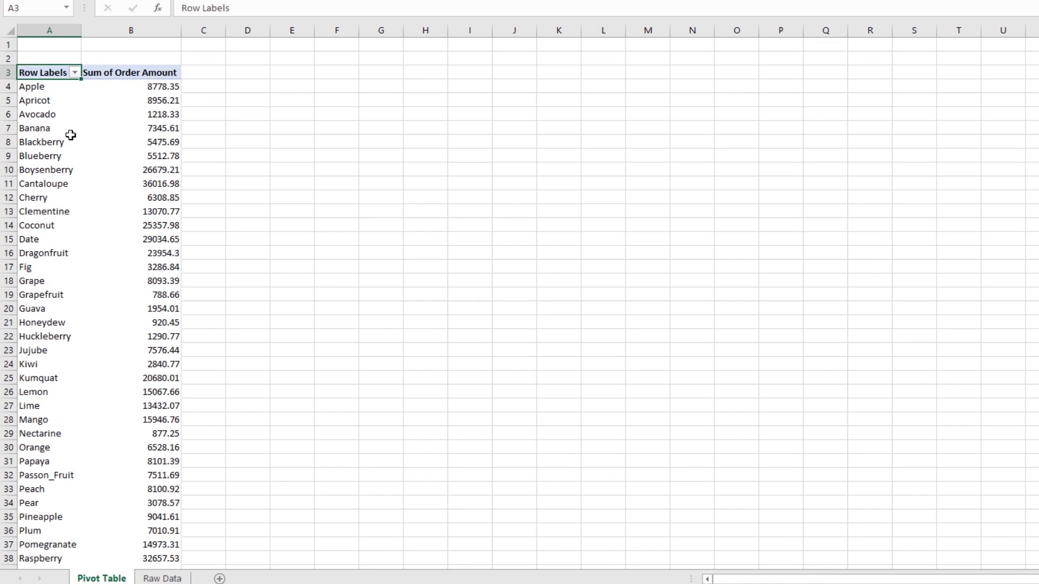
{"action": "mouse_move", "coordinate": [109, 85]}
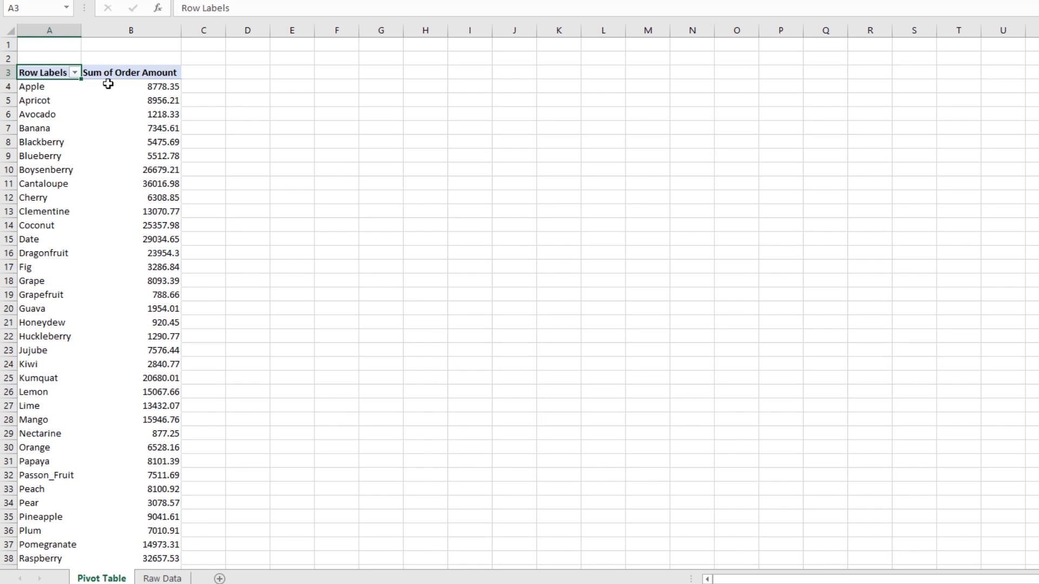
{"action": "mouse_move", "coordinate": [74, 101]}
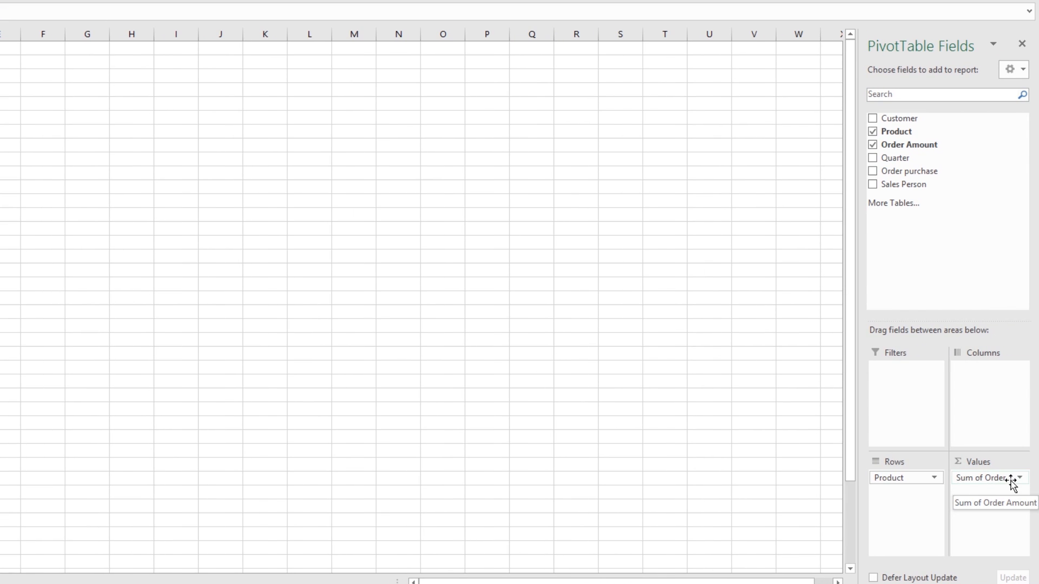
Remove the Product field from the PivotTable rows
{"action": "left_click", "coordinate": [932, 478]}
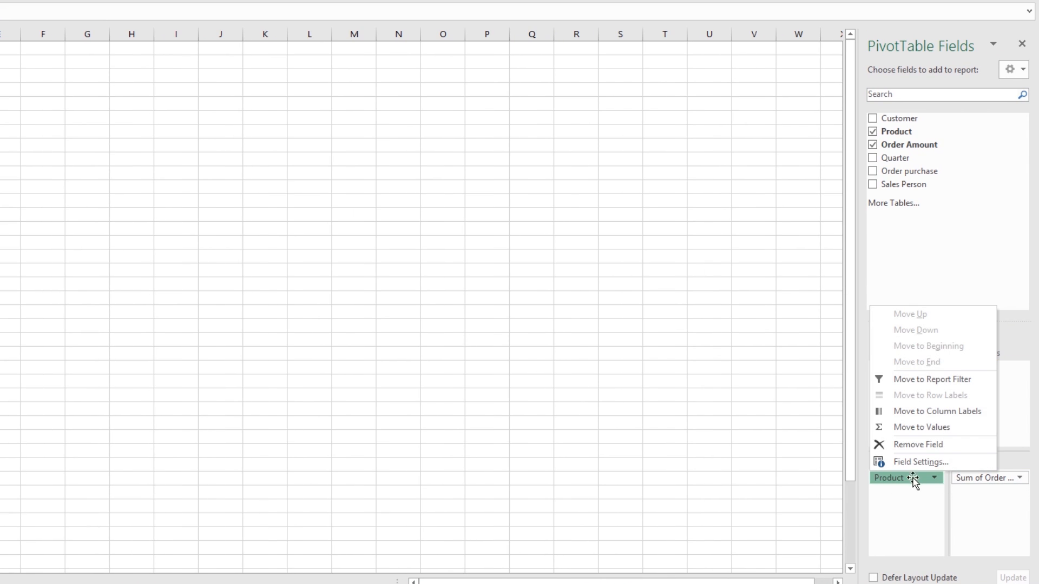
{"action": "mouse_move", "coordinate": [914, 445]}
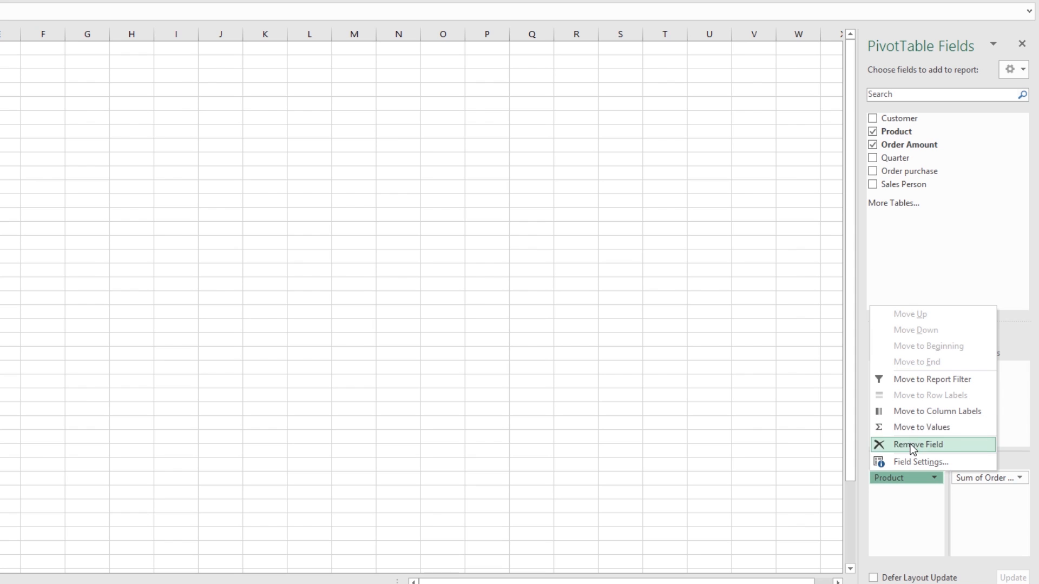
{"action": "left_click", "coordinate": [917, 445]}
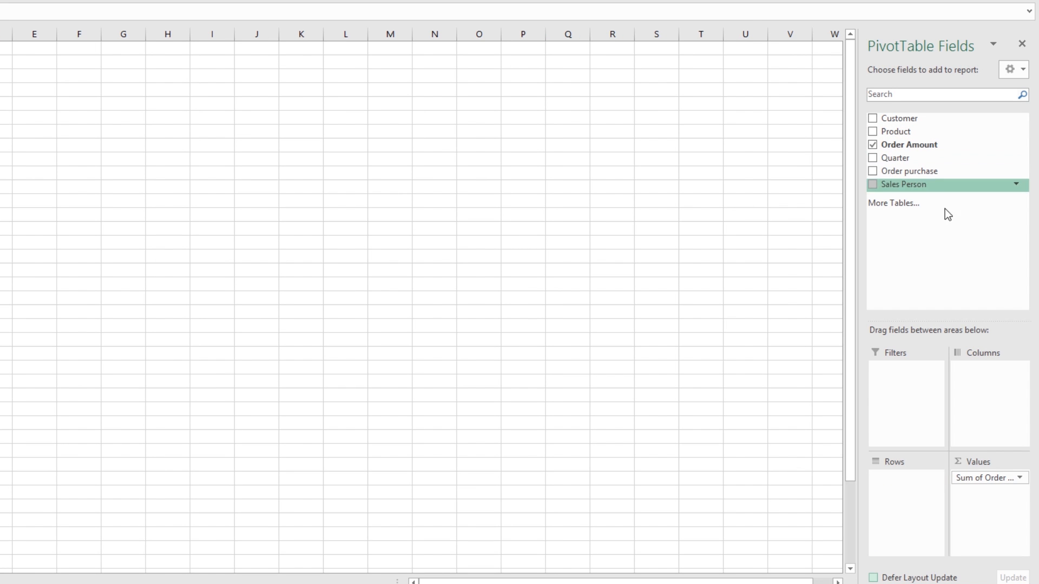
{"action": "mouse_move", "coordinate": [901, 131]}
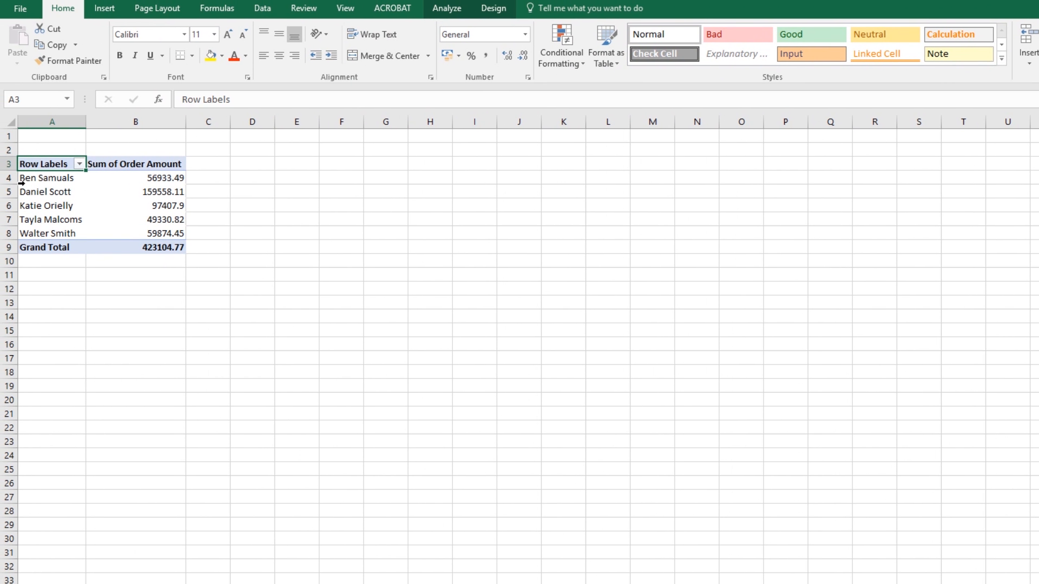
{"action": "mouse_move", "coordinate": [159, 177]}
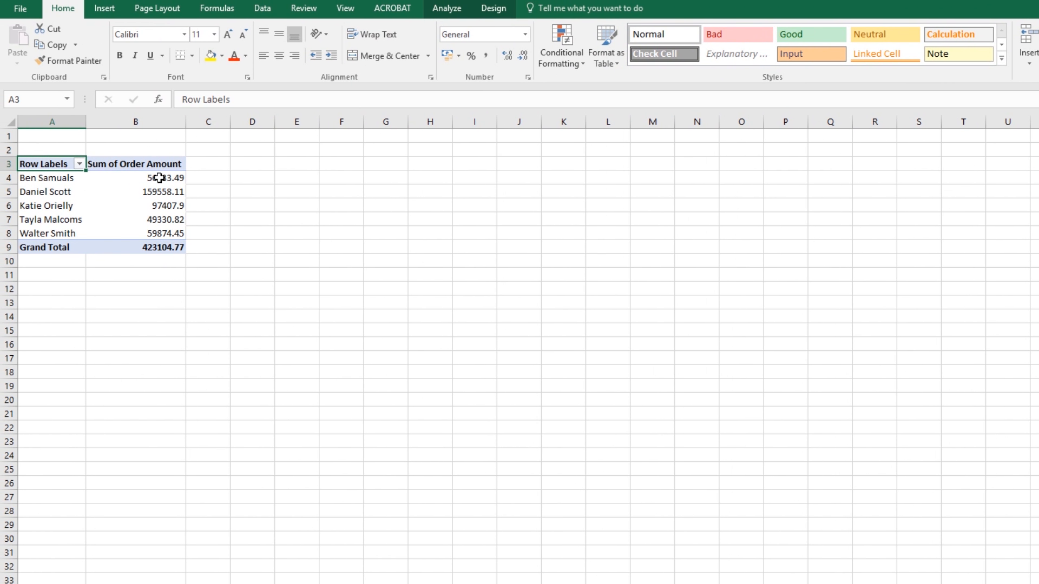
{"action": "mouse_move", "coordinate": [159, 177]}
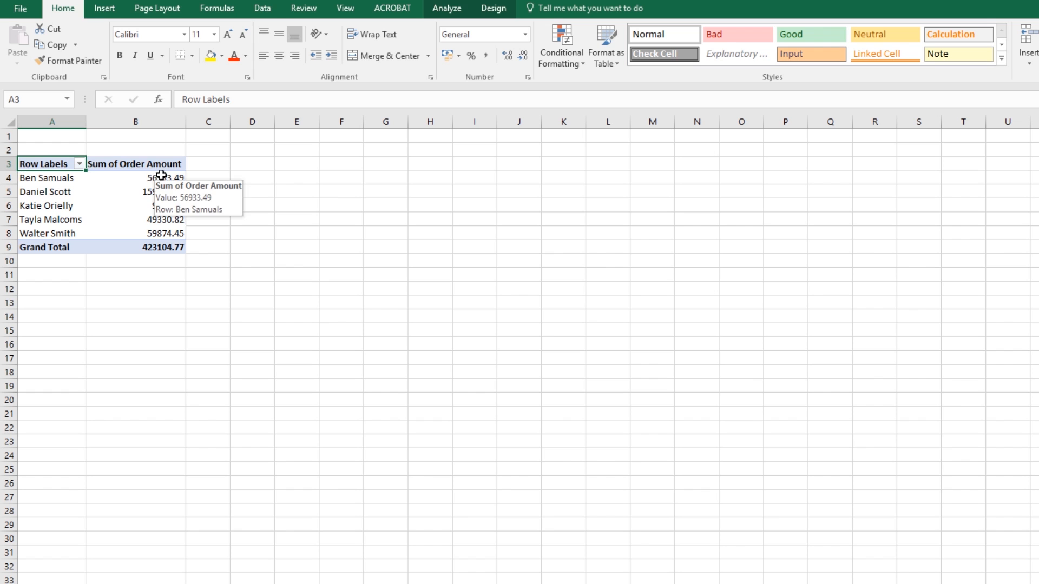
{"action": "mouse_move", "coordinate": [159, 192]}
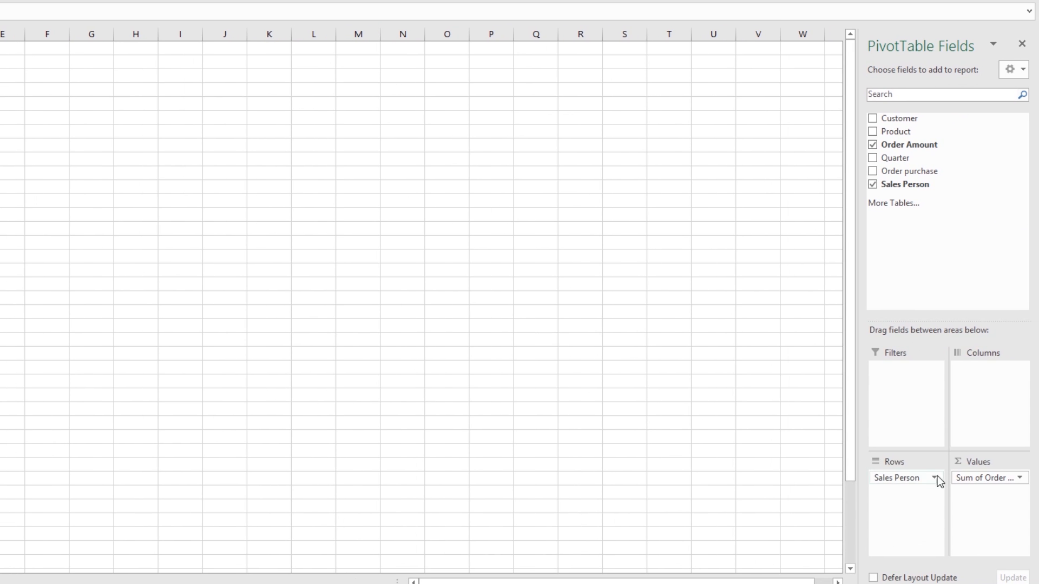
Swap Sales Person for Customer in the rows, then remove Customer again
{"action": "left_click", "coordinate": [873, 183]}
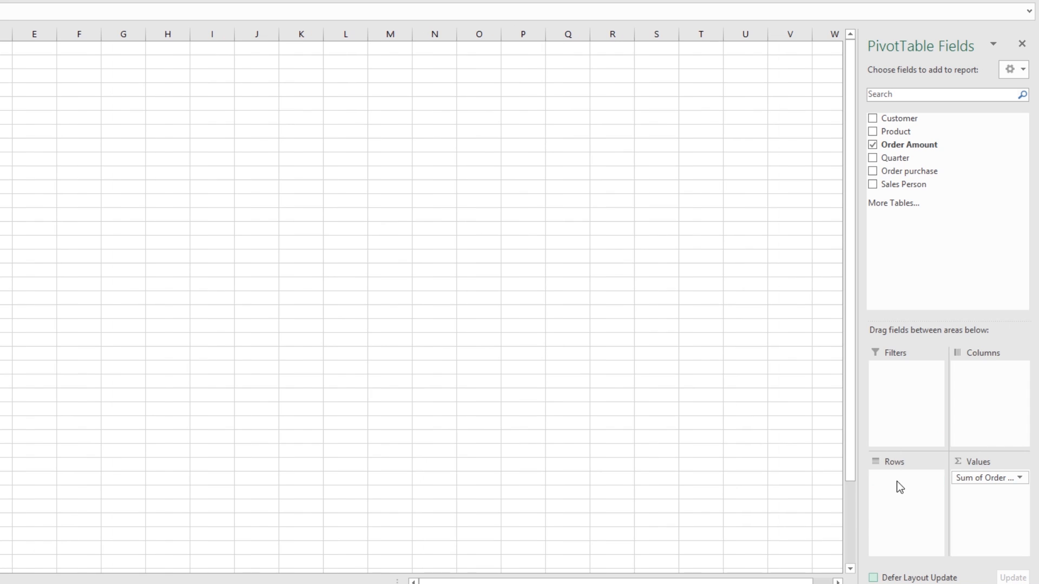
{"action": "mouse_move", "coordinate": [909, 271]}
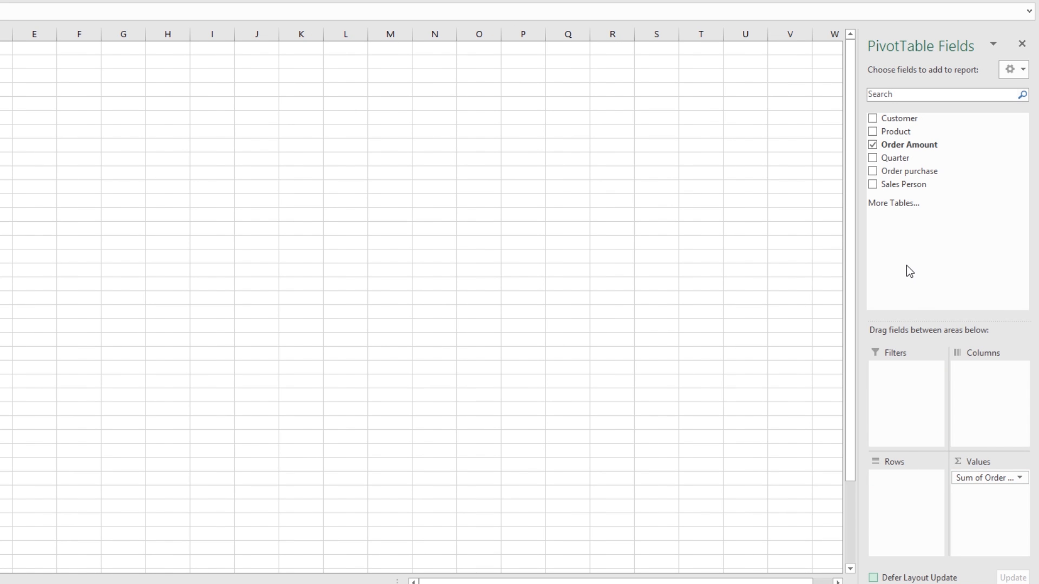
{"action": "mouse_move", "coordinate": [895, 157]}
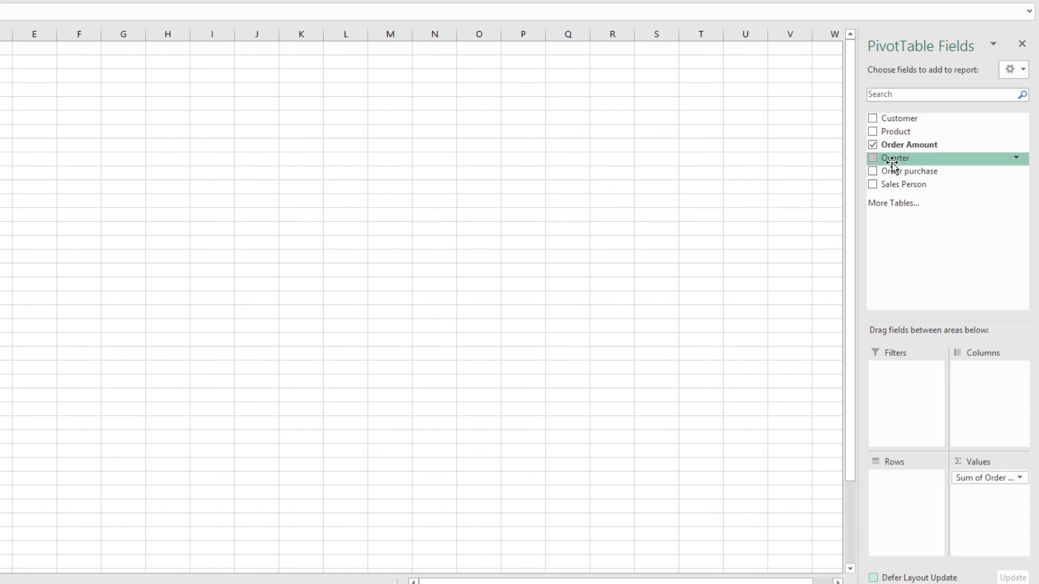
{"action": "mouse_move", "coordinate": [903, 118]}
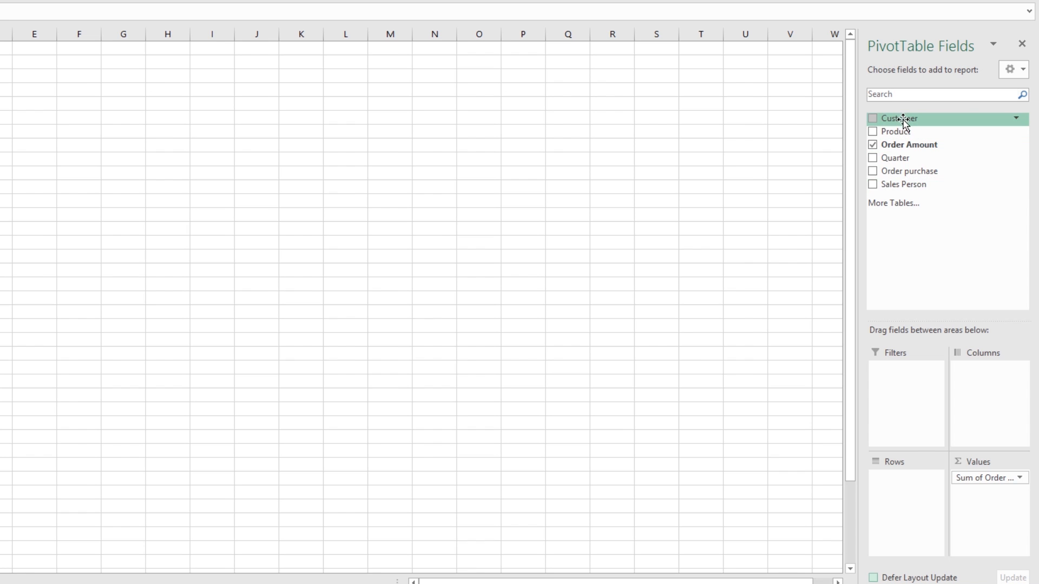
{"action": "left_click", "coordinate": [873, 118]}
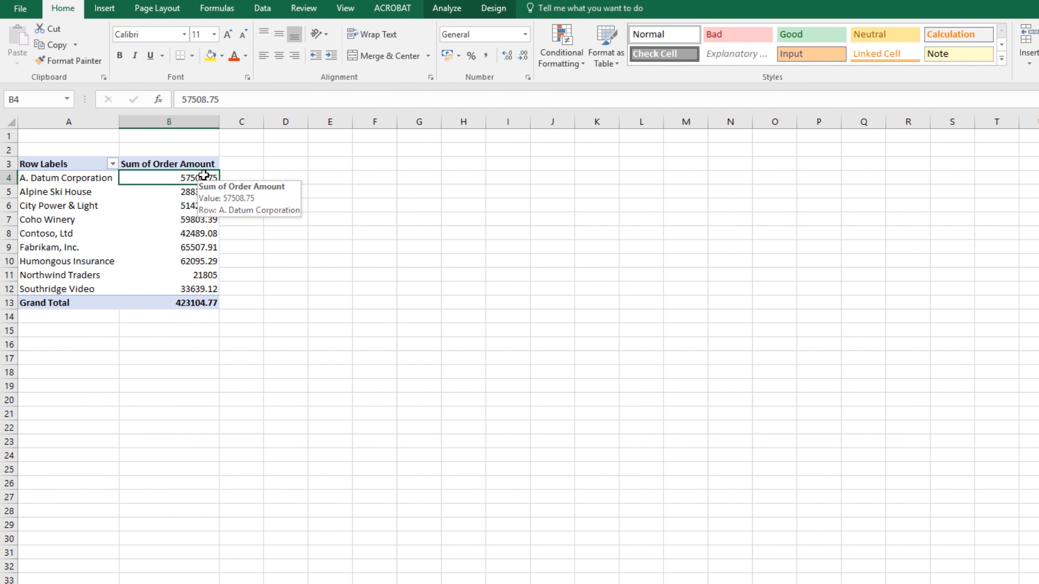
{"action": "mouse_move", "coordinate": [63, 183]}
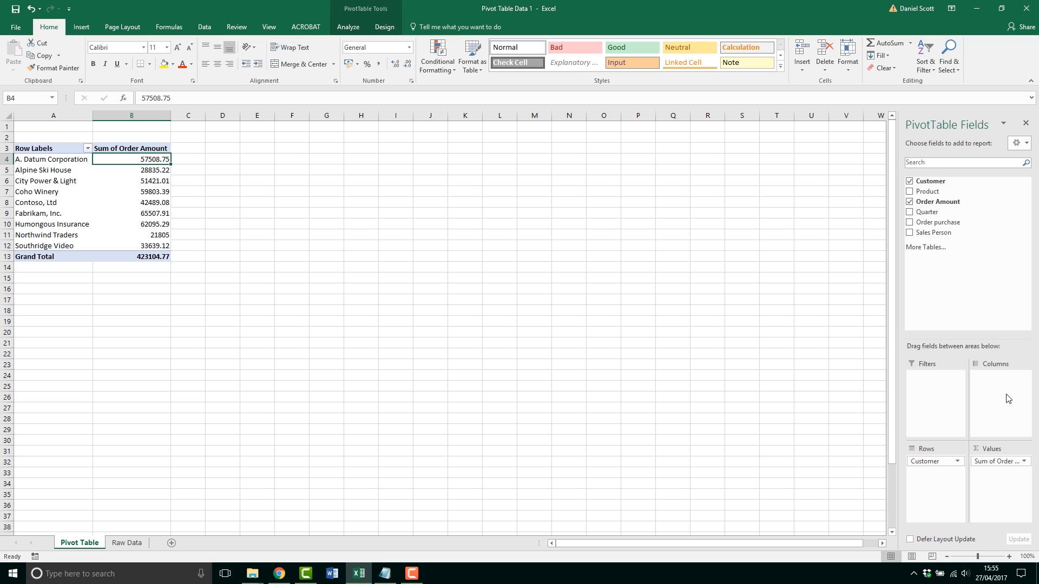
{"action": "mouse_move", "coordinate": [46, 174]}
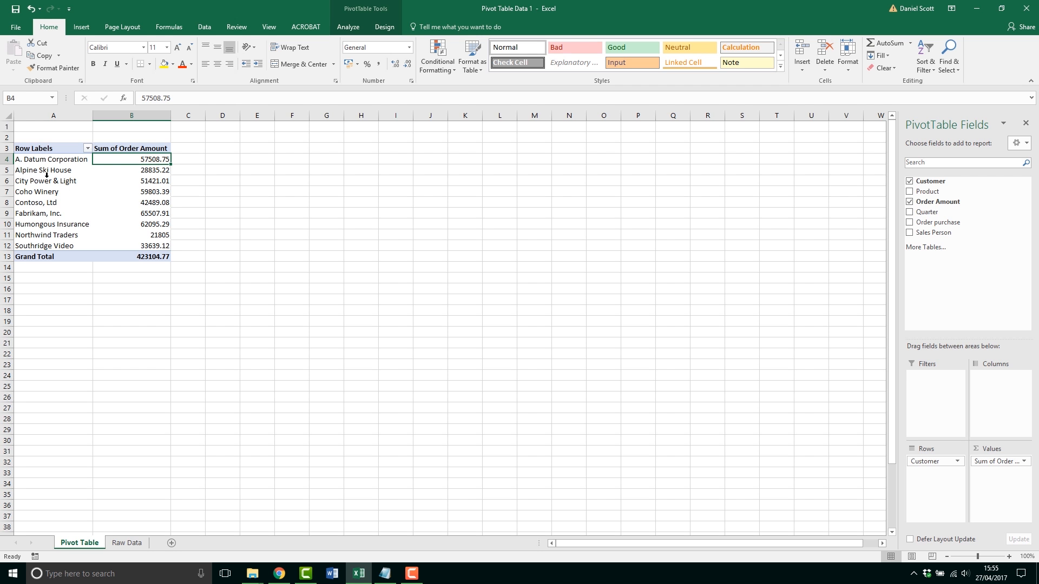
{"action": "left_click", "coordinate": [936, 461]}
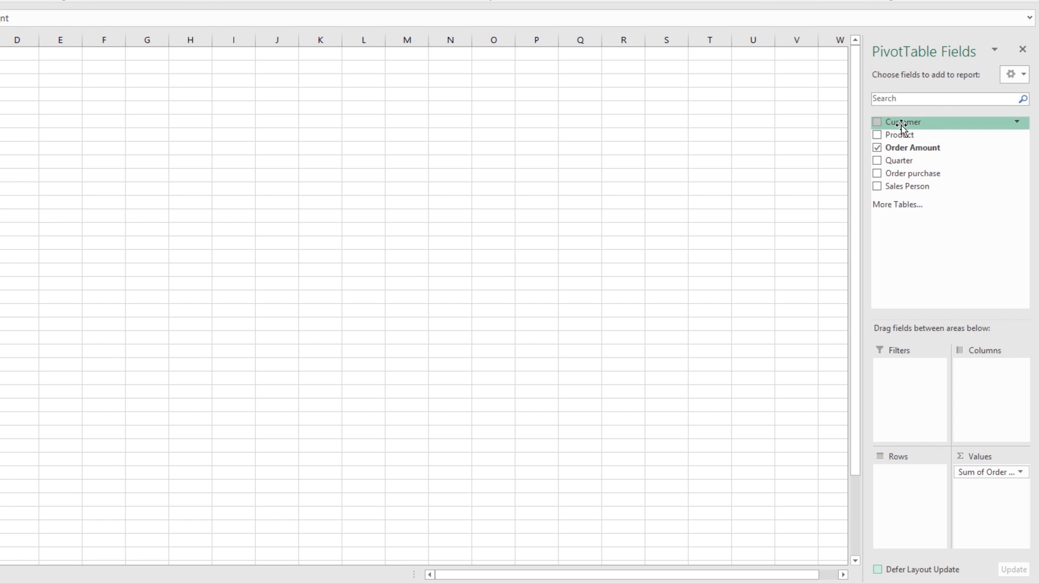
Add Product to rows and Quarter to columns, giving Q1–Q4 totals per product
{"action": "left_click", "coordinate": [877, 135]}
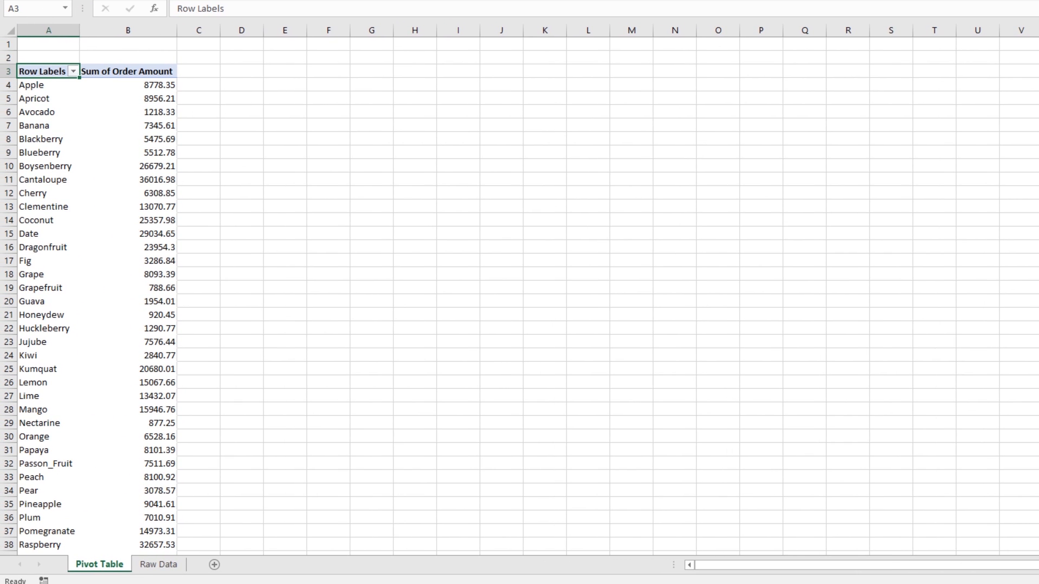
{"action": "mouse_move", "coordinate": [204, 69]}
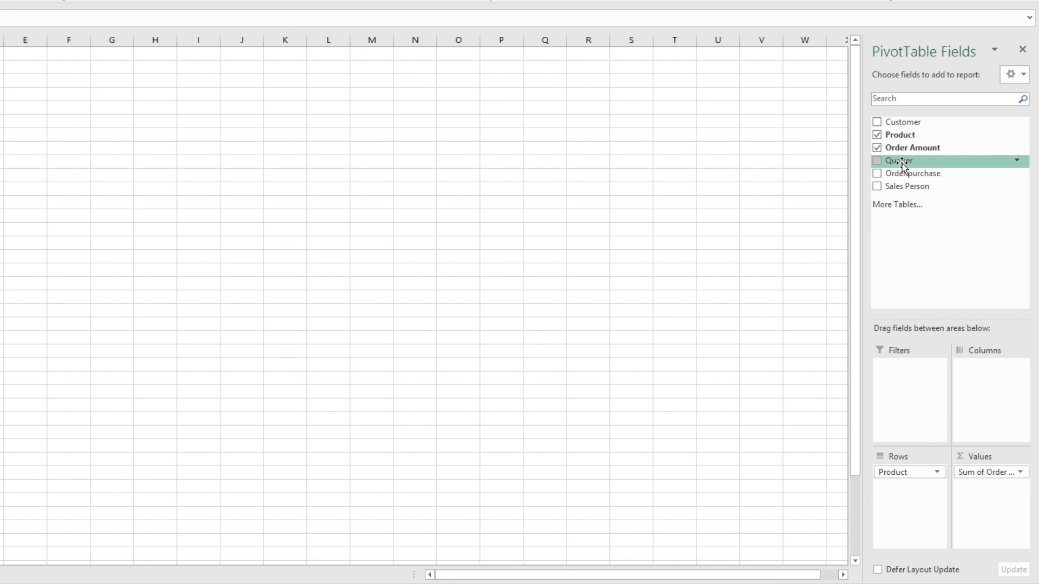
{"action": "left_click", "coordinate": [877, 160]}
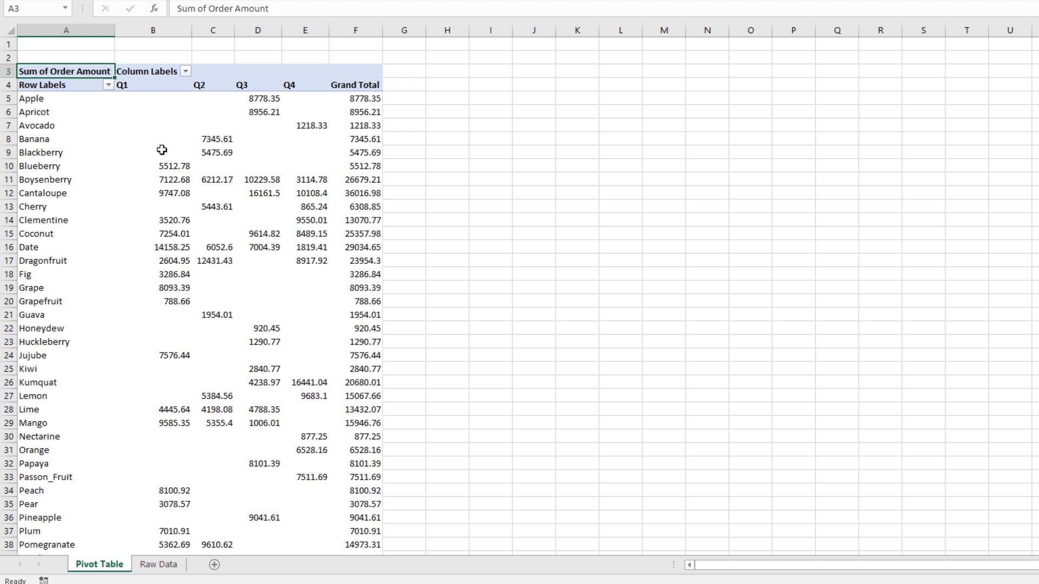
{"action": "mouse_move", "coordinate": [153, 107]}
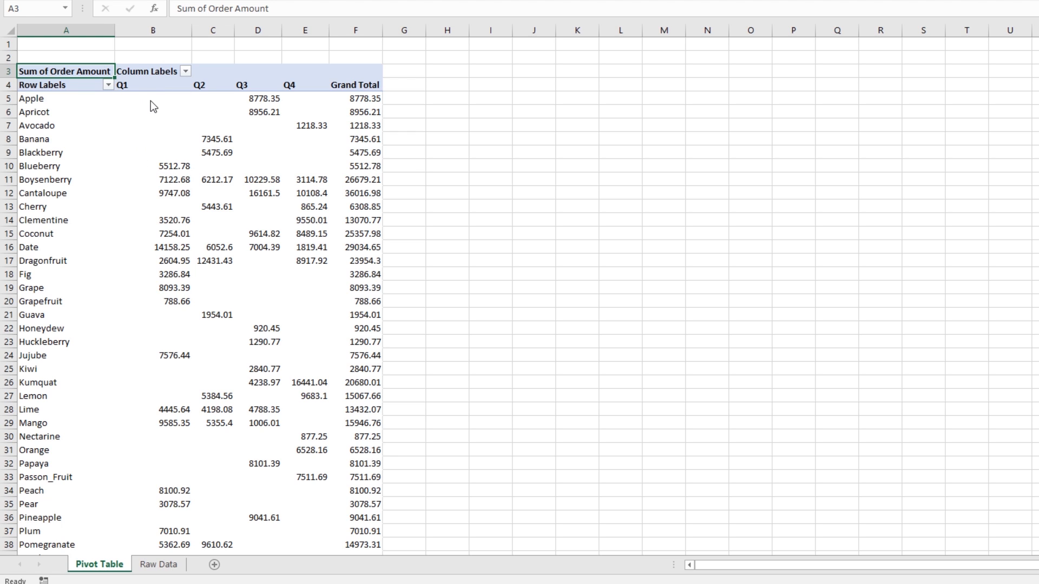
{"action": "left_click", "coordinate": [152, 98]}
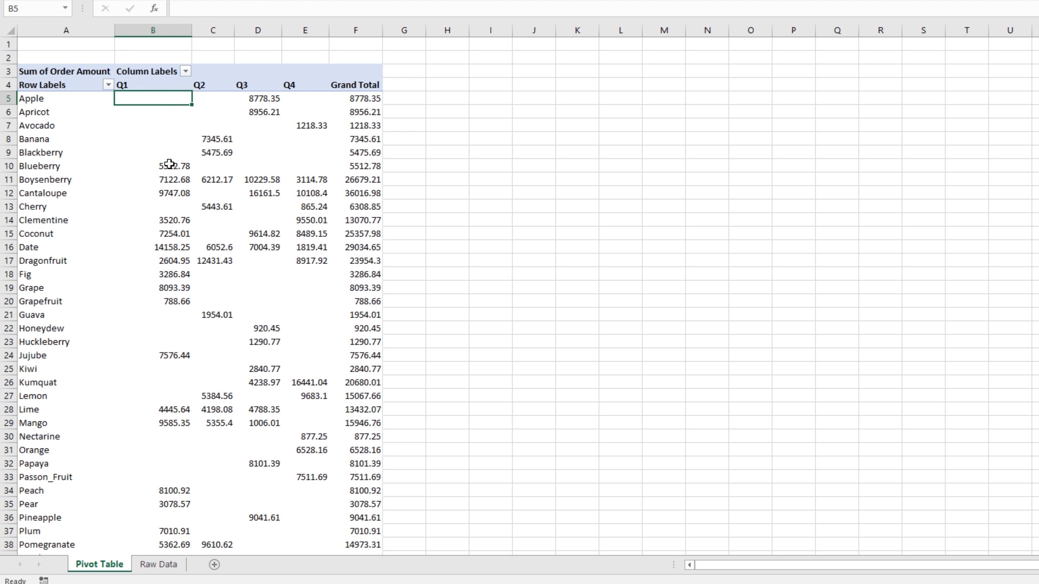
{"action": "left_click", "coordinate": [153, 165]}
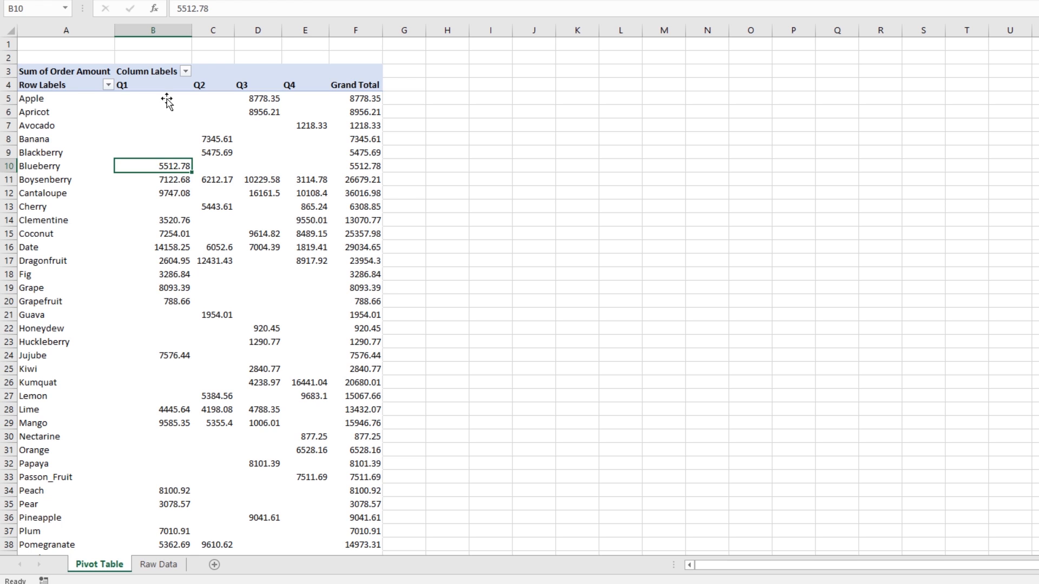
{"action": "left_click", "coordinate": [152, 98]}
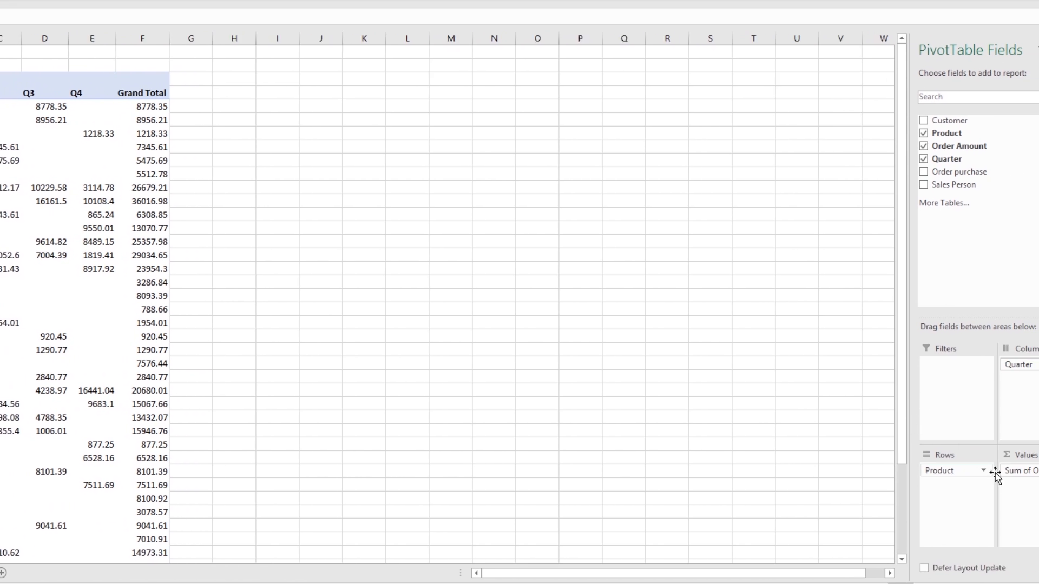
Replace Product with Sales Person in rows, showing quarterly Order Amount totals per salesperson
{"action": "left_click", "coordinate": [980, 470]}
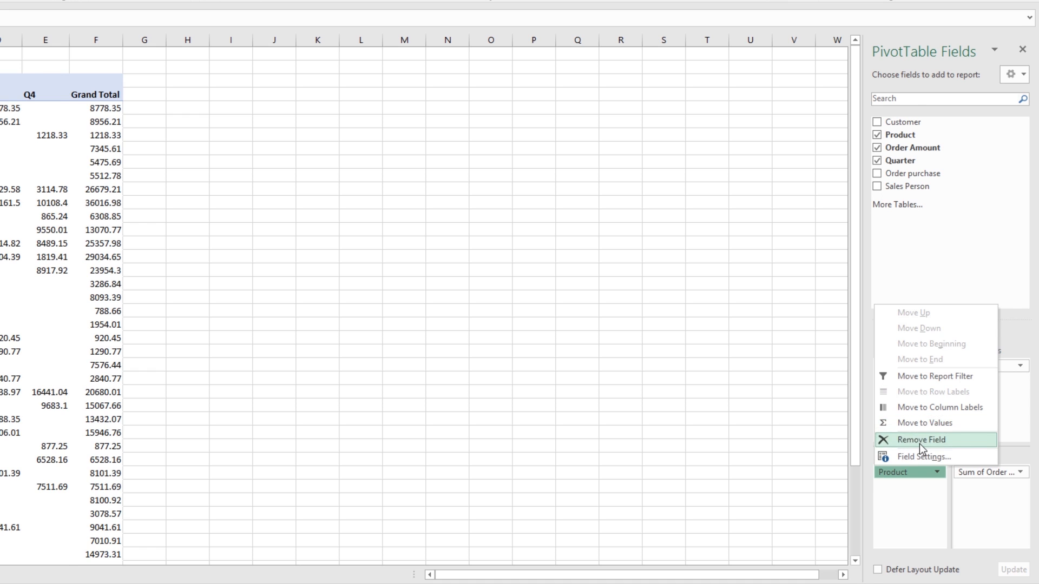
{"action": "left_click", "coordinate": [916, 439]}
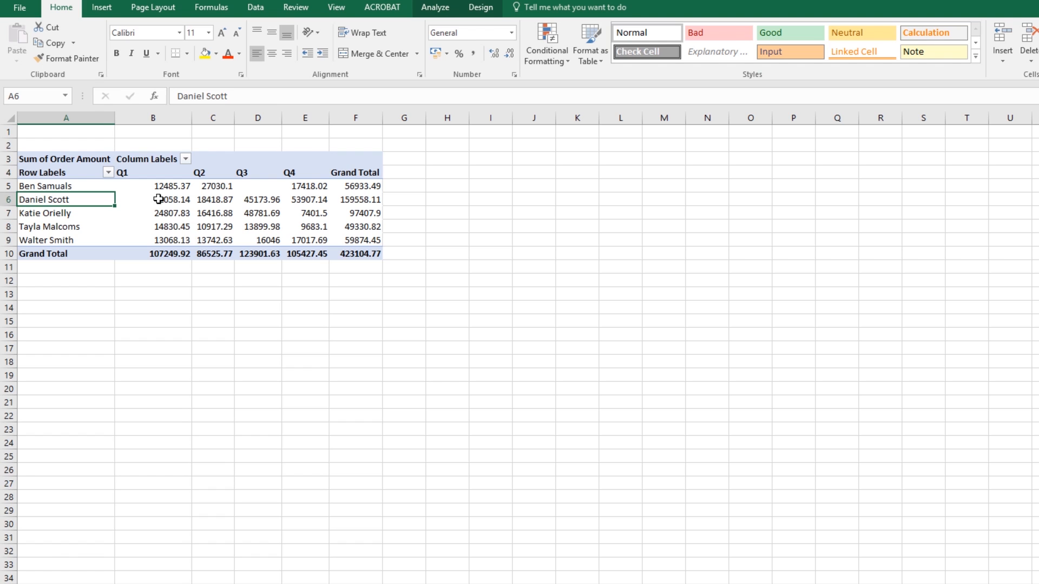
{"action": "left_click", "coordinate": [354, 200]}
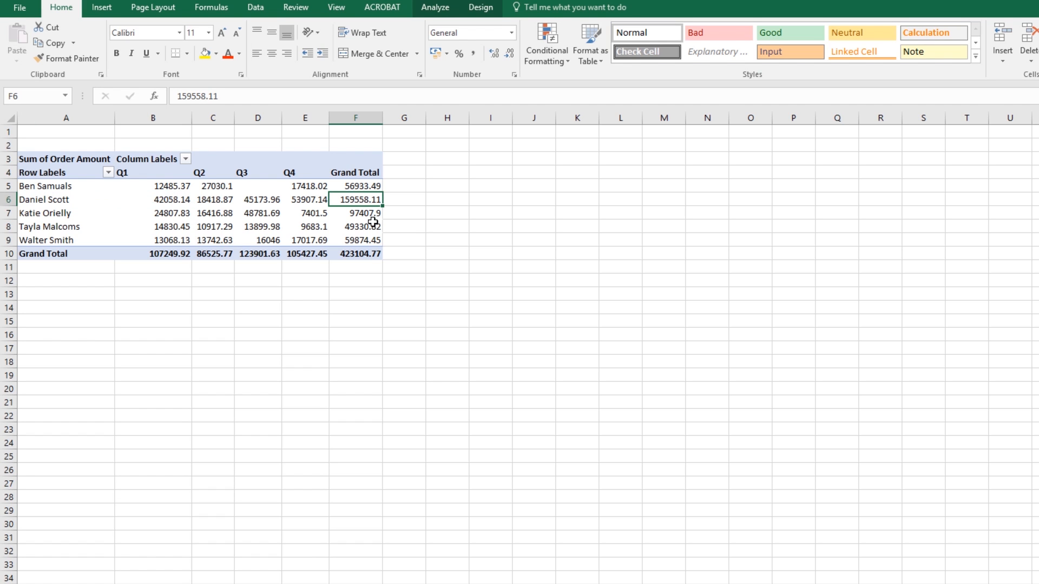
{"action": "mouse_move", "coordinate": [371, 226]}
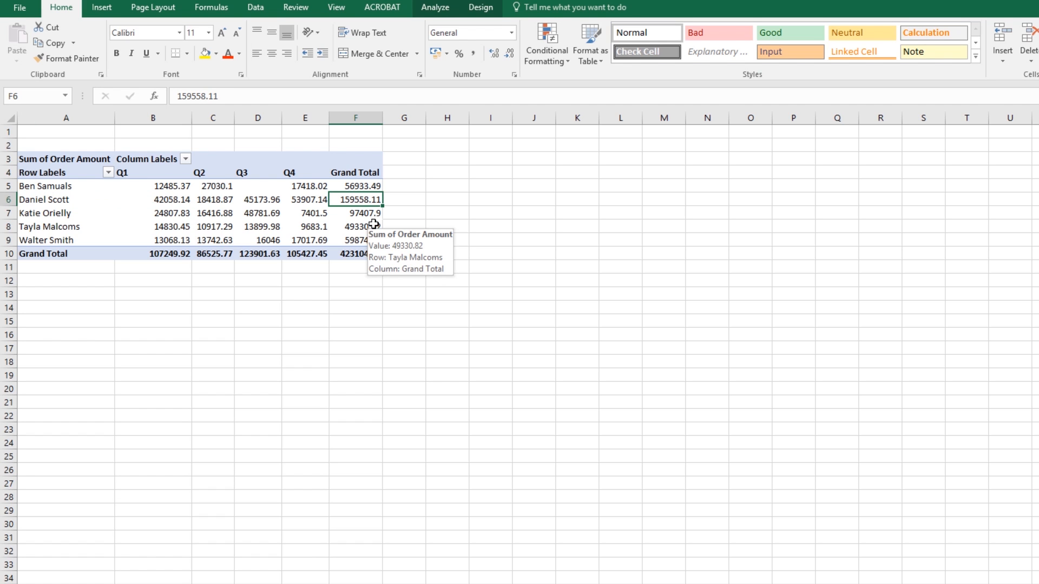
{"action": "left_click", "coordinate": [65, 199]}
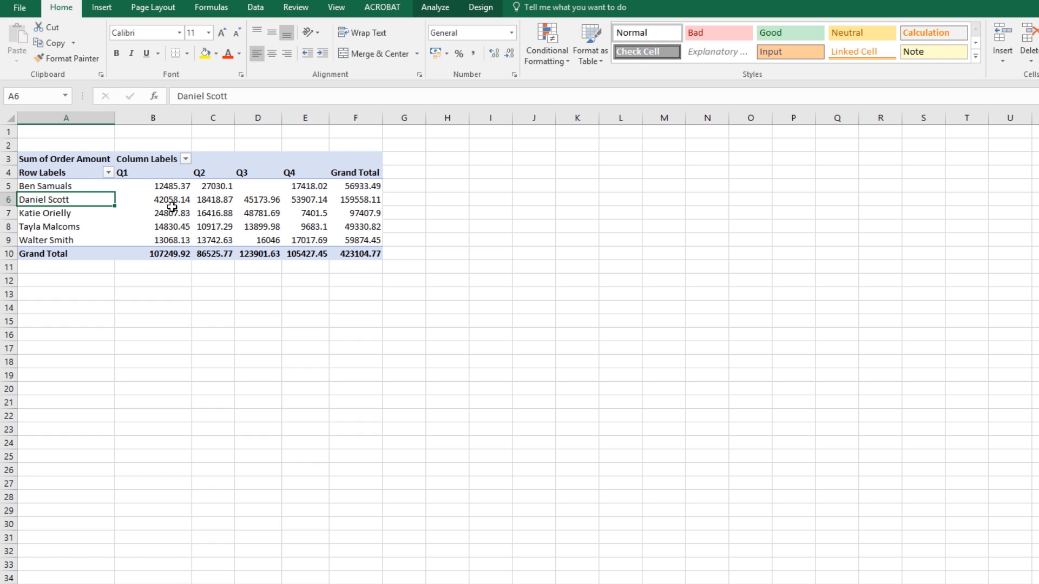
{"action": "left_click", "coordinate": [305, 200]}
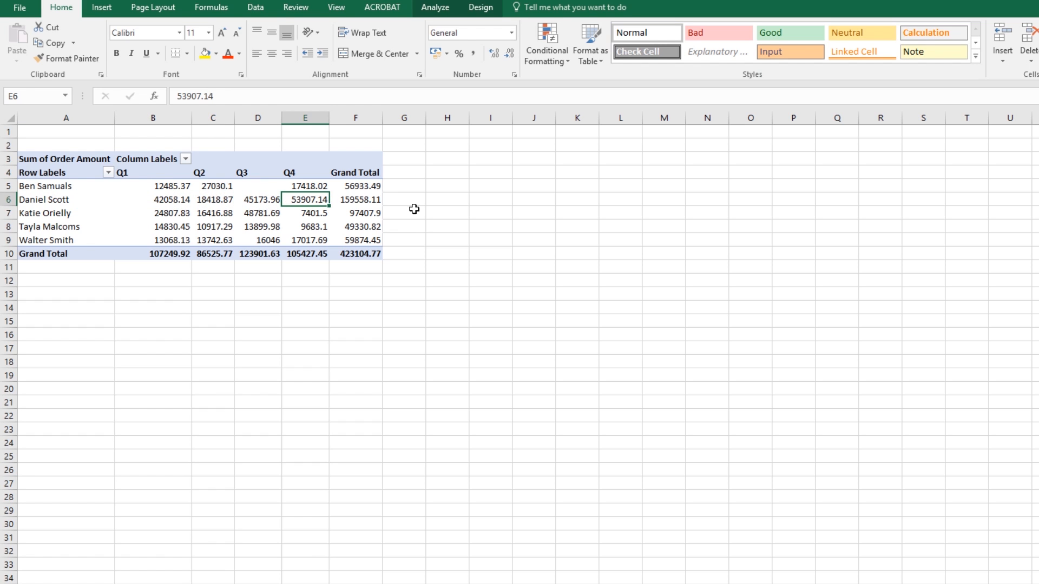
{"action": "left_click", "coordinate": [65, 226]}
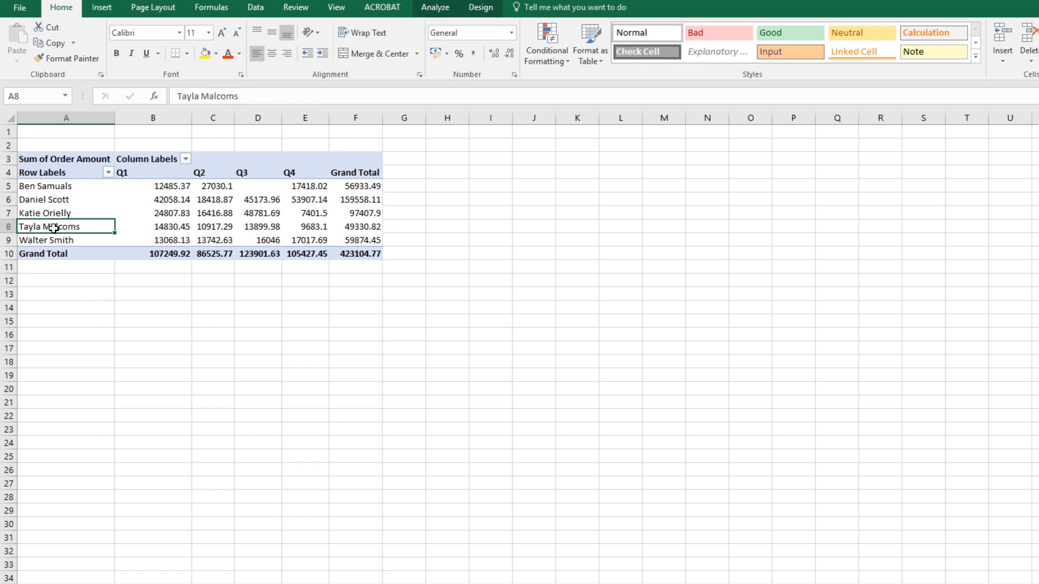
{"action": "left_click", "coordinate": [355, 227]}
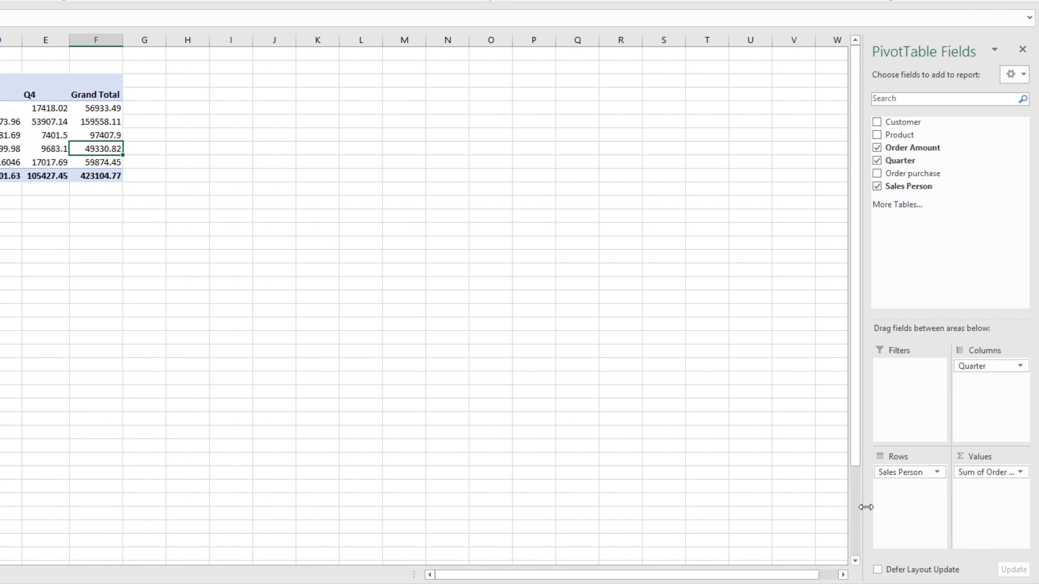
{"action": "mouse_move", "coordinate": [933, 497]}
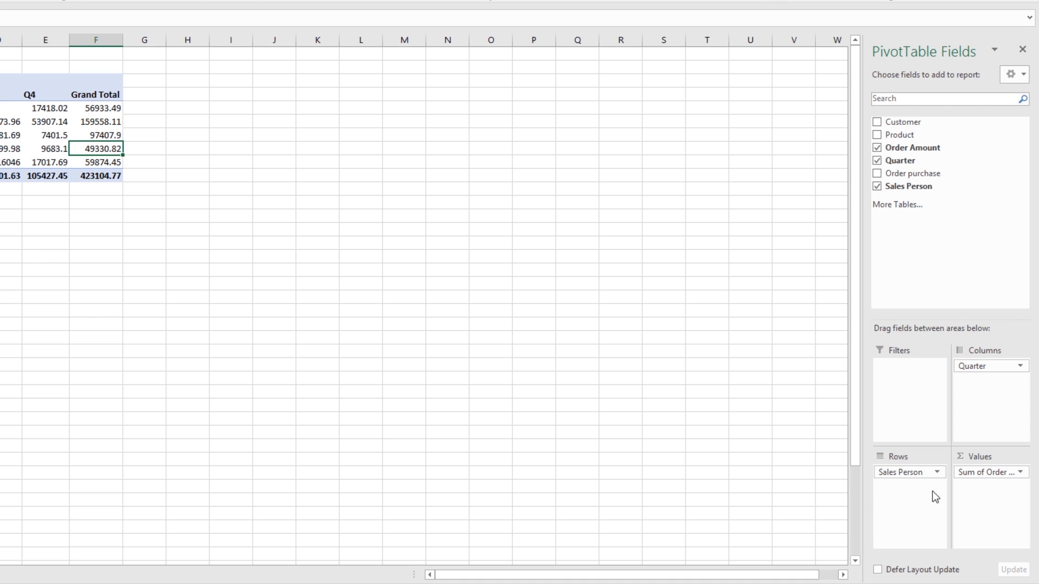
{"action": "mouse_move", "coordinate": [861, 470]}
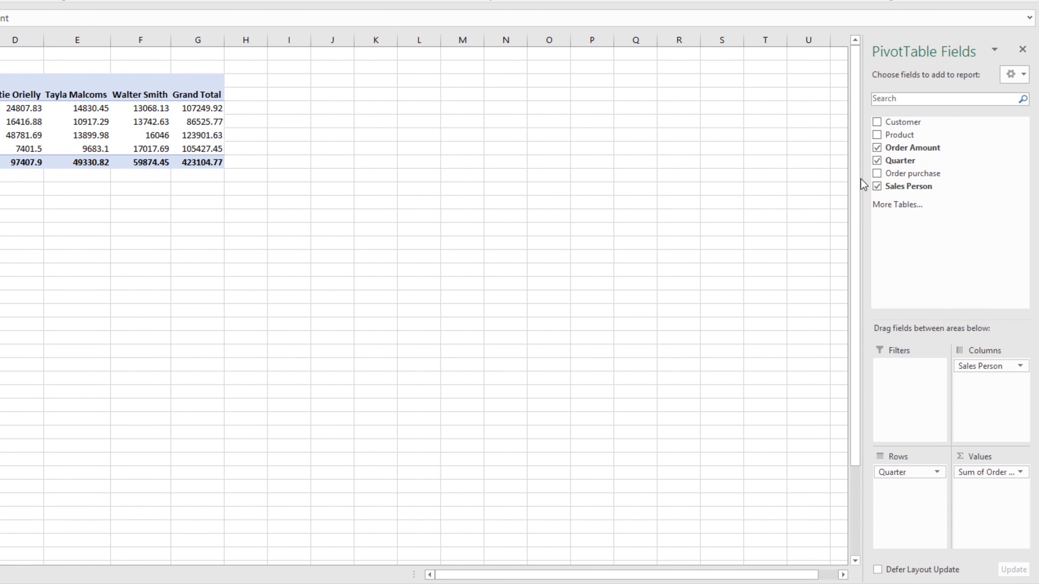
Add Product back and remove Sales Person from the PivotTable layout
{"action": "left_click", "coordinate": [877, 135]}
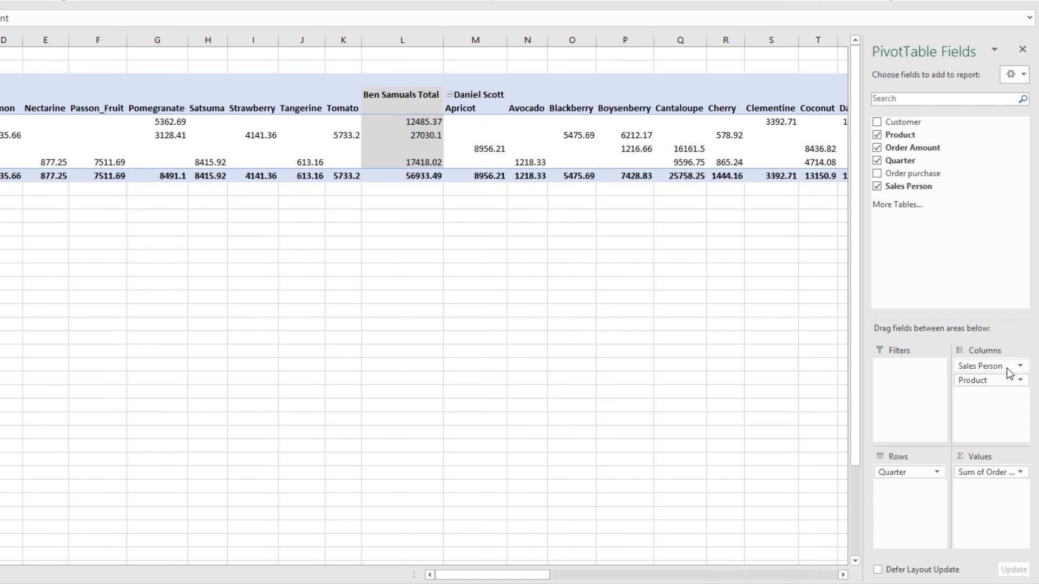
{"action": "mouse_move", "coordinate": [973, 517]}
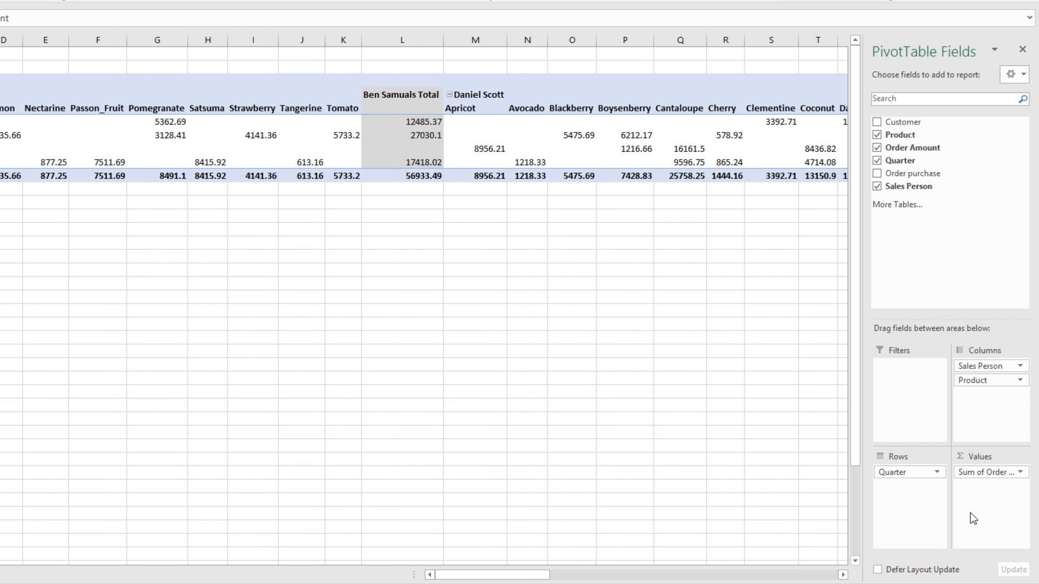
{"action": "left_click", "coordinate": [877, 186]}
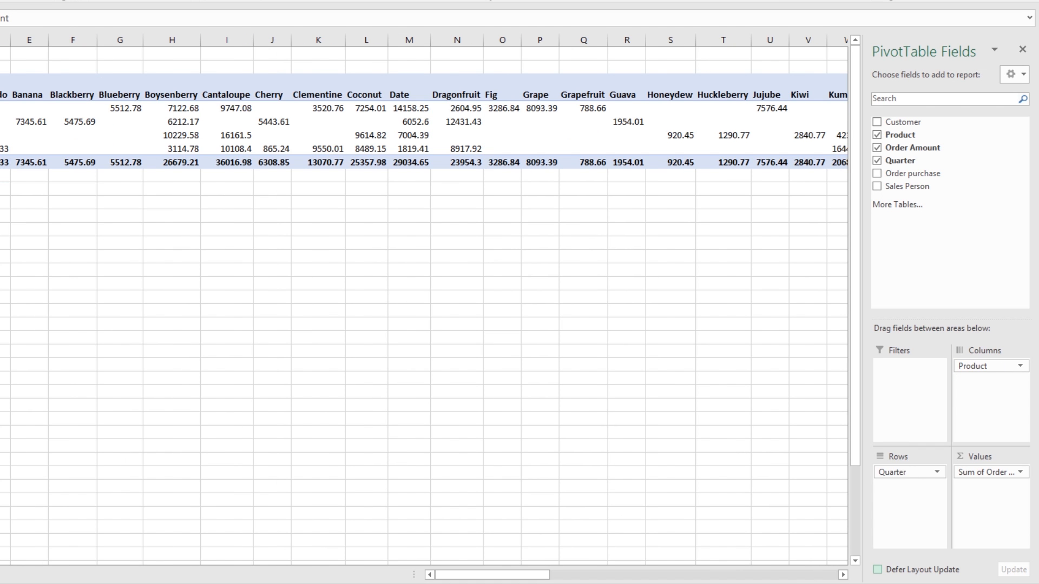
{"action": "mouse_move", "coordinate": [763, 546]}
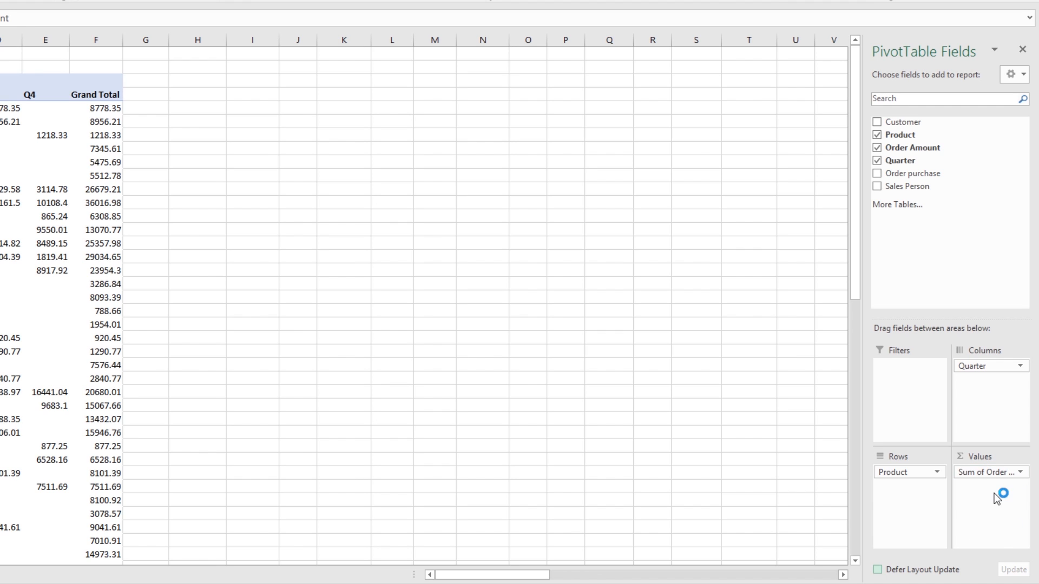
{"action": "mouse_move", "coordinate": [992, 495]}
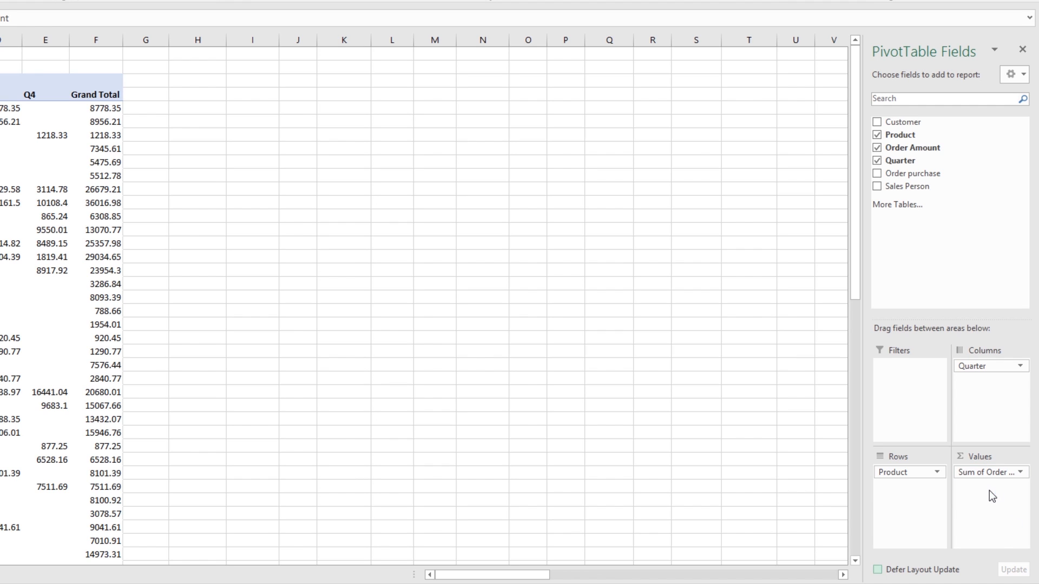
{"action": "mouse_move", "coordinate": [986, 366]}
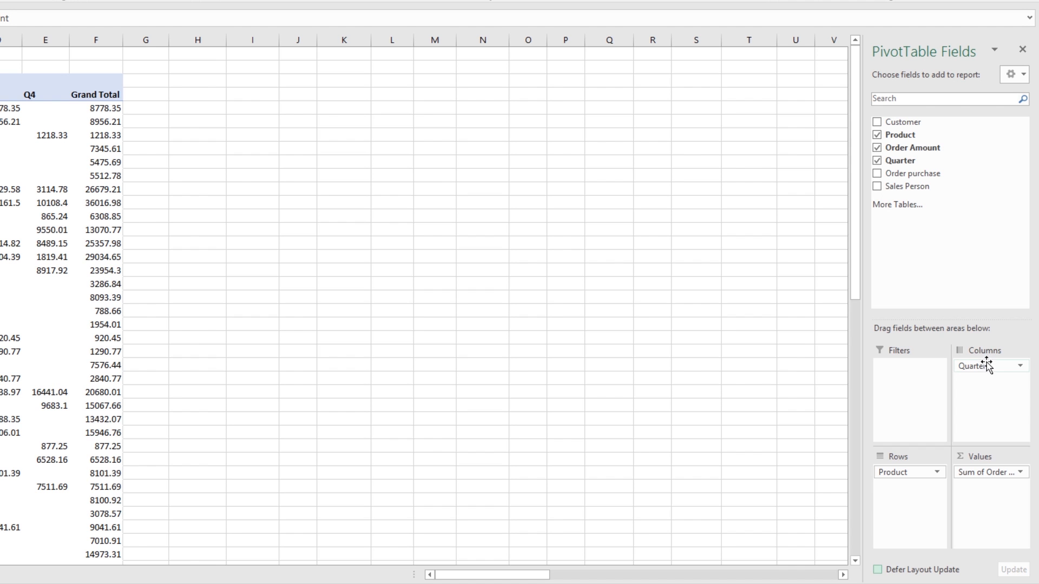
{"action": "mouse_move", "coordinate": [917, 526]}
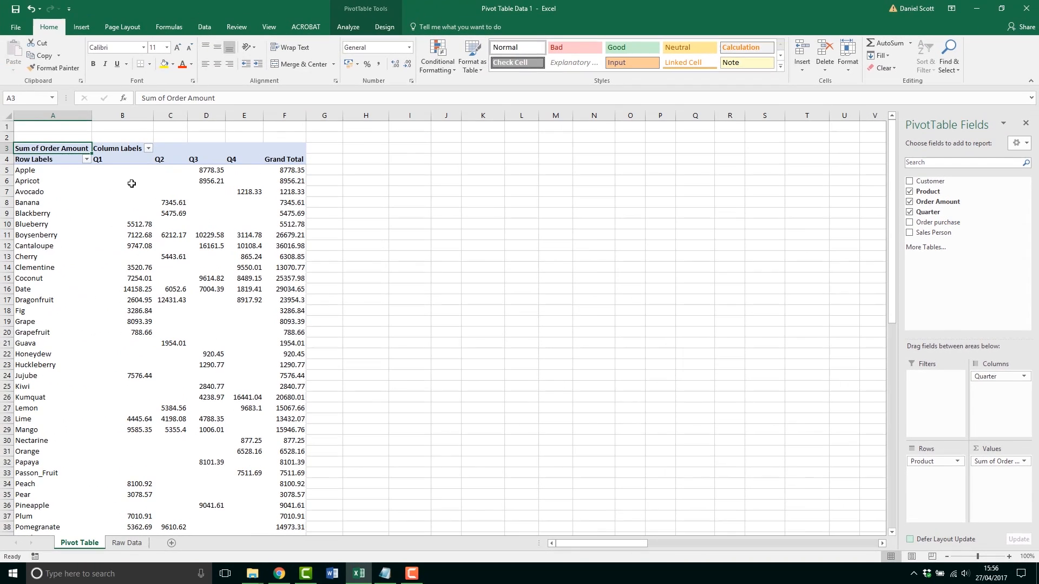
{"action": "mouse_move", "coordinate": [285, 278]}
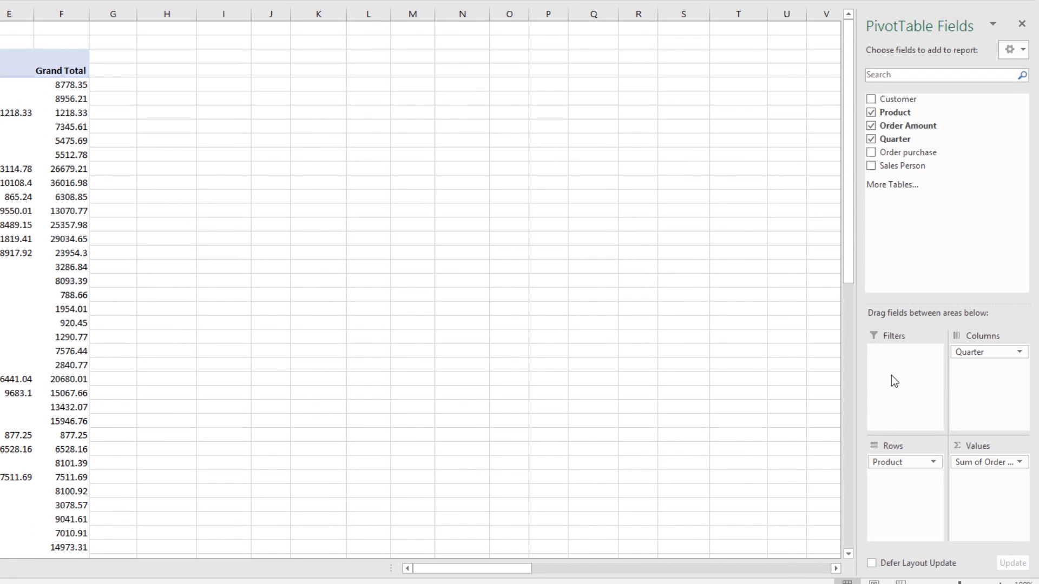
{"action": "mouse_move", "coordinate": [887, 363]}
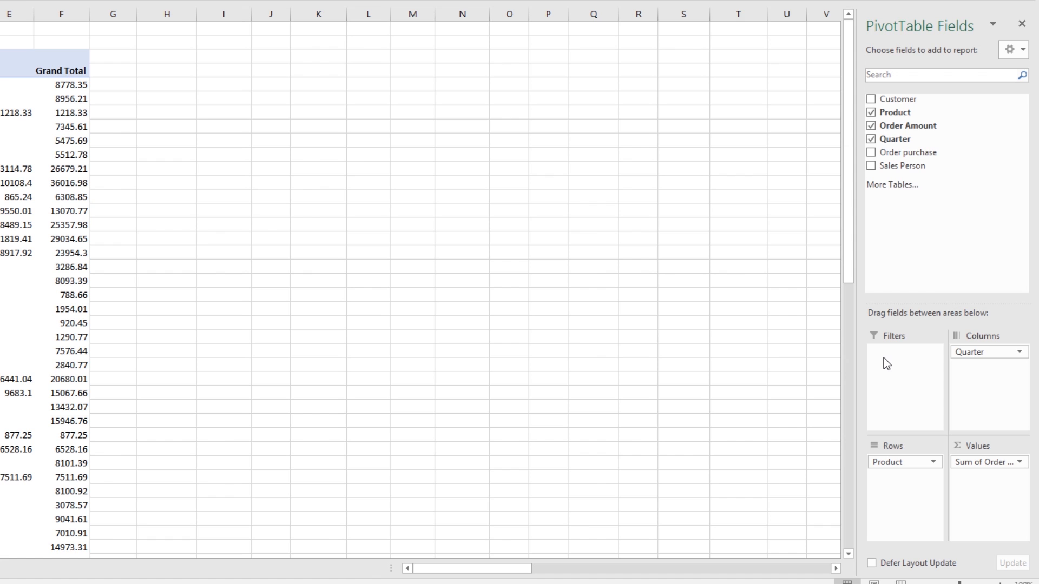
{"action": "mouse_move", "coordinate": [899, 356]}
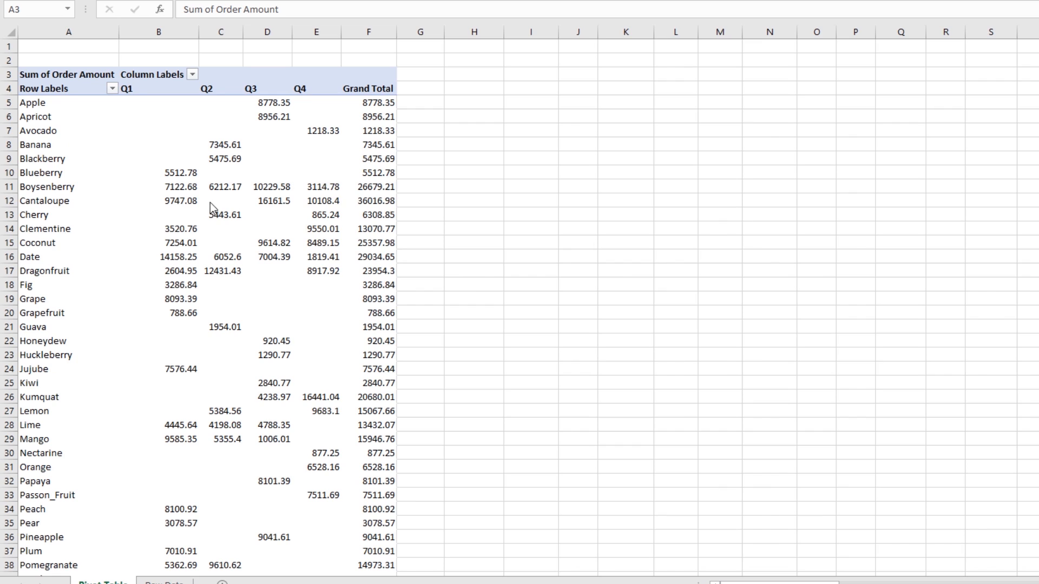
{"action": "mouse_move", "coordinate": [496, 334]}
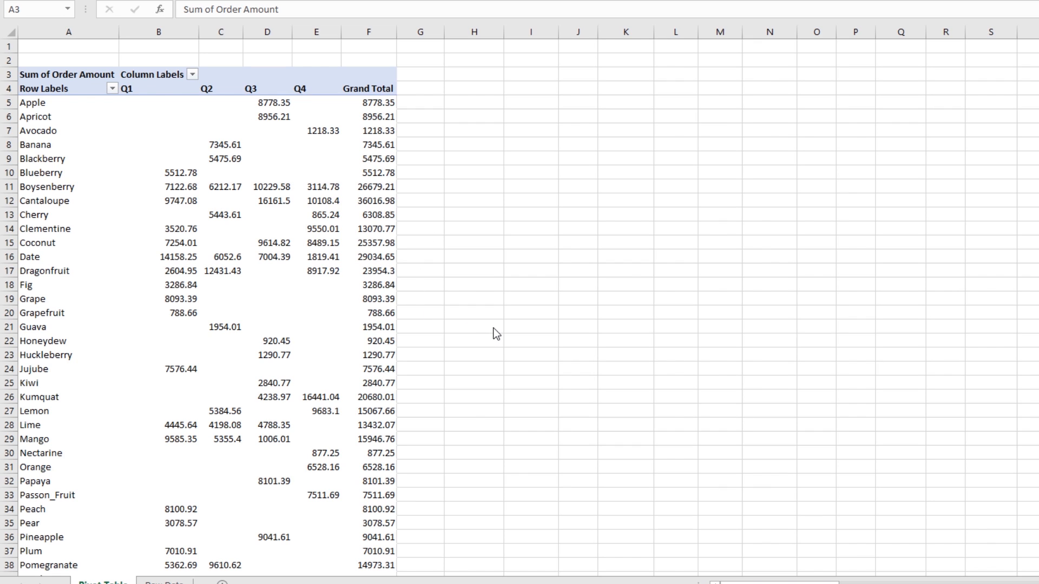
{"action": "mouse_move", "coordinate": [381, 205]}
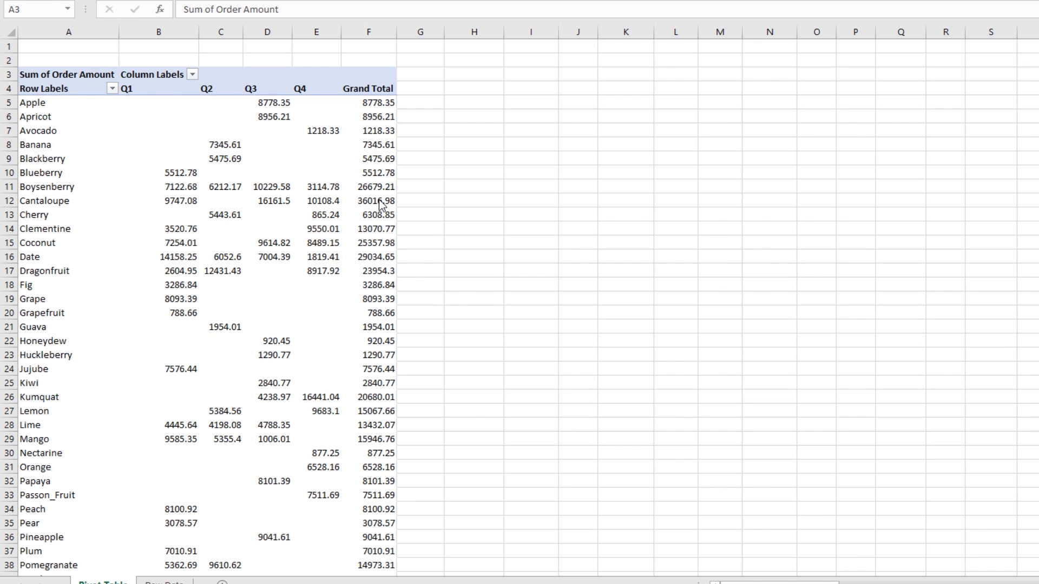
{"action": "mouse_move", "coordinate": [355, 98]}
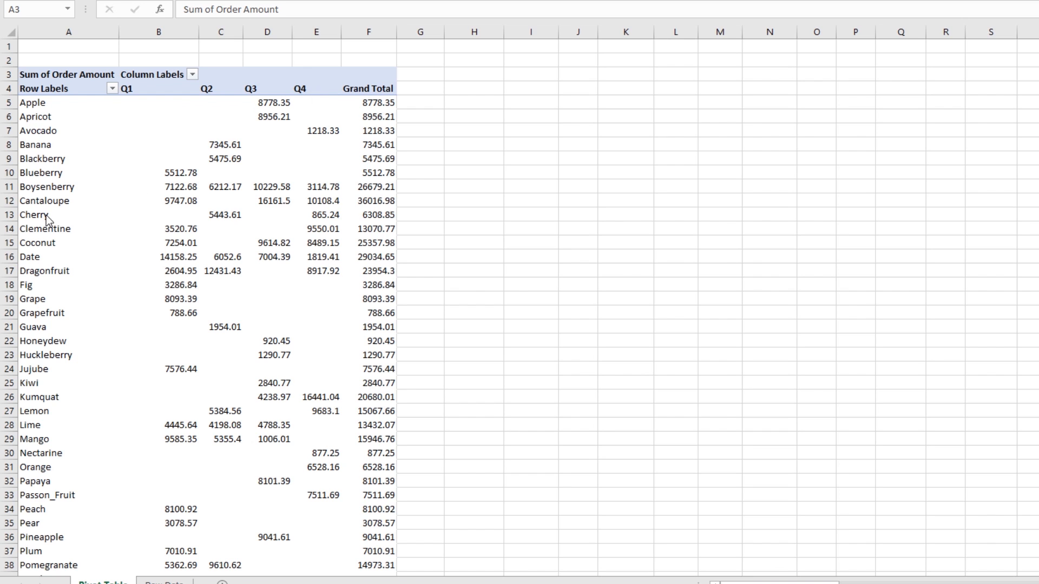
{"action": "mouse_move", "coordinate": [233, 204]}
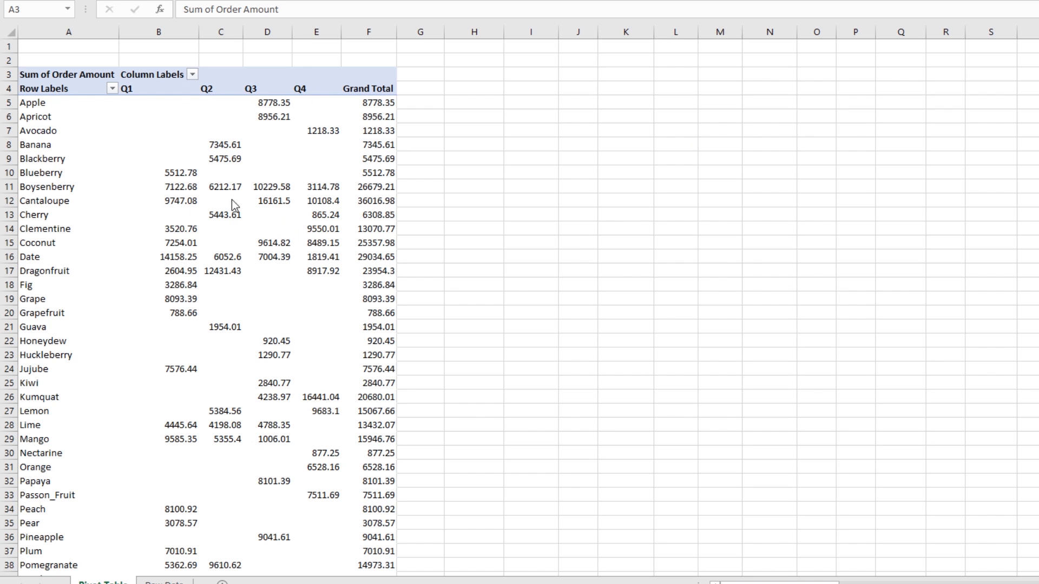
{"action": "mouse_move", "coordinate": [21, 91]}
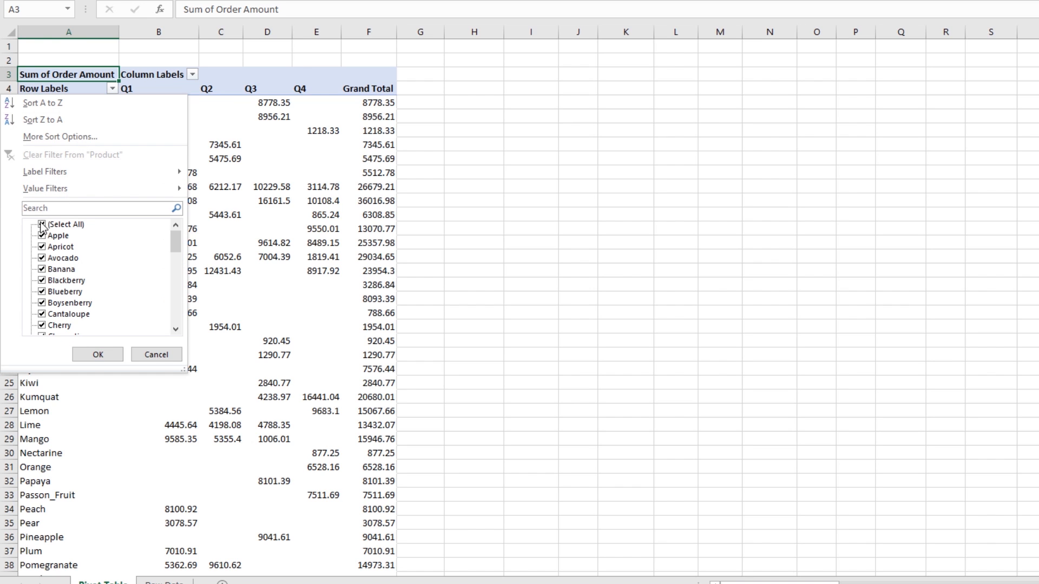
{"action": "left_click", "coordinate": [42, 224]}
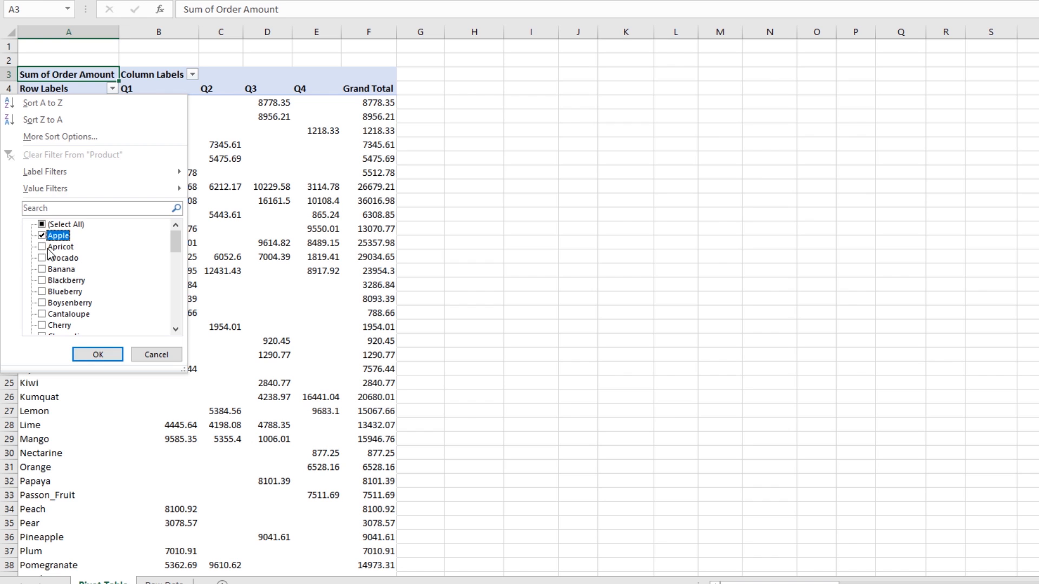
{"action": "left_click", "coordinate": [97, 354]}
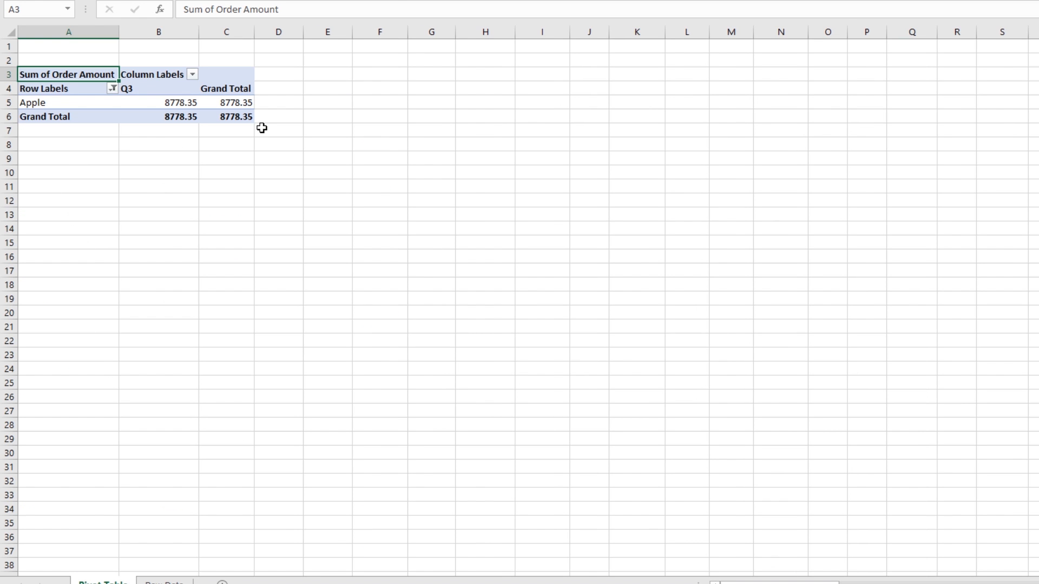
{"action": "mouse_move", "coordinate": [158, 107]}
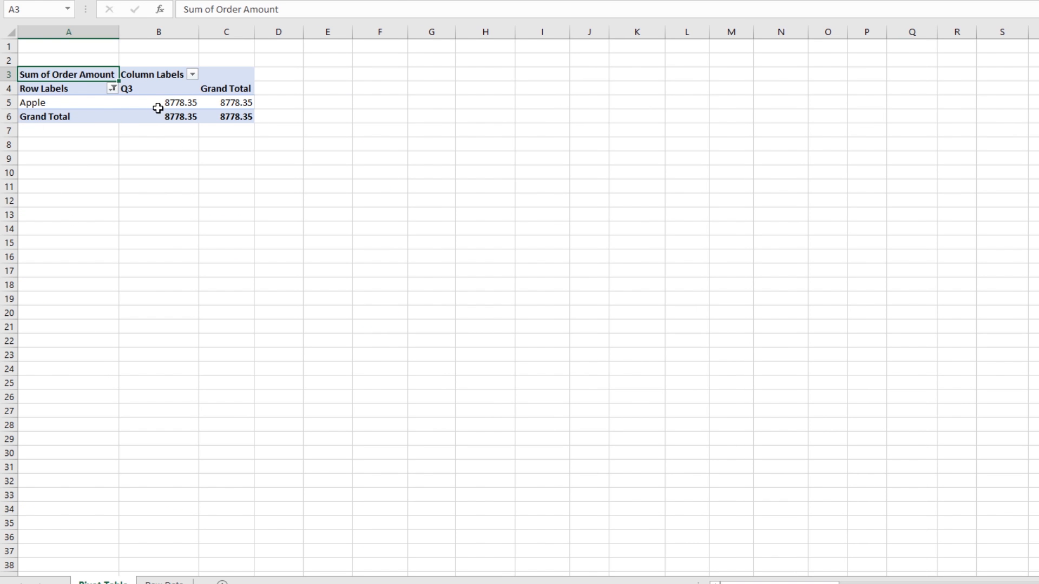
{"action": "mouse_move", "coordinate": [76, 106]}
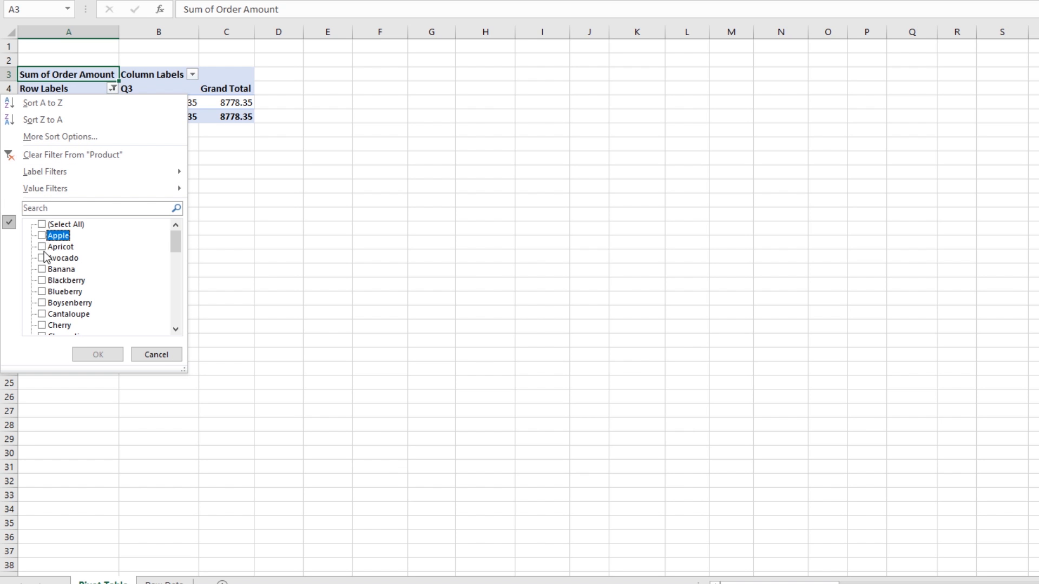
{"action": "scroll", "scroll_direction": "down", "scroll_amount": 3}
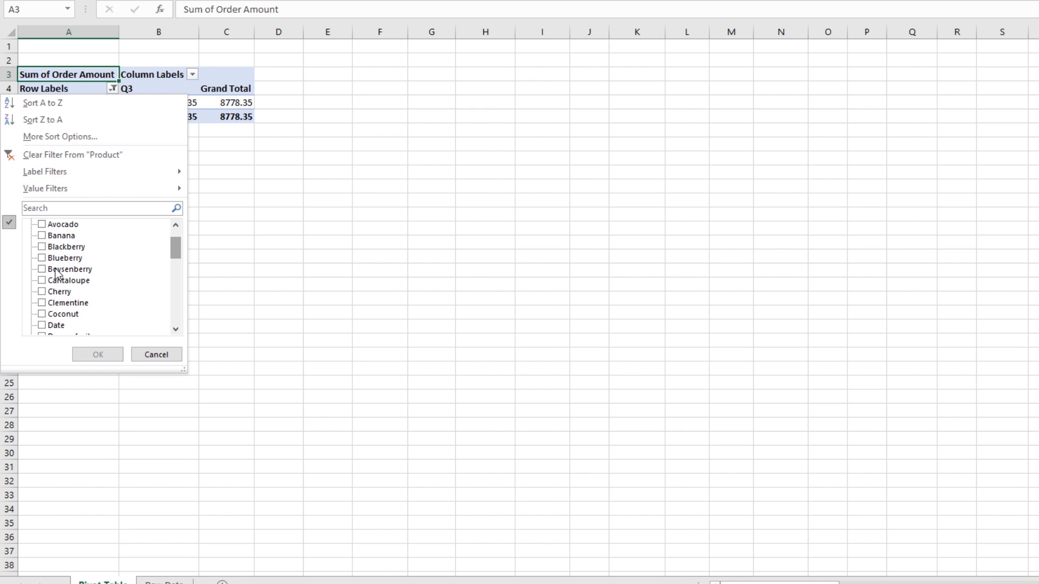
{"action": "left_click", "coordinate": [97, 355]}
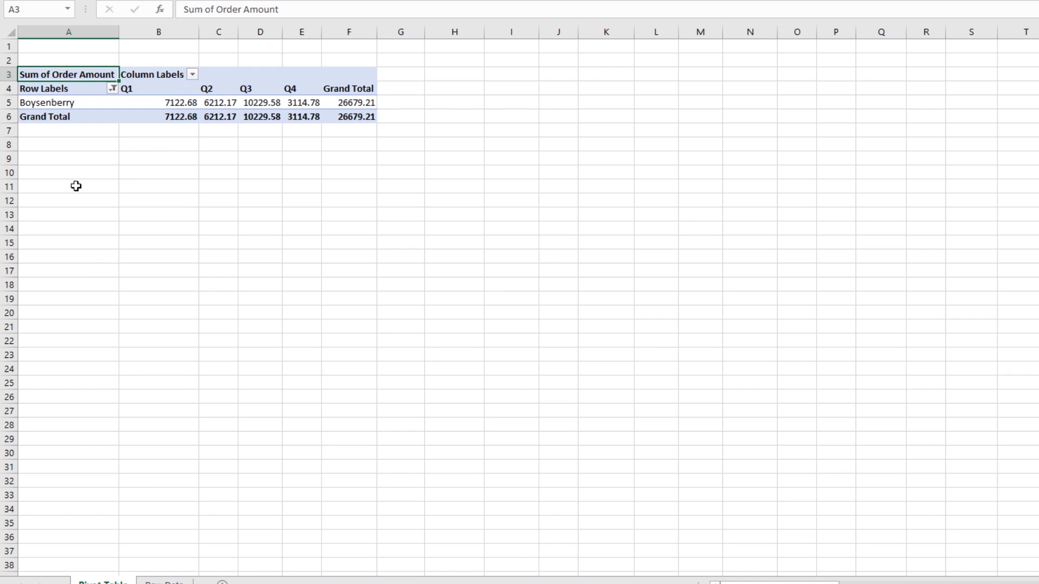
{"action": "mouse_move", "coordinate": [326, 94]}
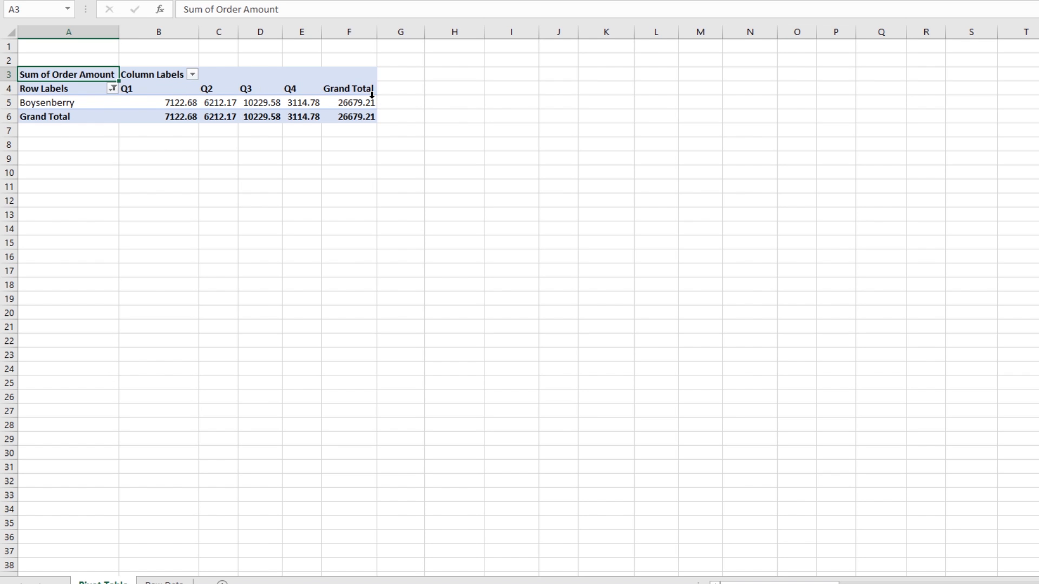
{"action": "mouse_move", "coordinate": [356, 102]}
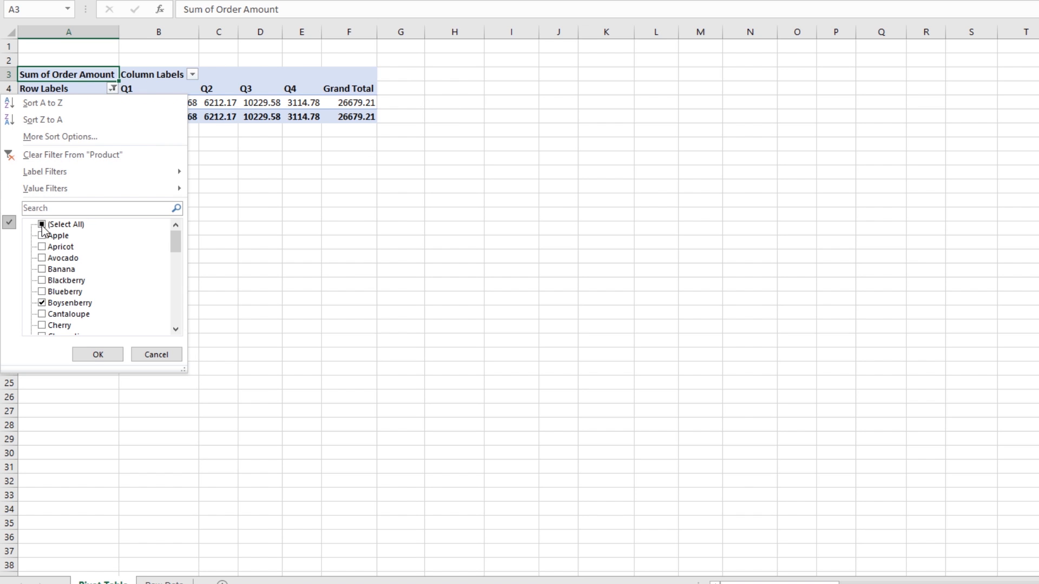
{"action": "left_click", "coordinate": [97, 354]}
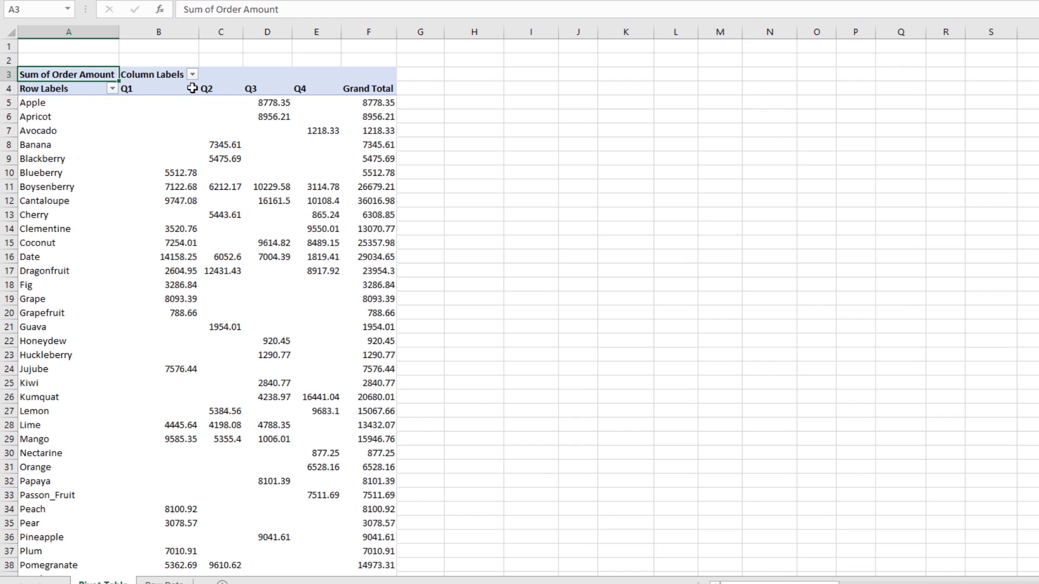
{"action": "left_click", "coordinate": [192, 74]}
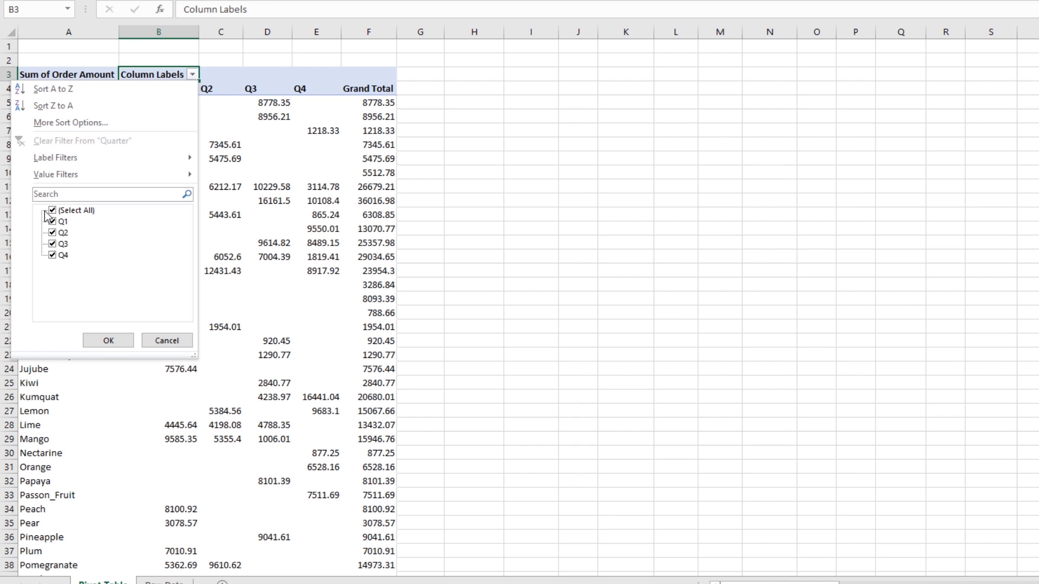
{"action": "left_click", "coordinate": [63, 222]}
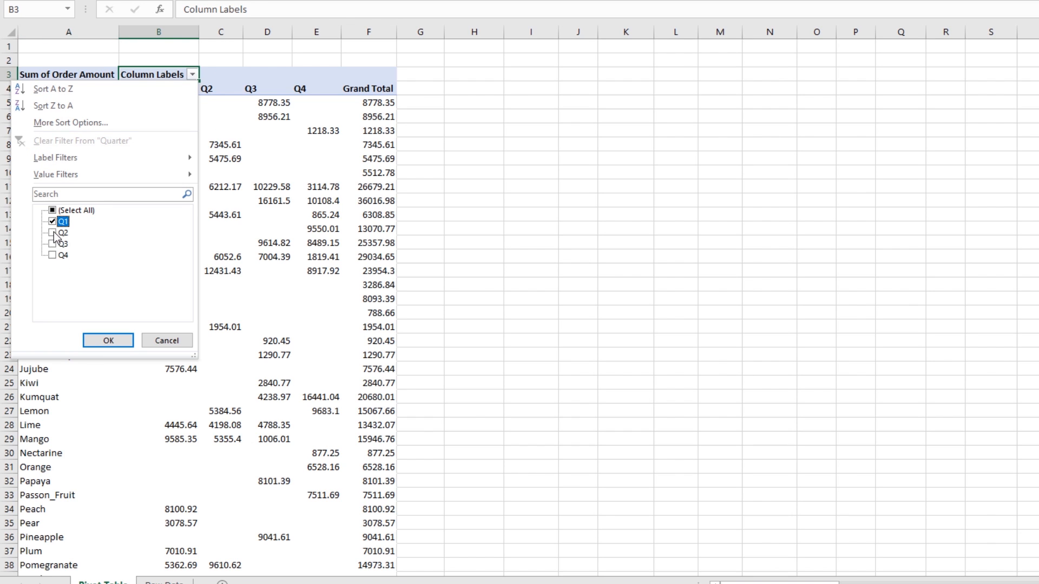
{"action": "left_click", "coordinate": [52, 233]}
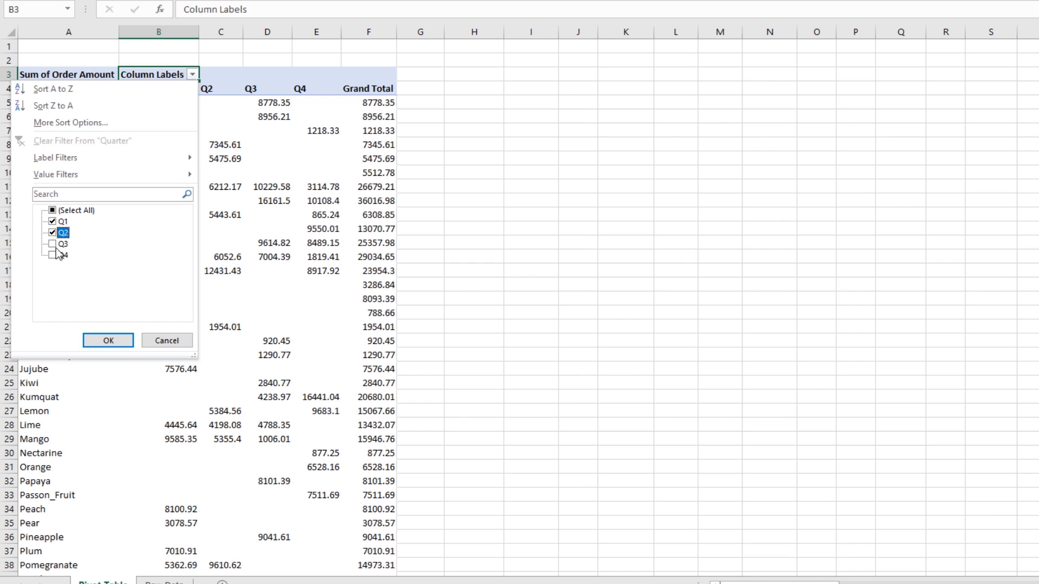
{"action": "left_click", "coordinate": [107, 340]}
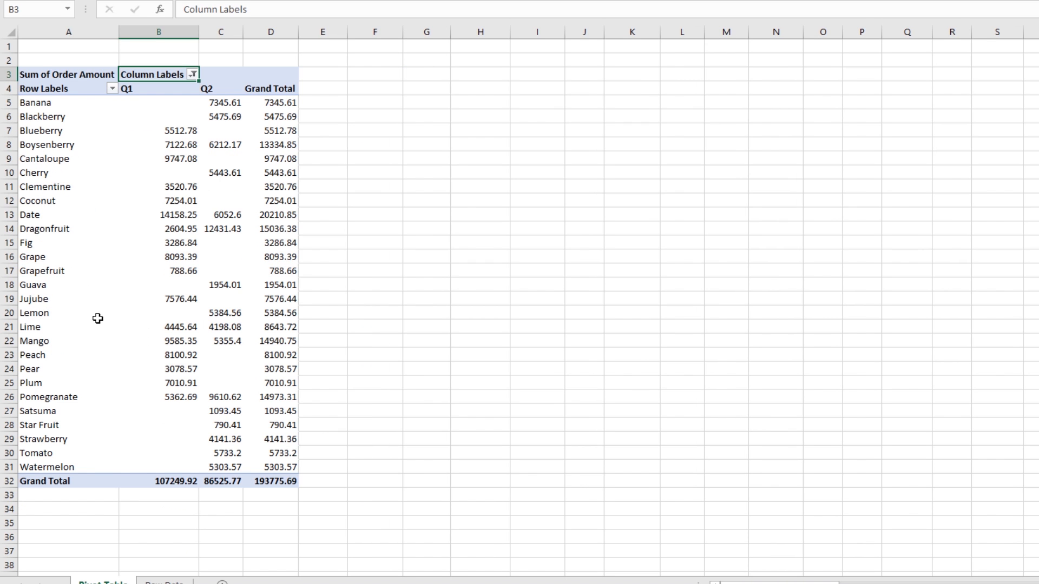
{"action": "mouse_move", "coordinate": [184, 220]}
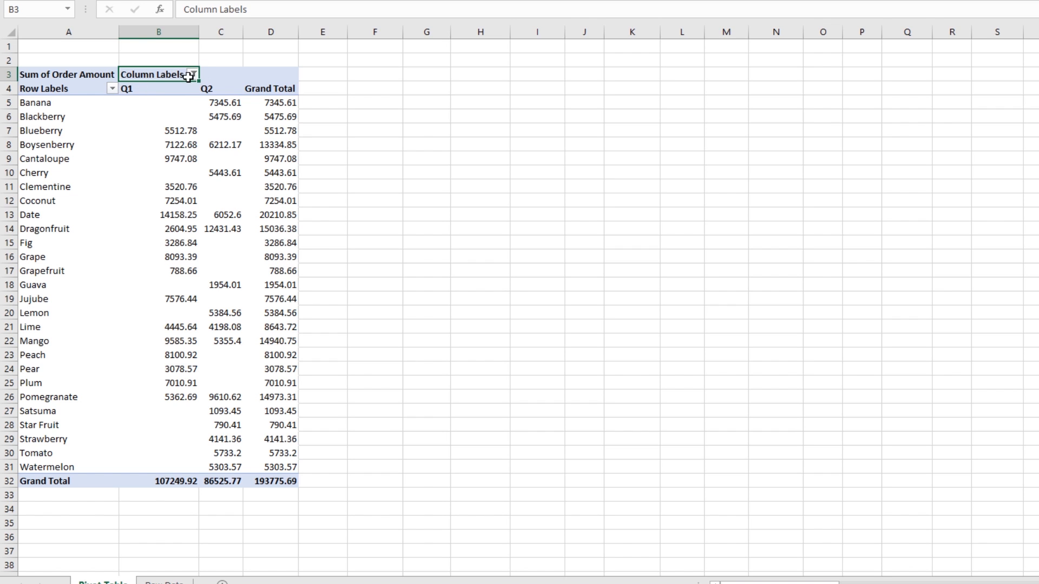
{"action": "left_click", "coordinate": [192, 74]}
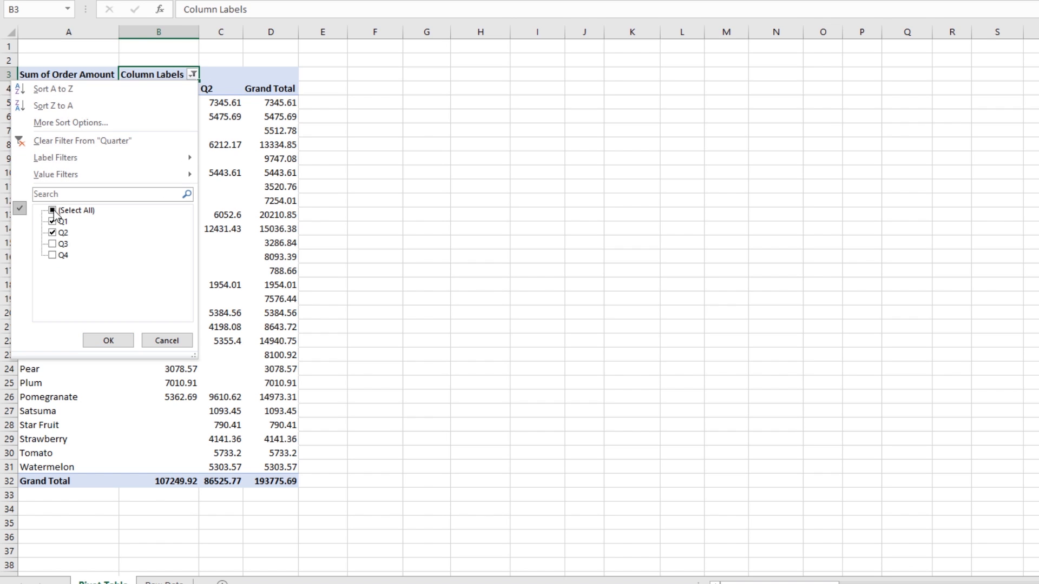
{"action": "left_click", "coordinate": [108, 339]}
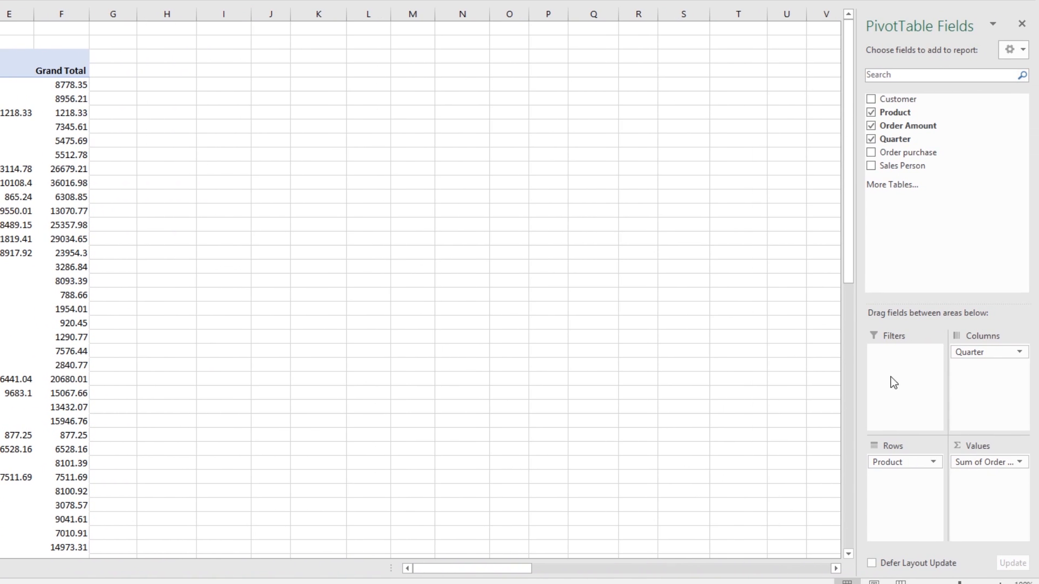
{"action": "mouse_move", "coordinate": [177, 149]}
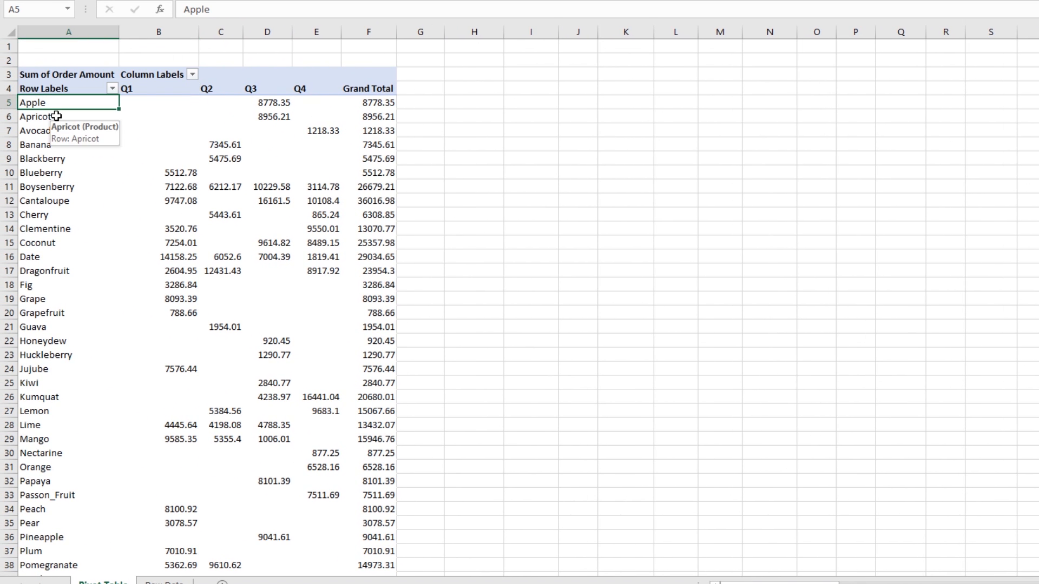
{"action": "mouse_move", "coordinate": [190, 80]}
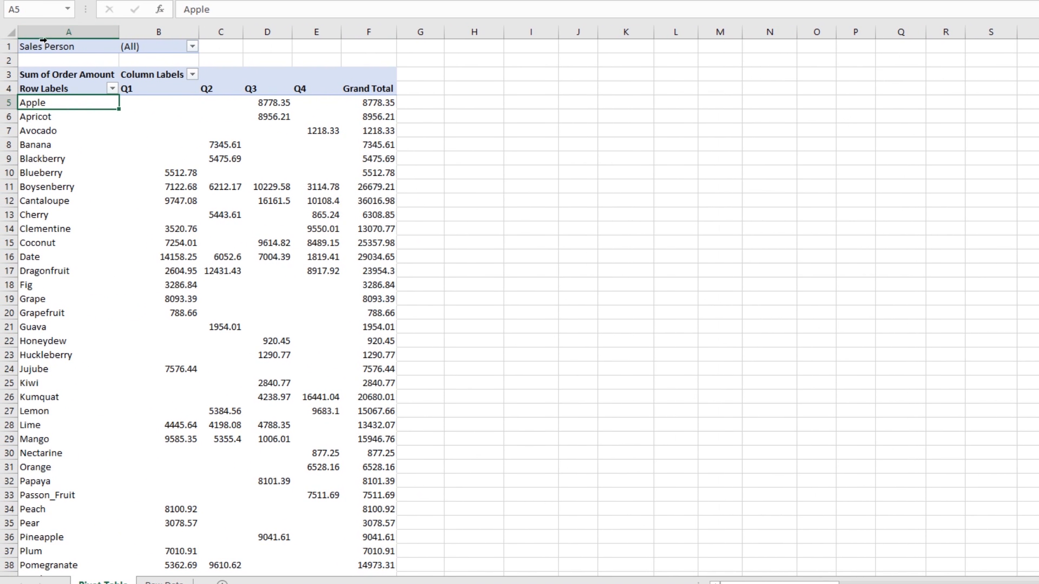
{"action": "mouse_move", "coordinate": [191, 48]}
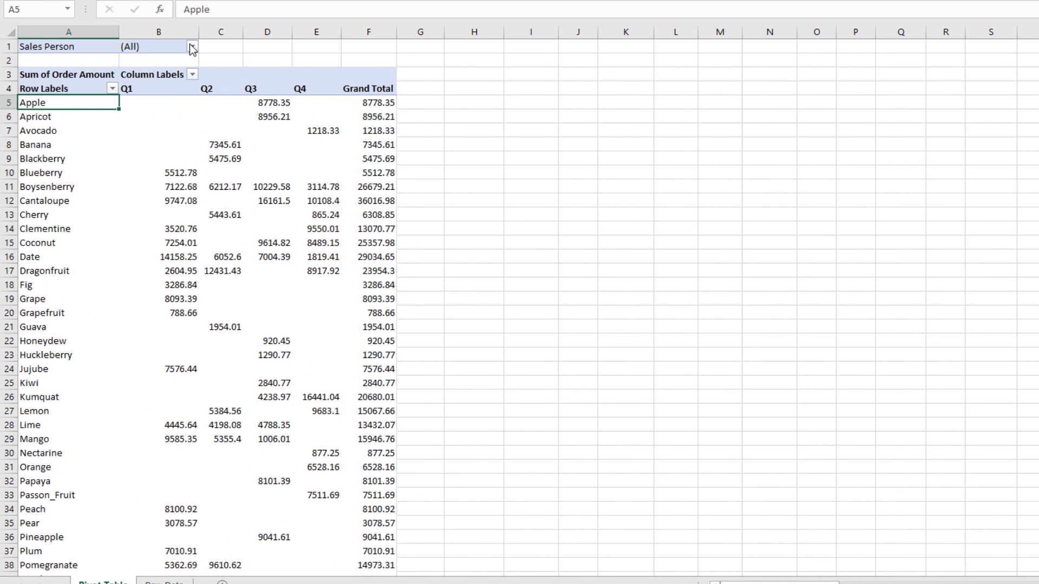
{"action": "mouse_move", "coordinate": [94, 52]}
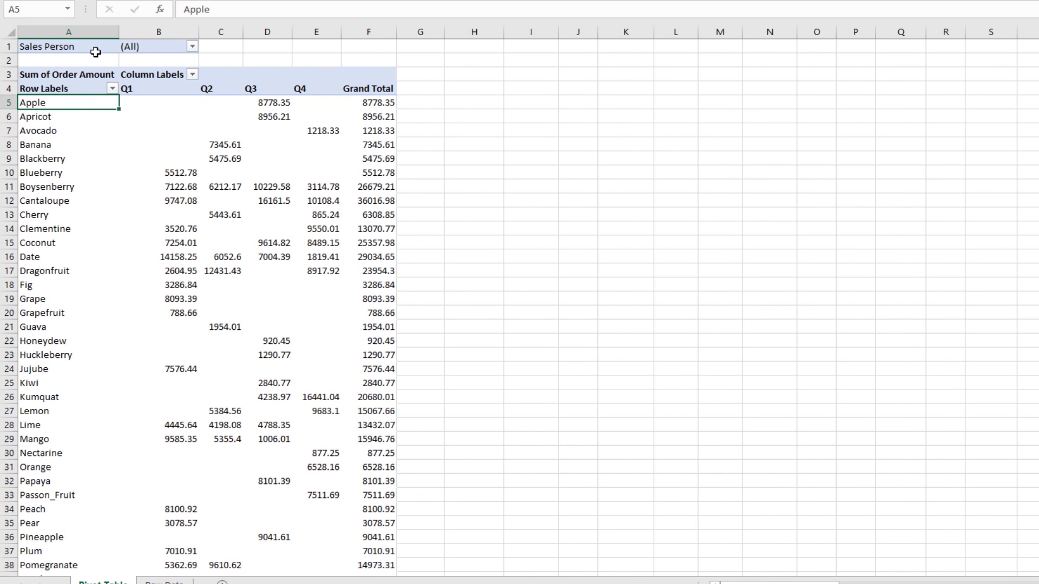
{"action": "mouse_move", "coordinate": [193, 47]}
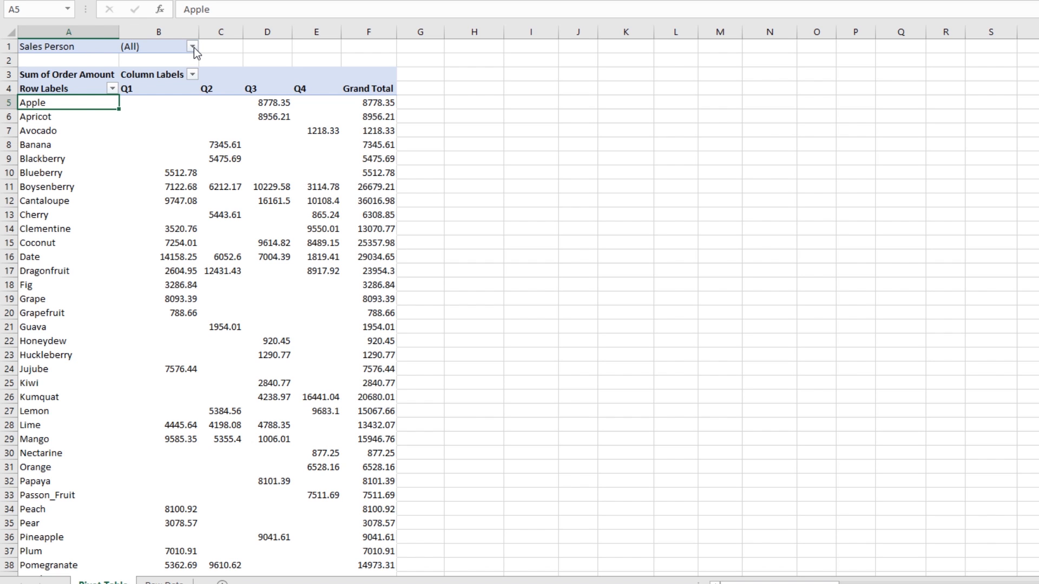
Filter the PivotTable to one salesperson, then remove the Sales Person filter
{"action": "left_click", "coordinate": [192, 46]}
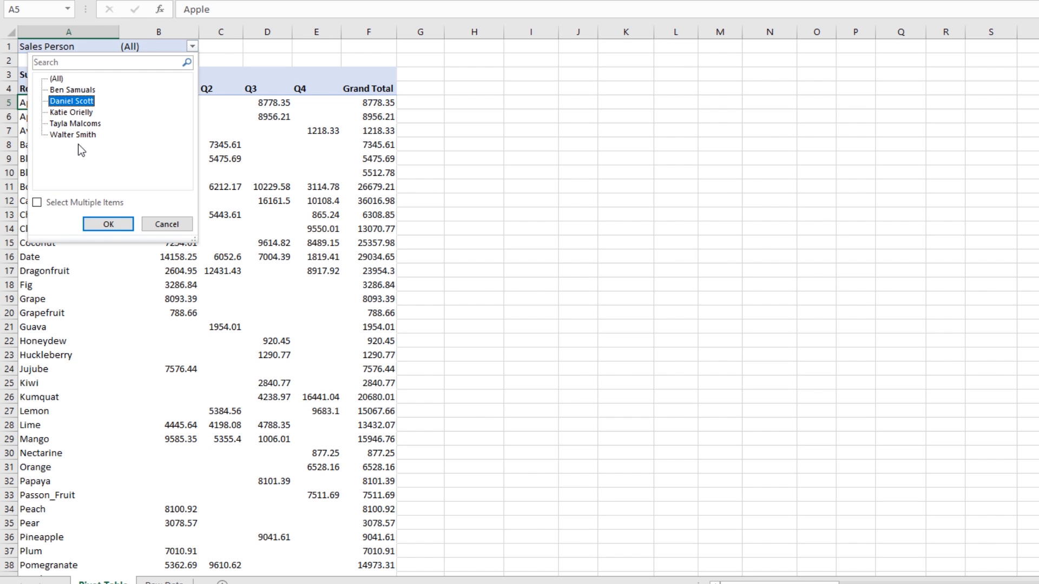
{"action": "left_click", "coordinate": [107, 224]}
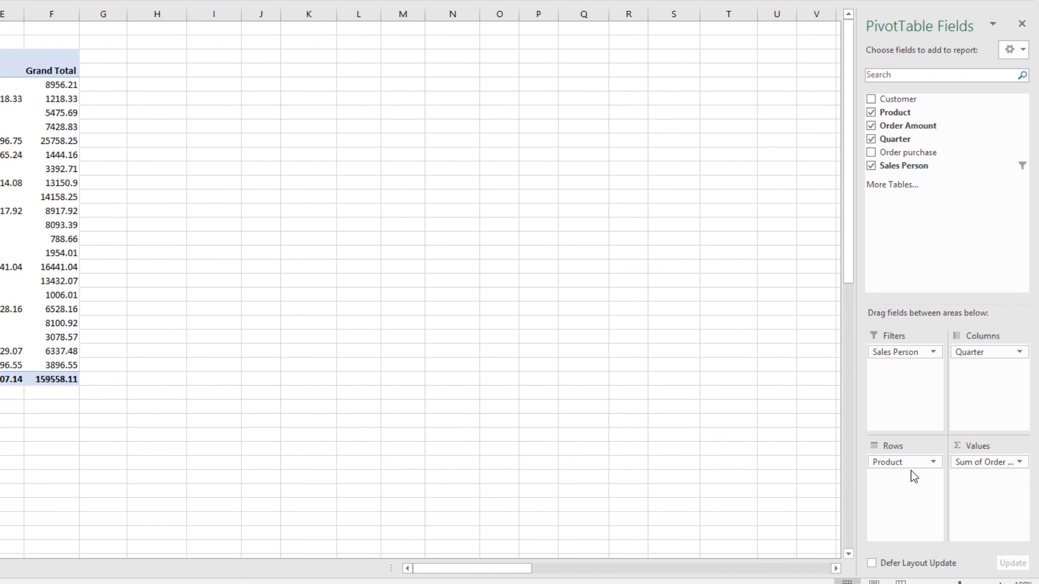
{"action": "mouse_move", "coordinate": [900, 387]}
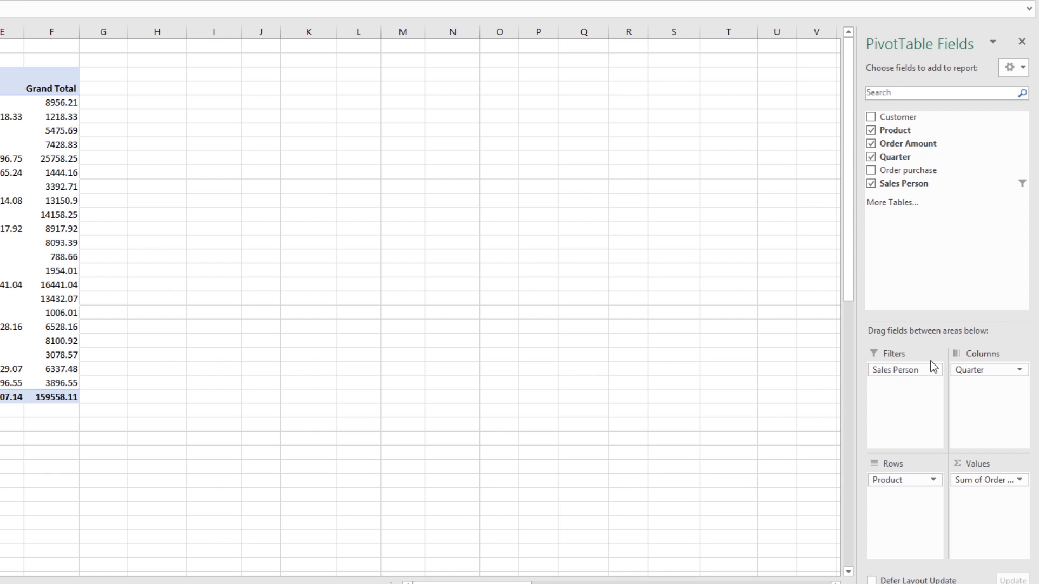
{"action": "left_click", "coordinate": [934, 369]}
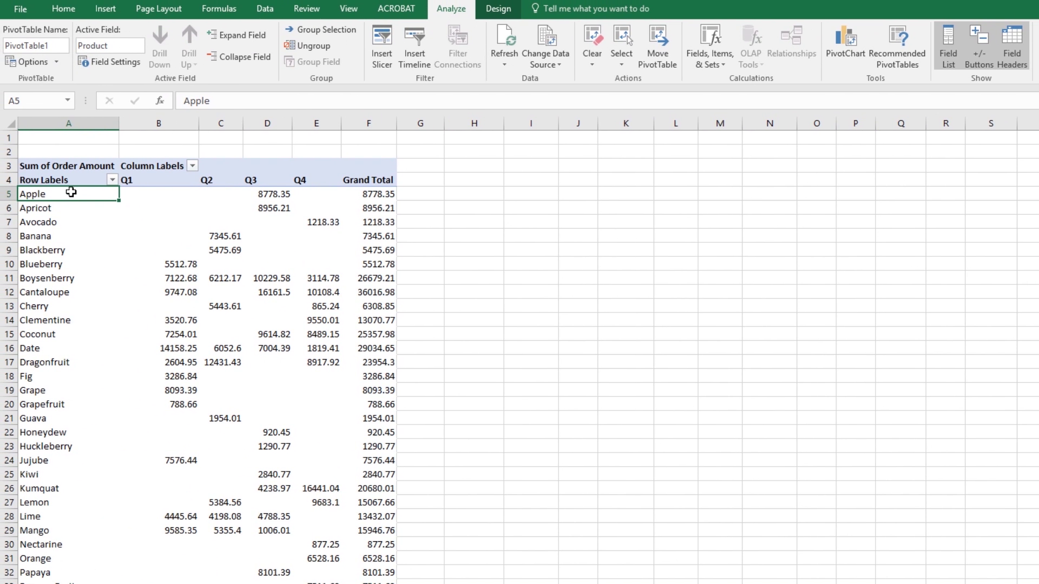
{"action": "mouse_move", "coordinate": [333, 27]}
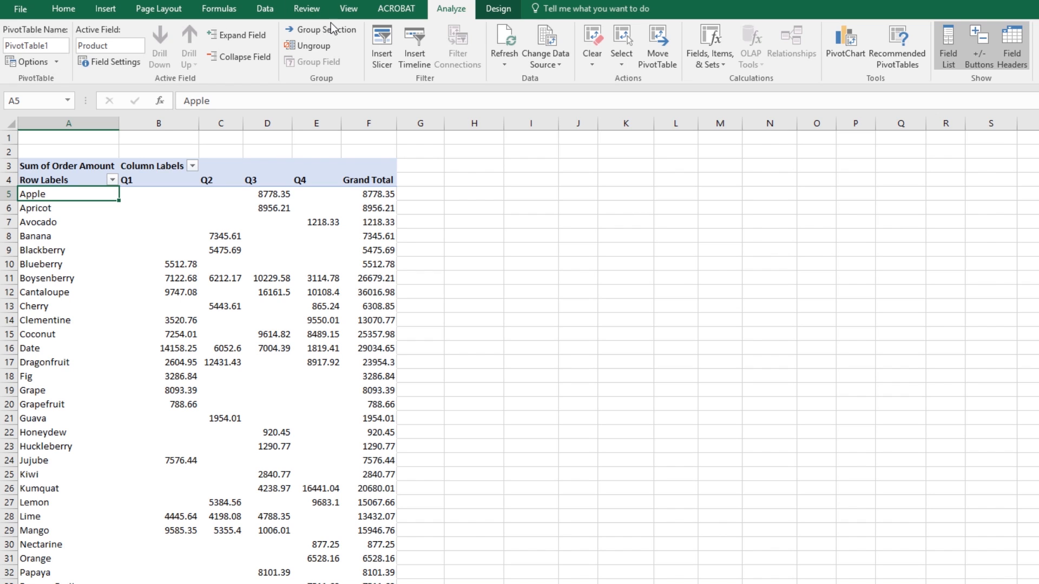
Insert a Sales Person slicer for the PivotTable
{"action": "left_click", "coordinate": [68, 208]}
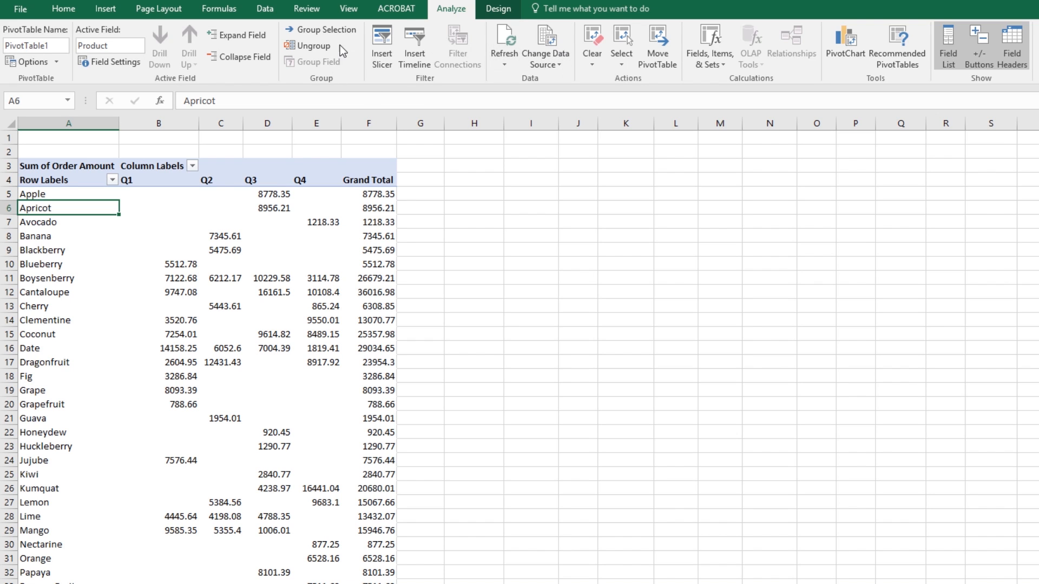
{"action": "left_click", "coordinate": [380, 39]}
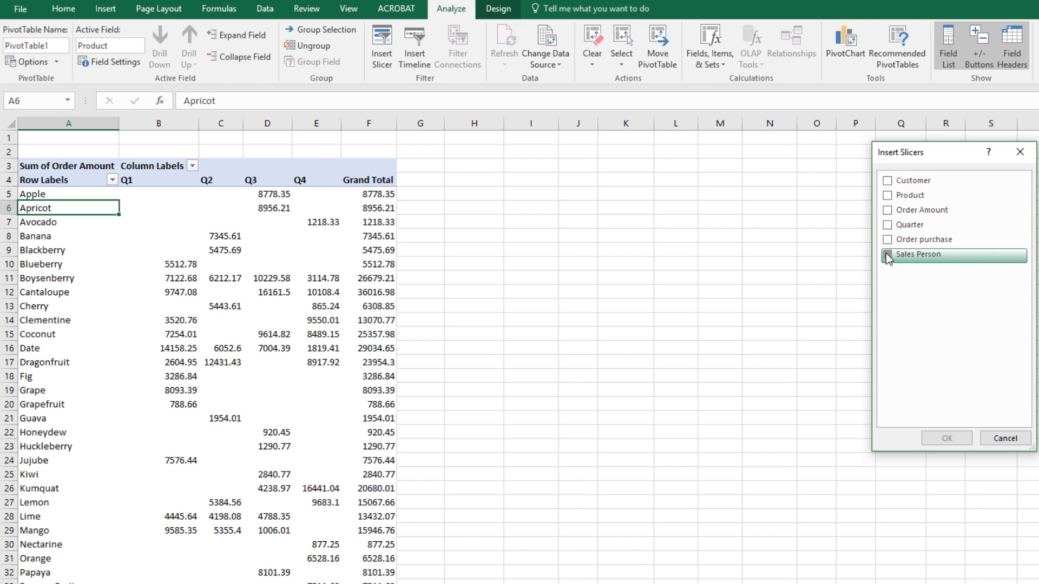
{"action": "left_click", "coordinate": [945, 437]}
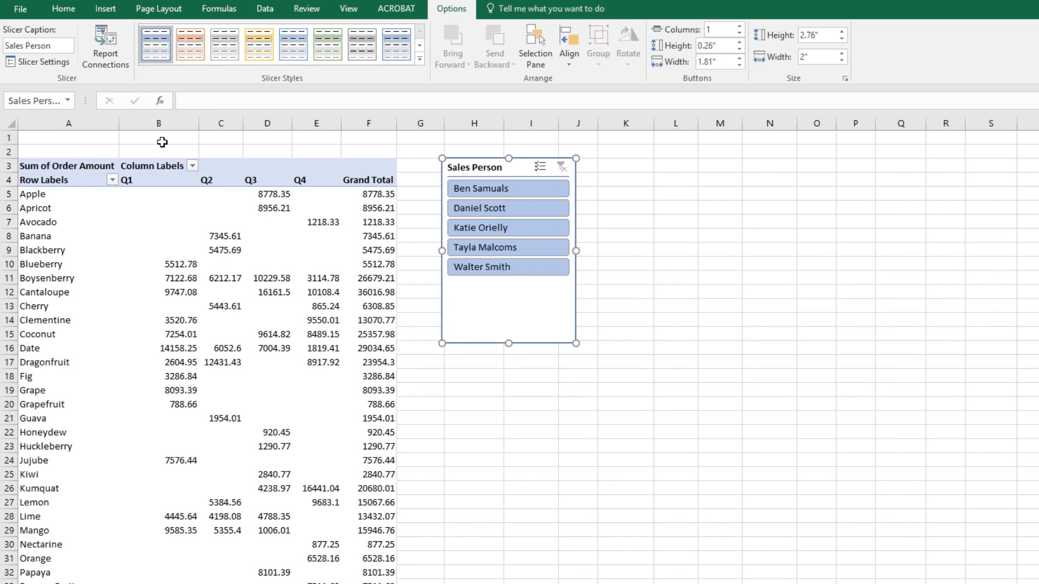
{"action": "mouse_move", "coordinate": [246, 122]}
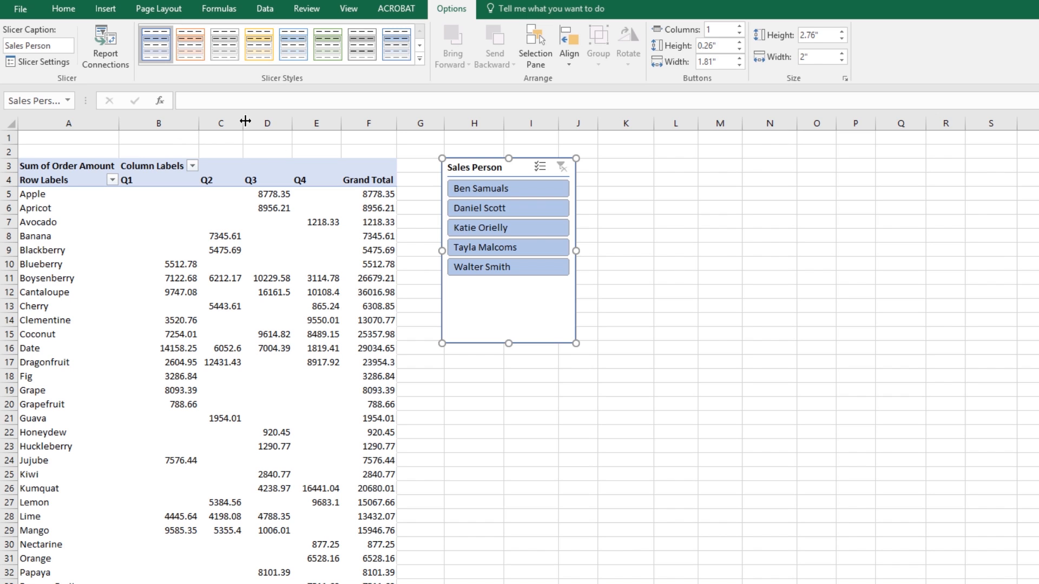
{"action": "mouse_move", "coordinate": [154, 192]}
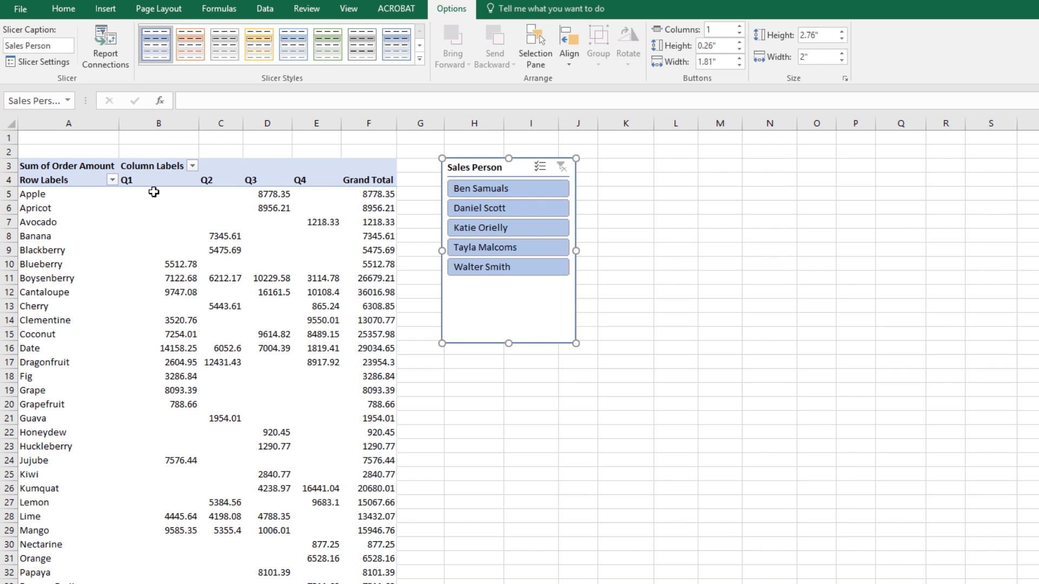
Filter the PivotTable by several salespeople with the slicer, then clear the filter
{"action": "left_click", "coordinate": [497, 208]}
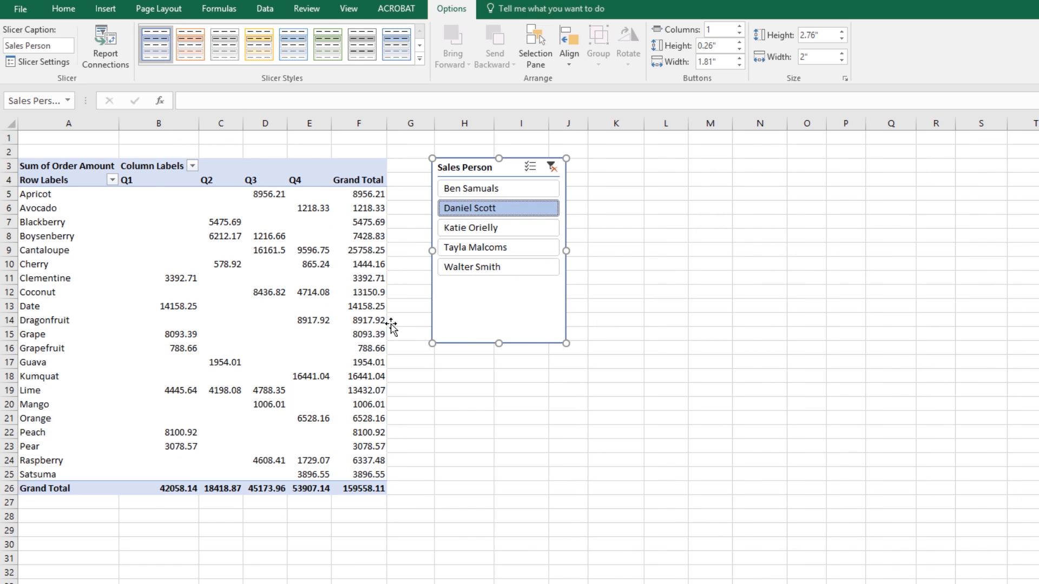
{"action": "left_click", "coordinate": [488, 247]}
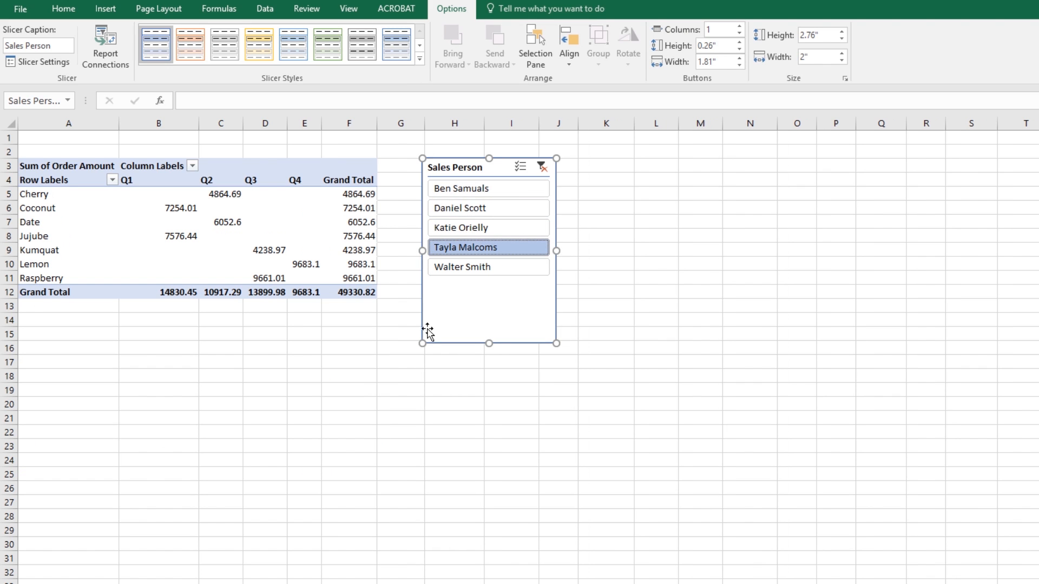
{"action": "left_click", "coordinate": [488, 188]}
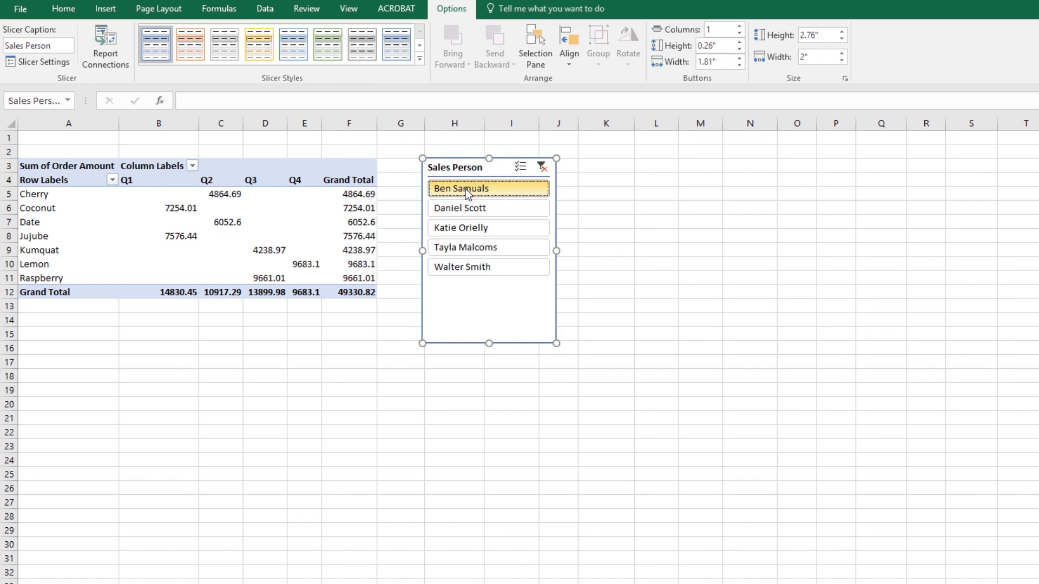
{"action": "left_click", "coordinate": [488, 208]}
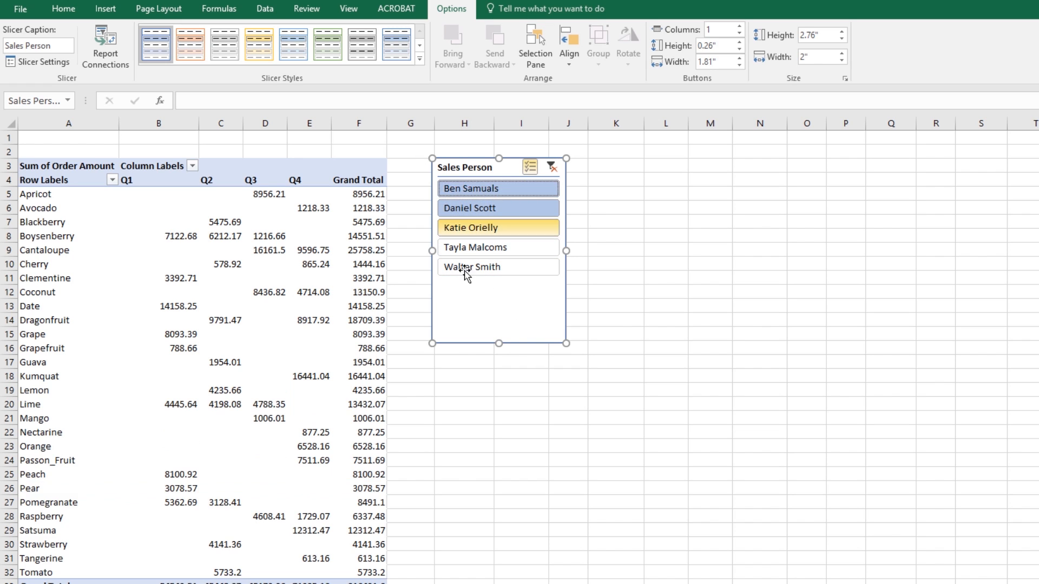
{"action": "left_click", "coordinate": [498, 189]}
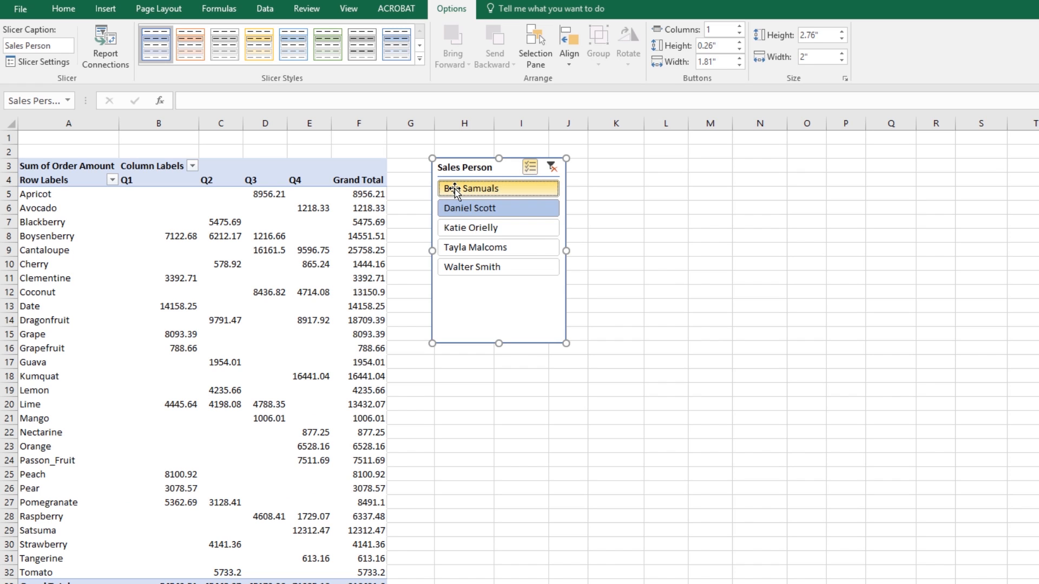
{"action": "left_click", "coordinate": [498, 188]}
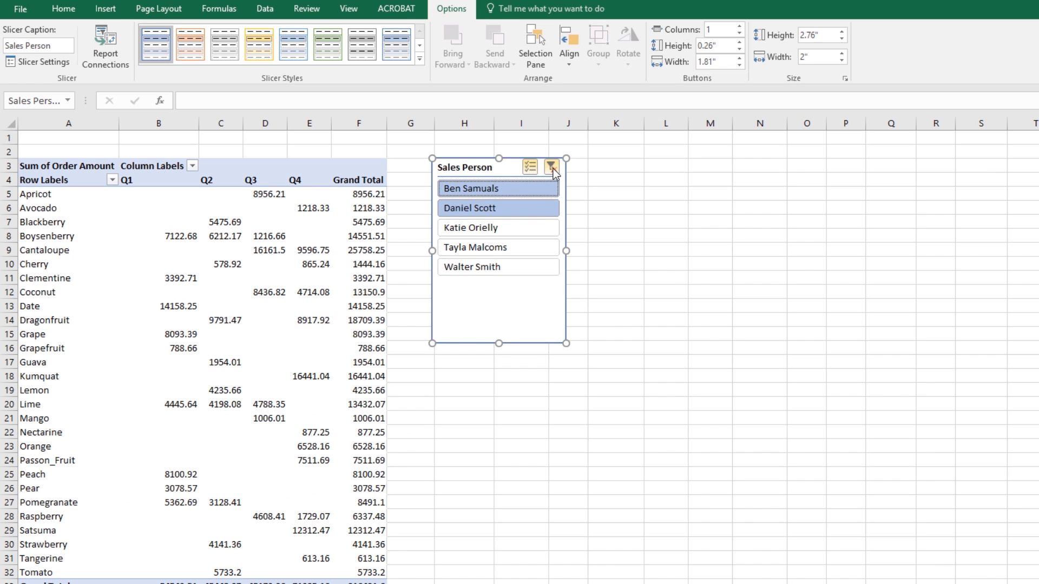
{"action": "left_click", "coordinate": [553, 166]}
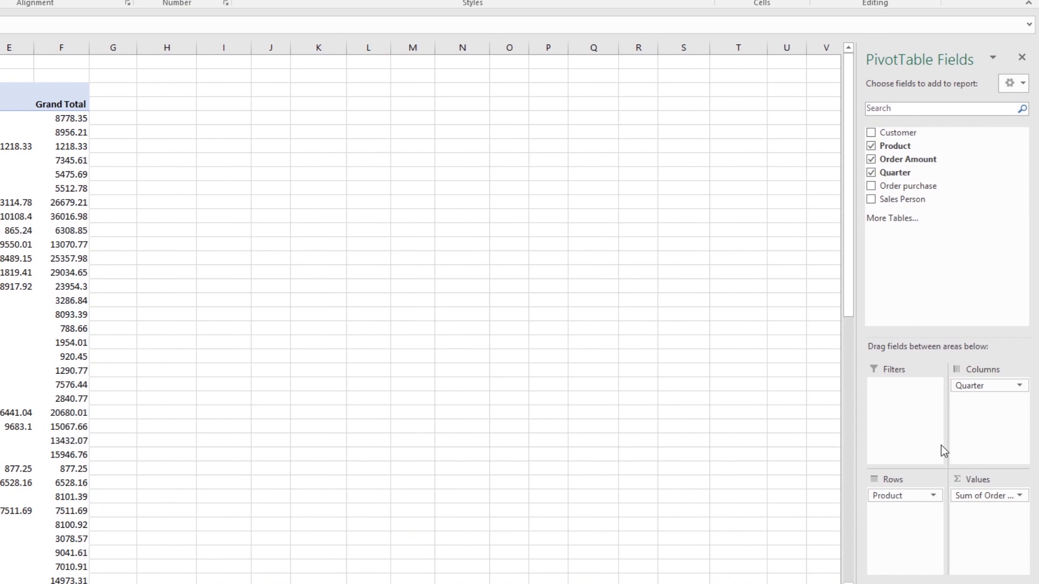
{"action": "mouse_move", "coordinate": [907, 190]}
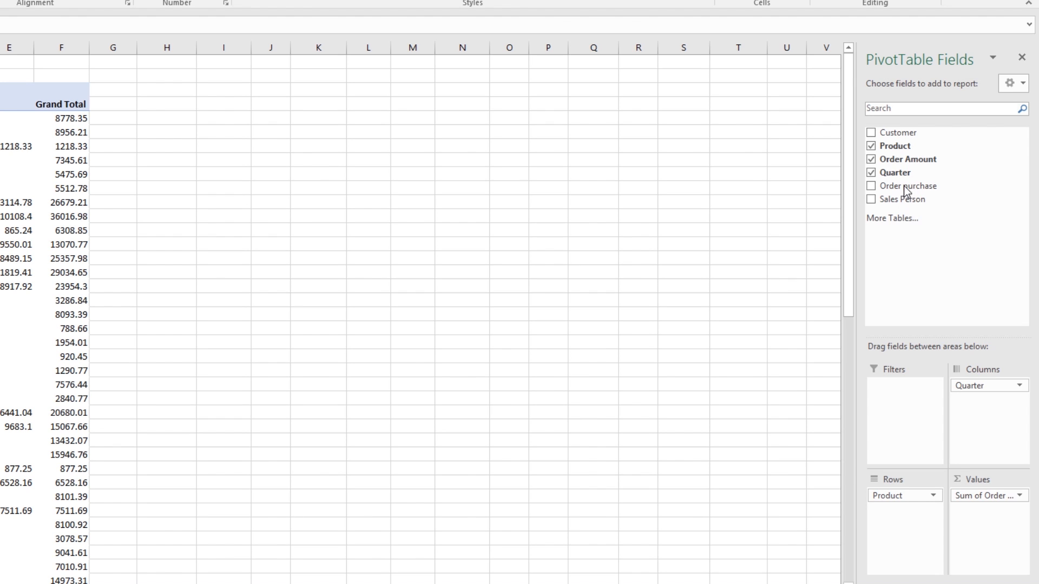
{"action": "mouse_move", "coordinate": [906, 539]}
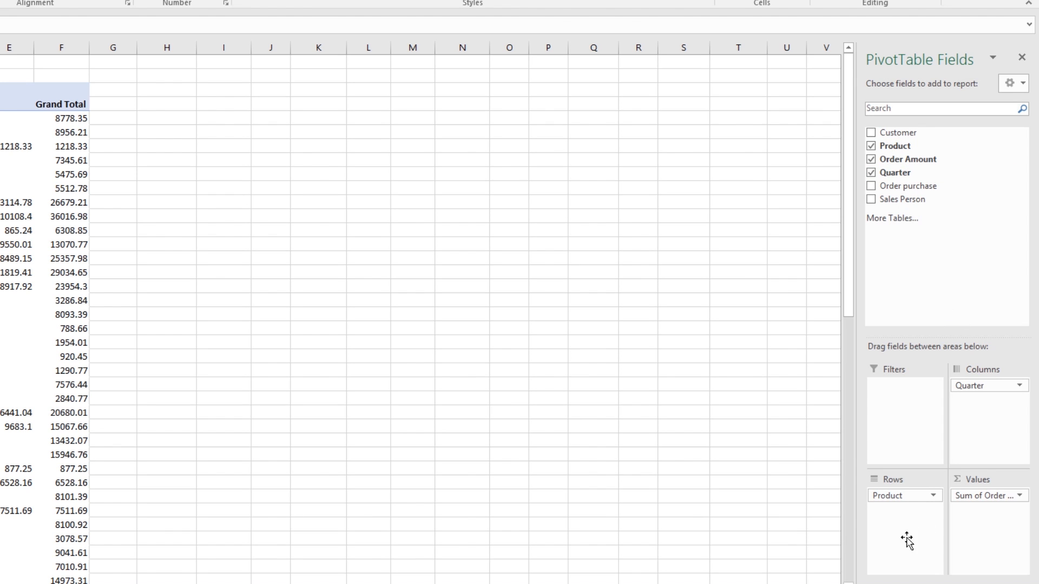
Add Customer to rows and remove Product and Quarter, leaving summed Order Amount per customer
{"action": "left_click", "coordinate": [871, 132]}
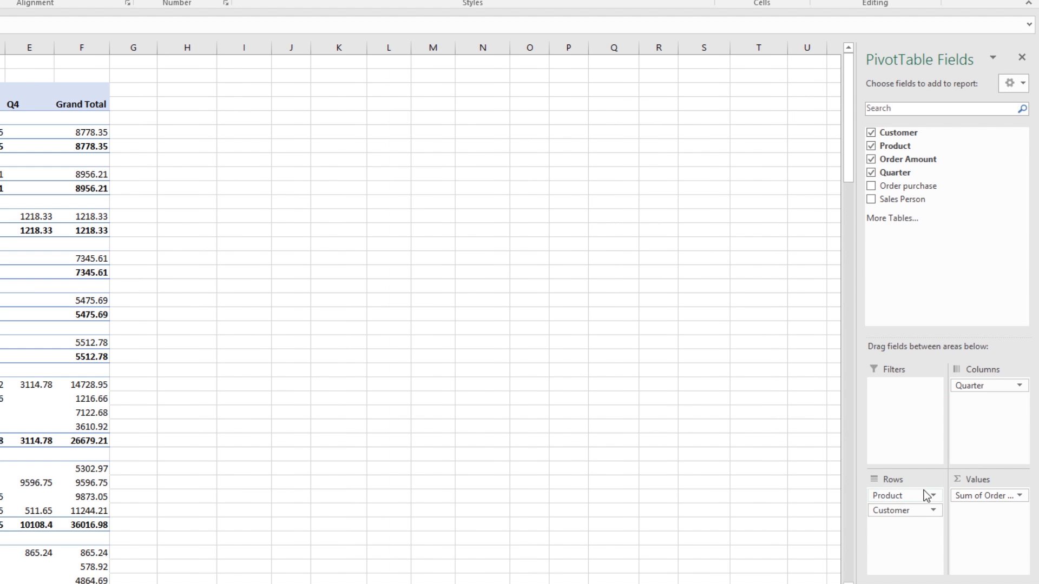
{"action": "left_click", "coordinate": [927, 495]}
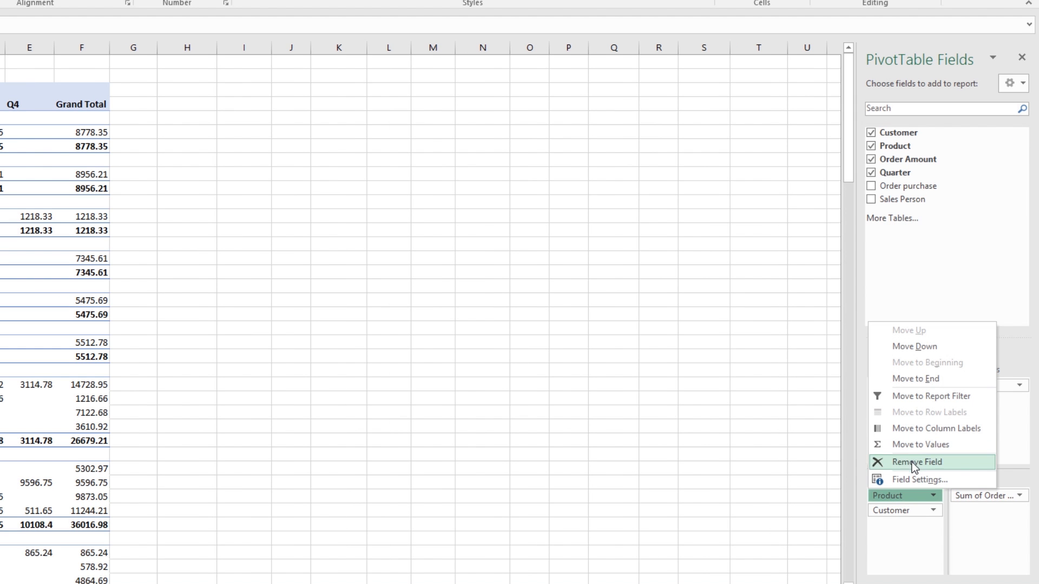
{"action": "left_click", "coordinate": [916, 461]}
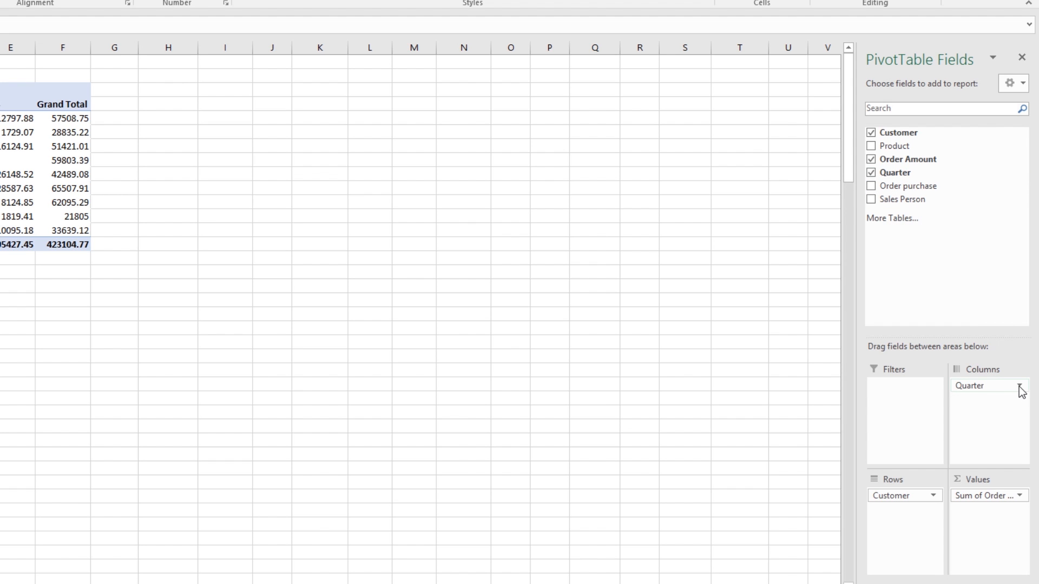
{"action": "left_click", "coordinate": [870, 172]}
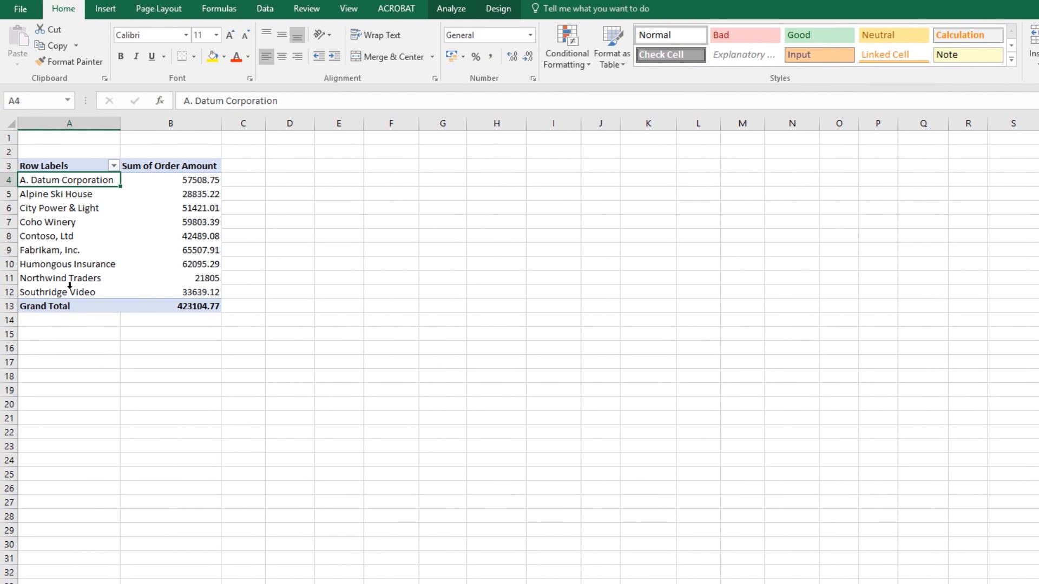
{"action": "left_click", "coordinate": [170, 180]}
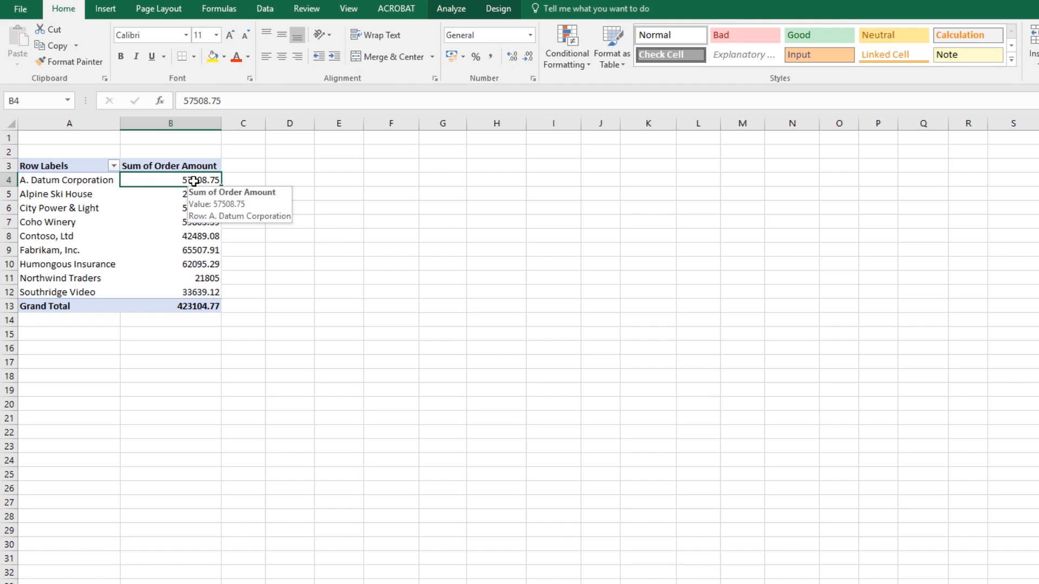
{"action": "mouse_move", "coordinate": [191, 207]}
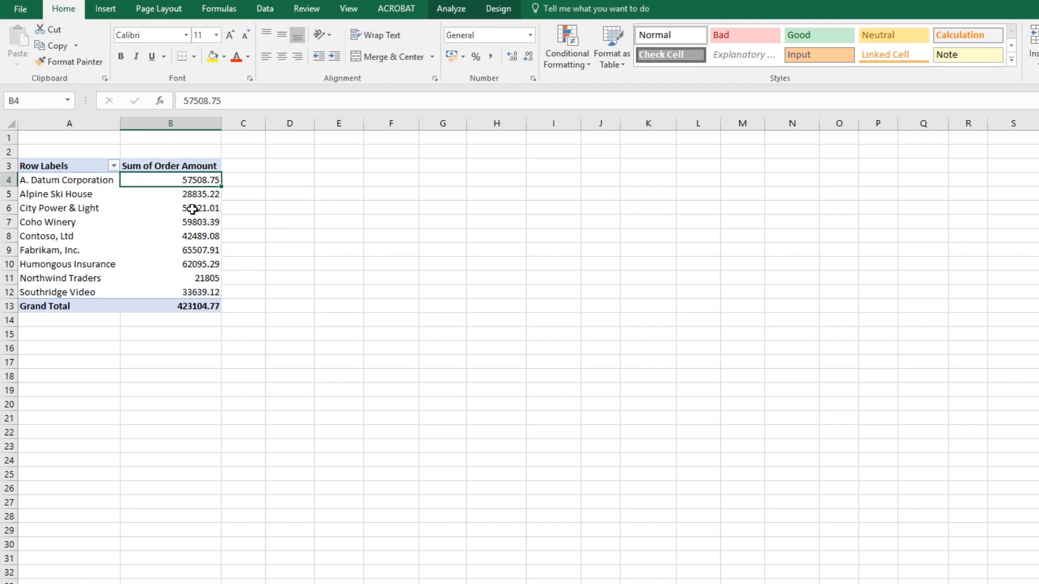
{"action": "mouse_move", "coordinate": [74, 194]}
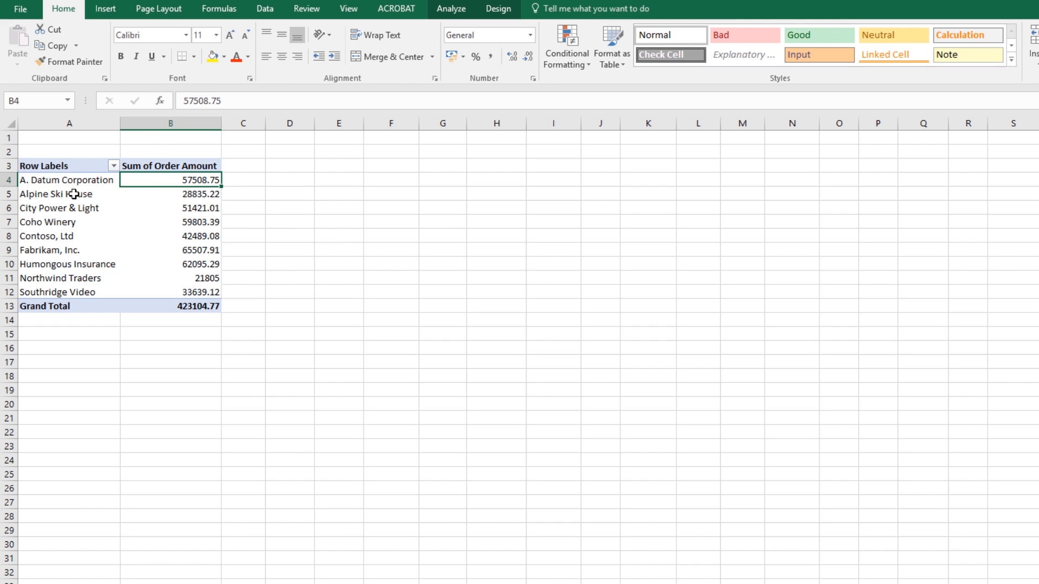
{"action": "mouse_move", "coordinate": [164, 191]}
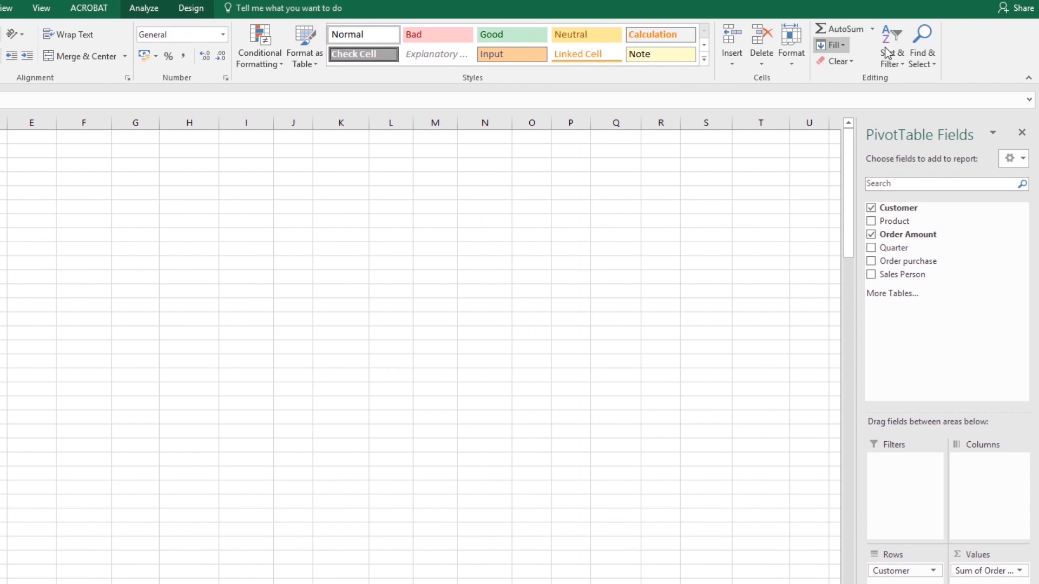
Sort customers by Order Amount largest to smallest, putting Fabrikam, Inc. on top
{"action": "left_click", "coordinate": [891, 45]}
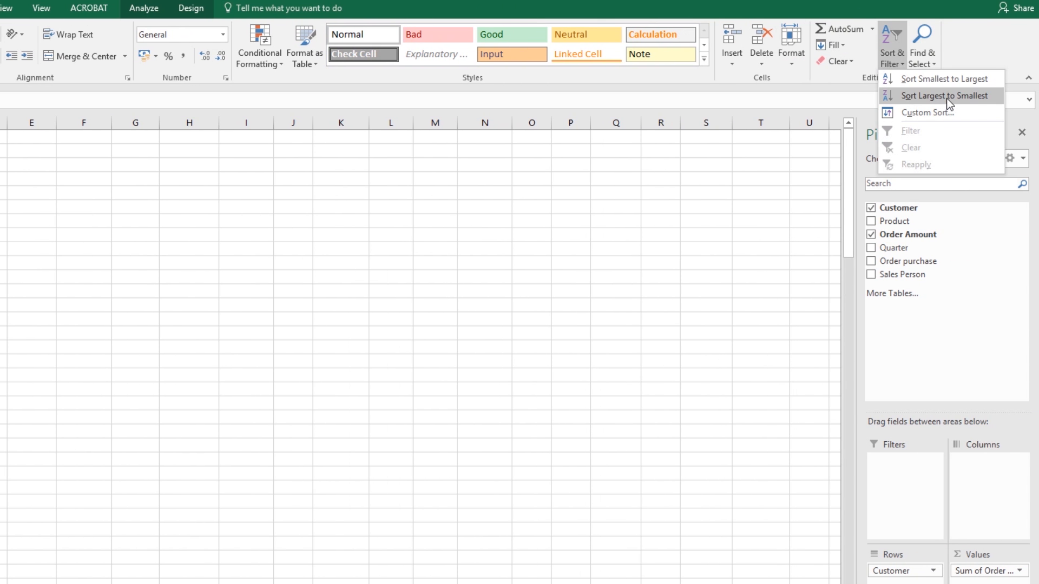
{"action": "left_click", "coordinate": [939, 95]}
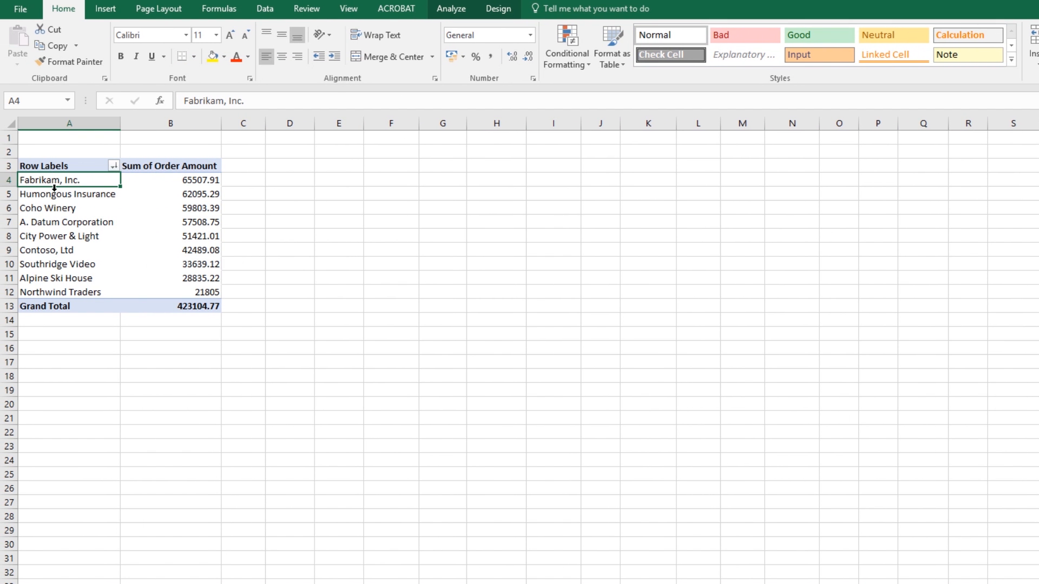
{"action": "left_click", "coordinate": [169, 180]}
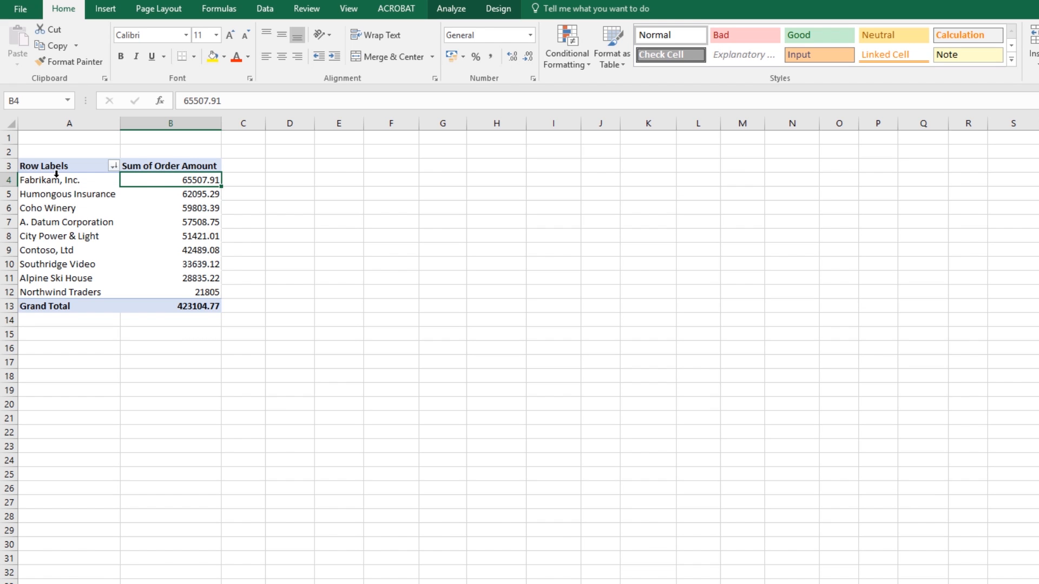
{"action": "mouse_move", "coordinate": [53, 171]}
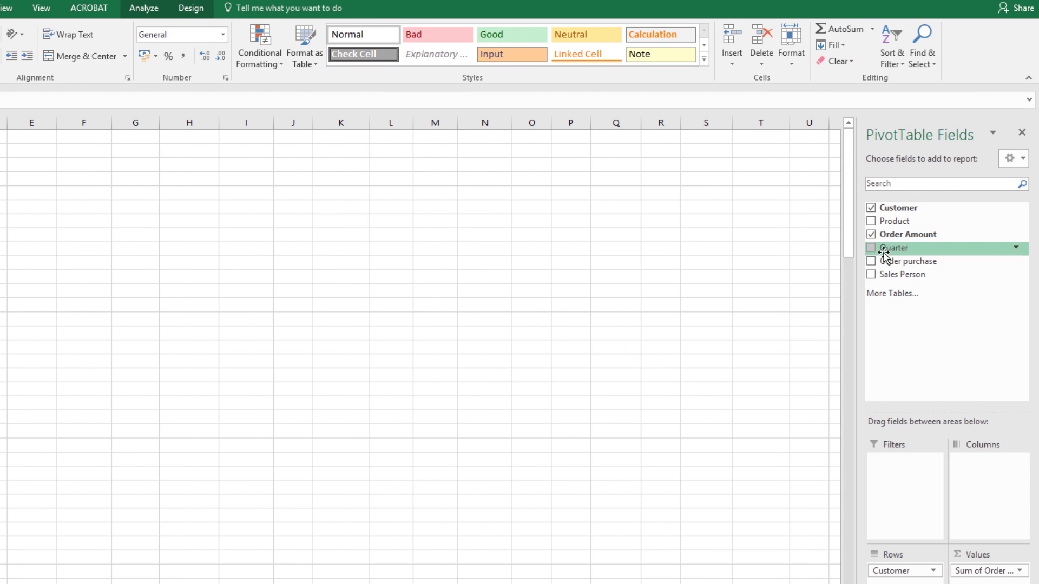
{"action": "mouse_move", "coordinate": [926, 310]}
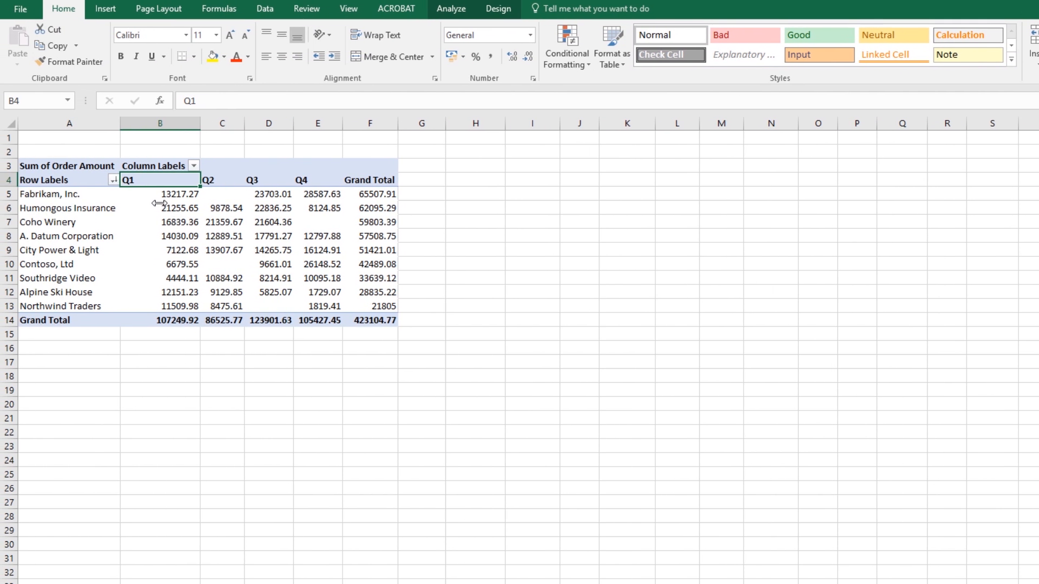
{"action": "mouse_move", "coordinate": [170, 180]}
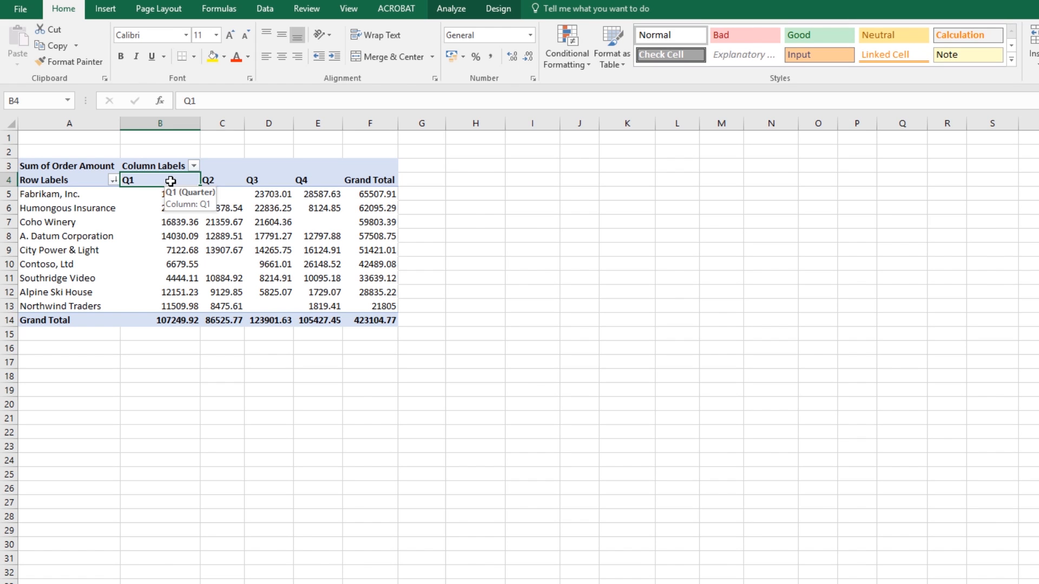
Select the Column Labels and Row Labels headers of the customer-by-quarter table
{"action": "left_click", "coordinate": [159, 166]}
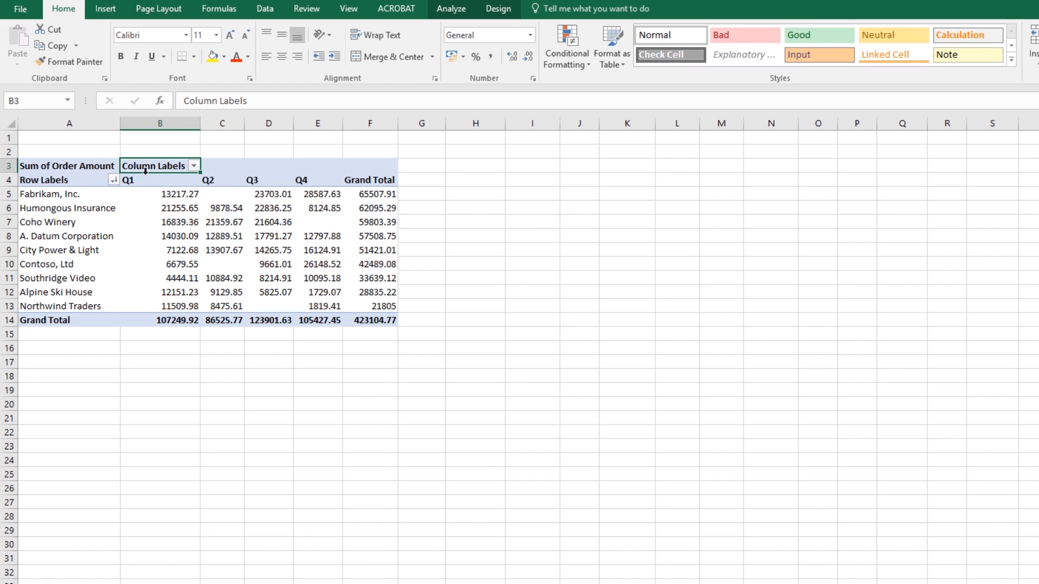
{"action": "left_click", "coordinate": [69, 179]}
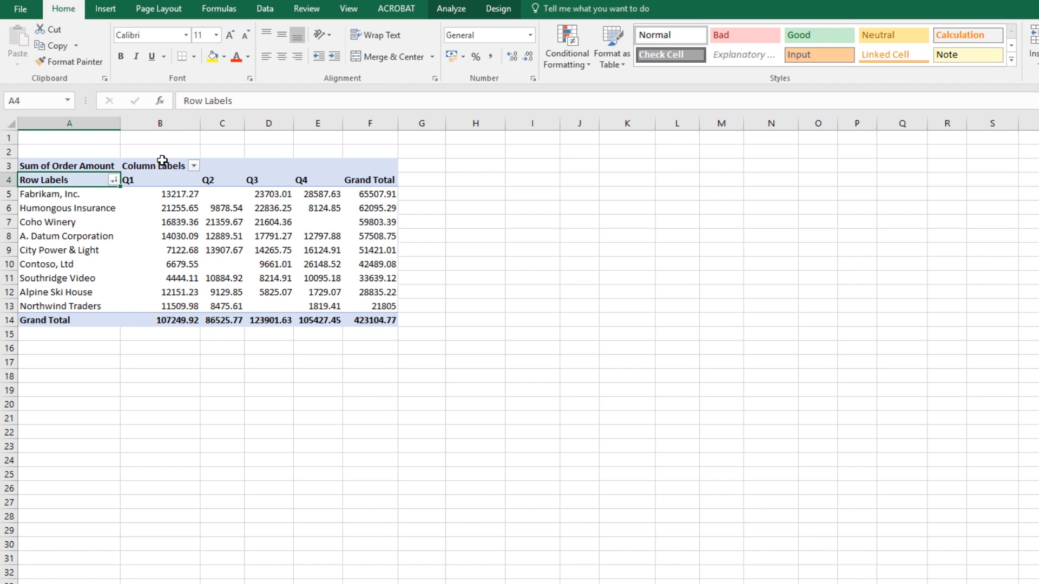
{"action": "mouse_move", "coordinate": [82, 197]}
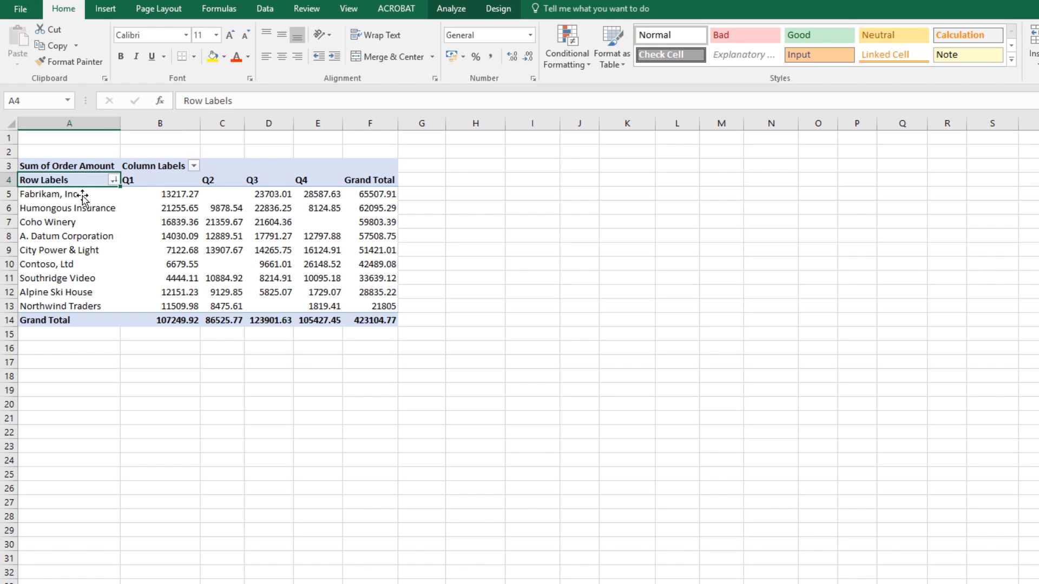
{"action": "mouse_move", "coordinate": [191, 171]}
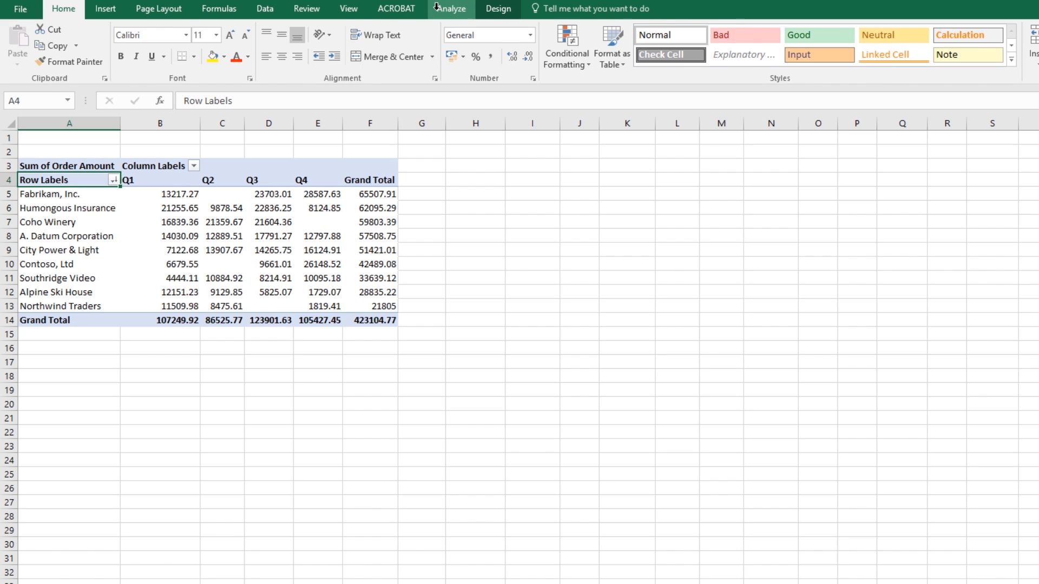
Toggle Field Headers off, on, then off again to hide Row and Column Labels
{"action": "left_click", "coordinate": [450, 9]}
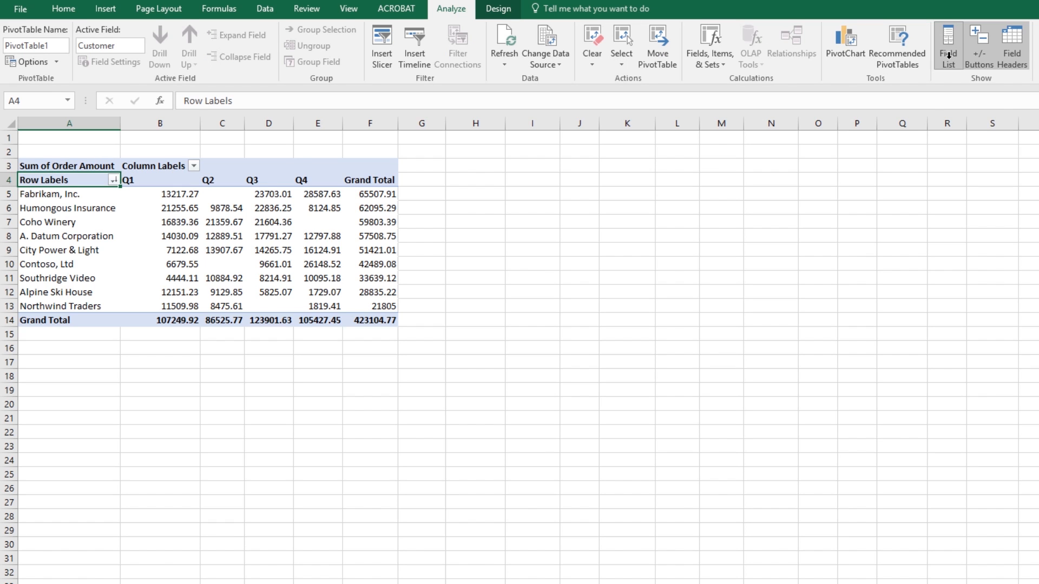
{"action": "left_click", "coordinate": [1011, 44]}
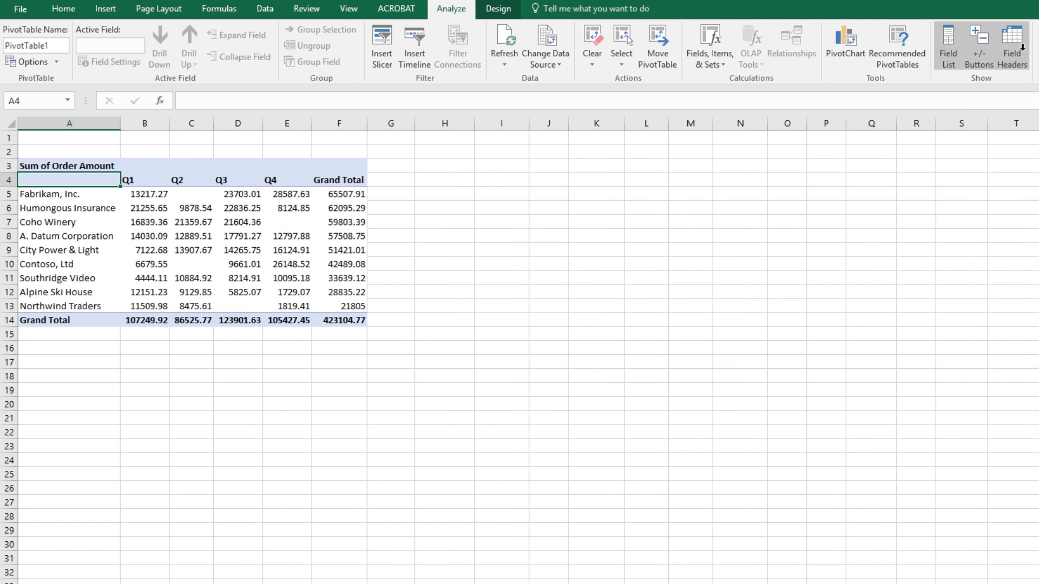
{"action": "mouse_move", "coordinate": [924, 76]}
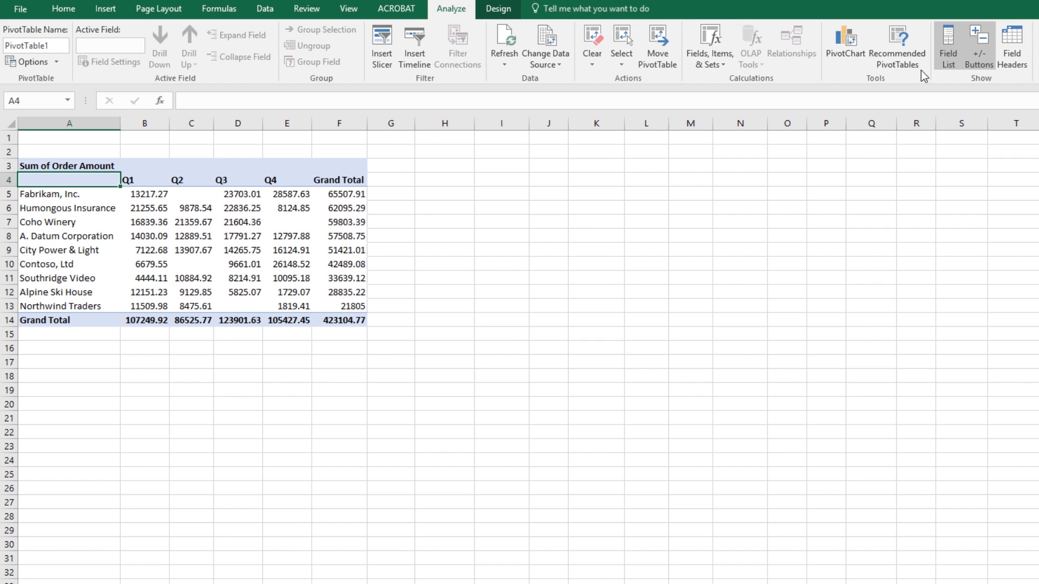
{"action": "left_click", "coordinate": [1011, 41]}
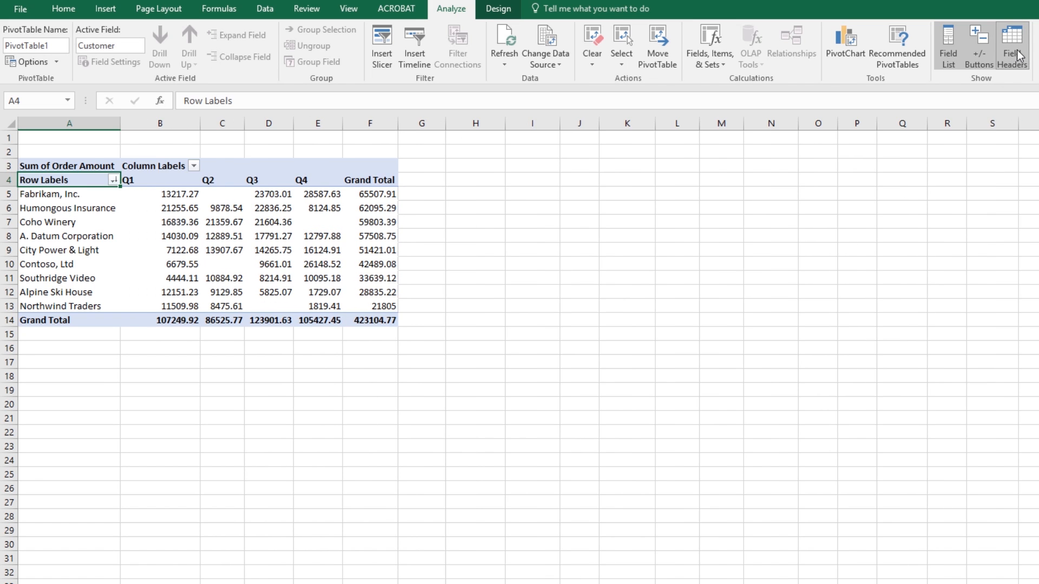
{"action": "left_click", "coordinate": [1010, 45]}
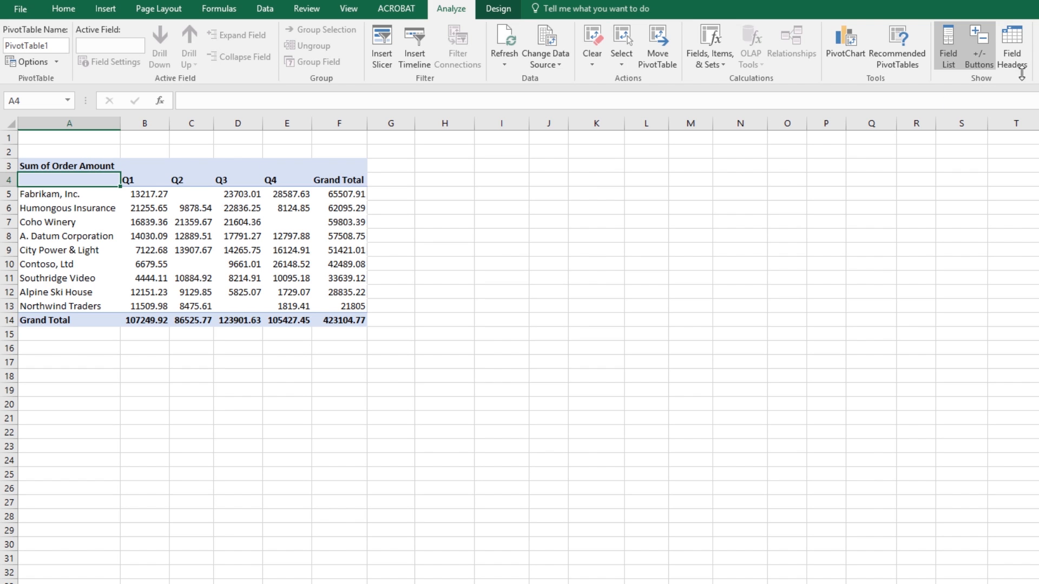
{"action": "left_click", "coordinate": [947, 41]}
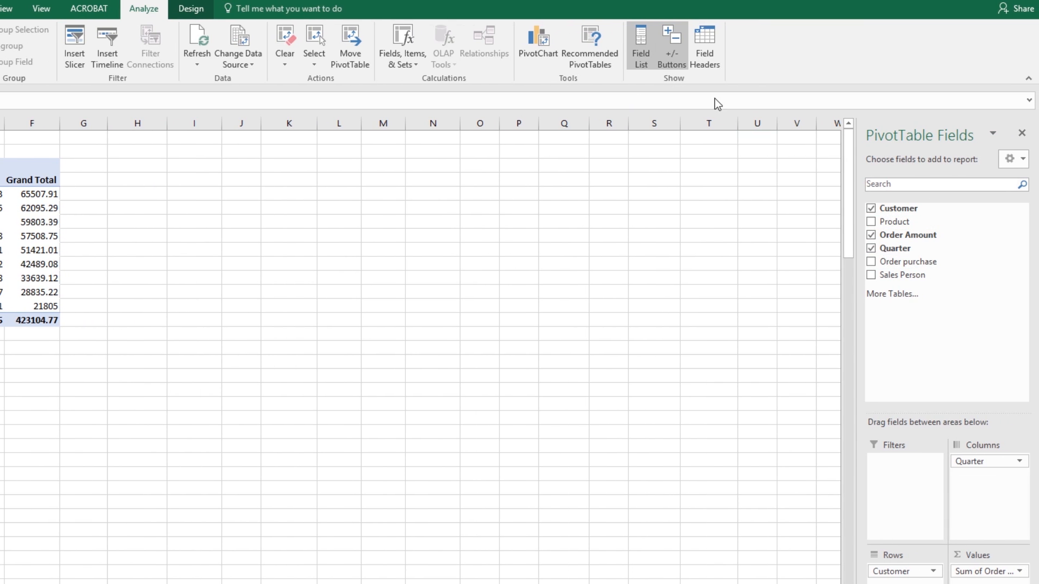
{"action": "mouse_move", "coordinate": [948, 136]}
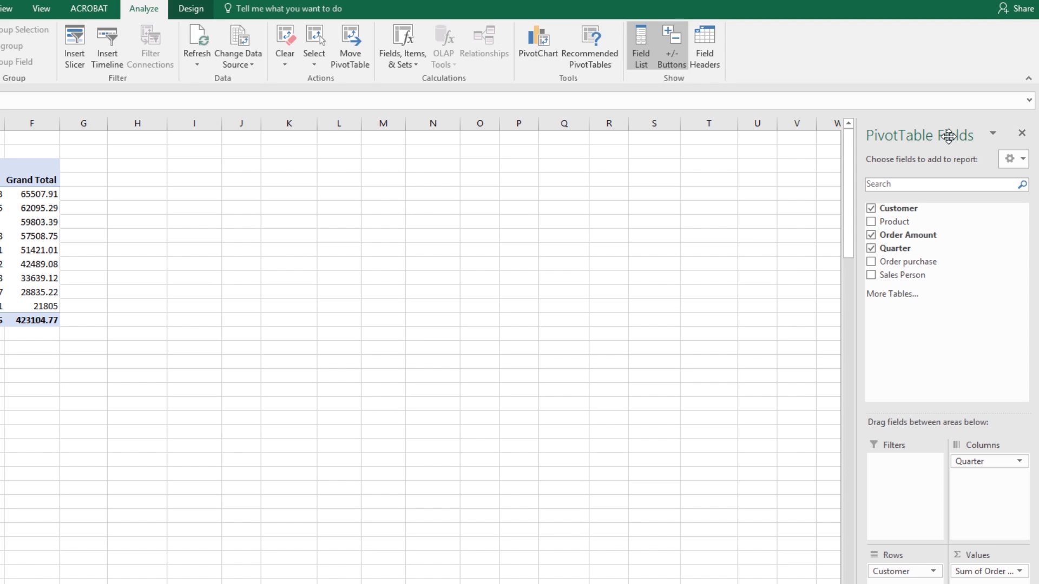
{"action": "mouse_move", "coordinate": [943, 133]}
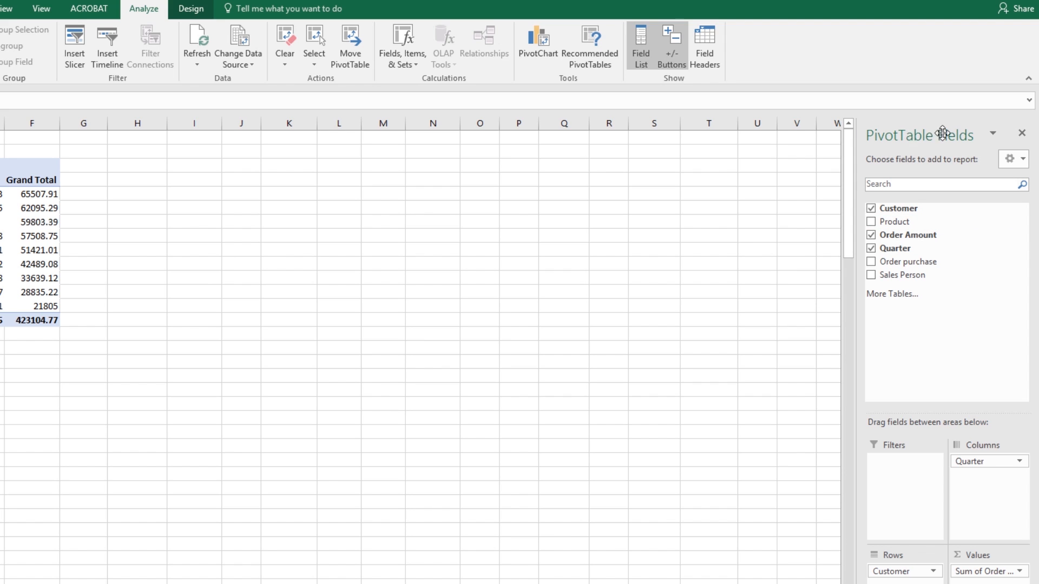
Close the PivotTable Fields pane and deselect the table with an empty cell
{"action": "left_click", "coordinate": [640, 46]}
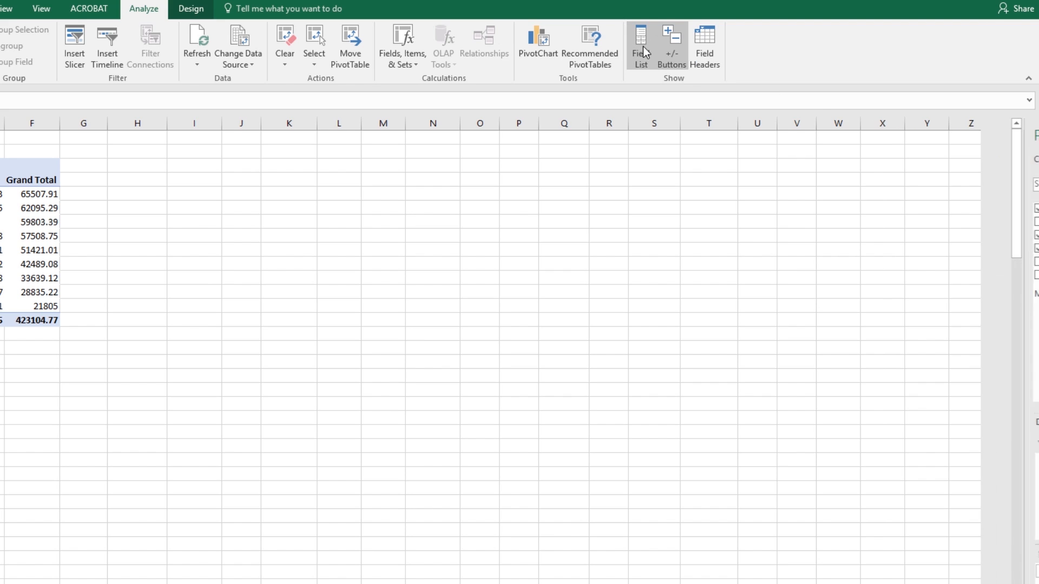
{"action": "left_click", "coordinate": [383, 346]}
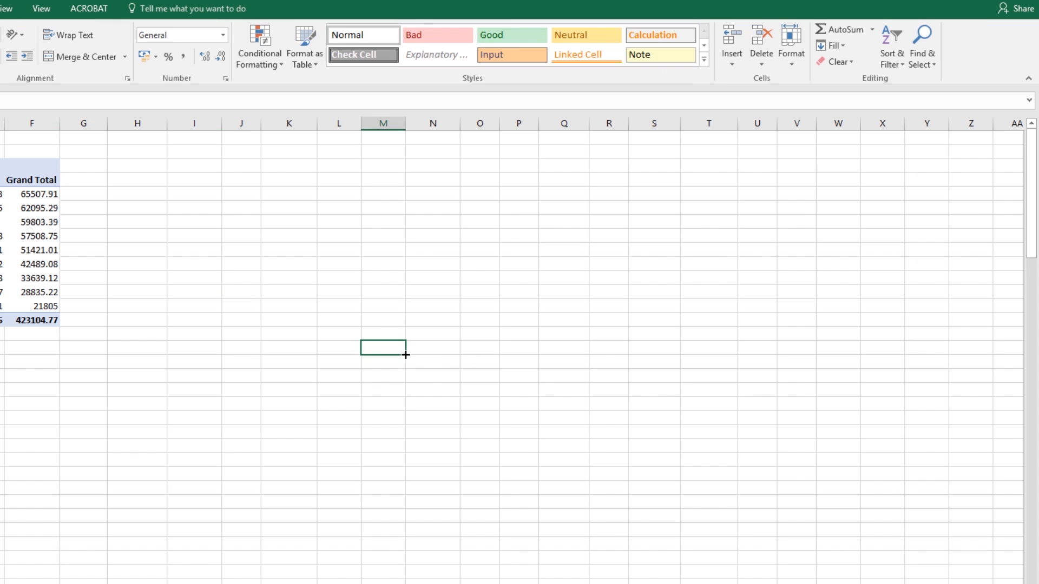
{"action": "mouse_move", "coordinate": [455, 261]}
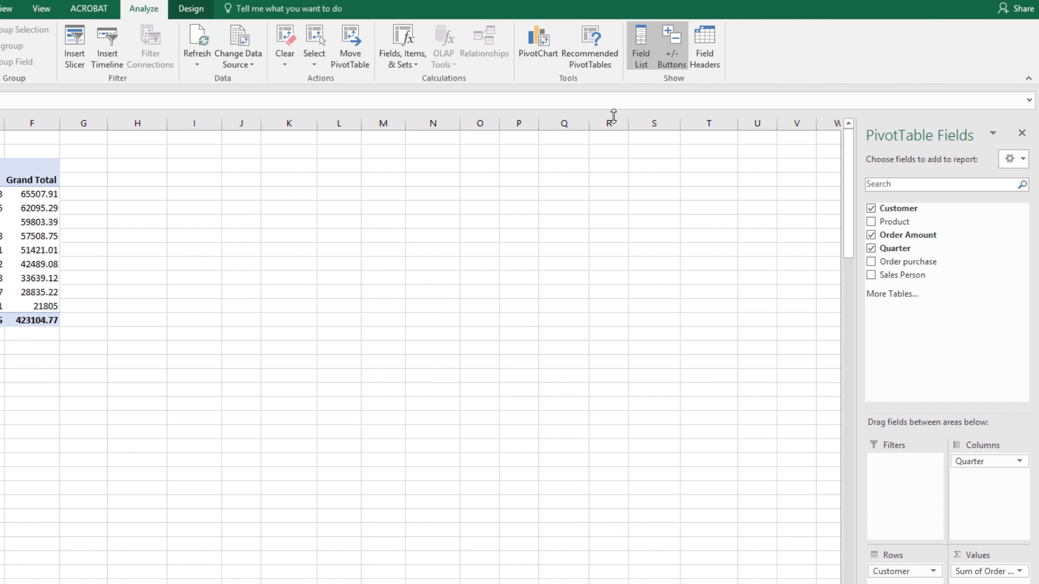
{"action": "mouse_move", "coordinate": [27, 358]}
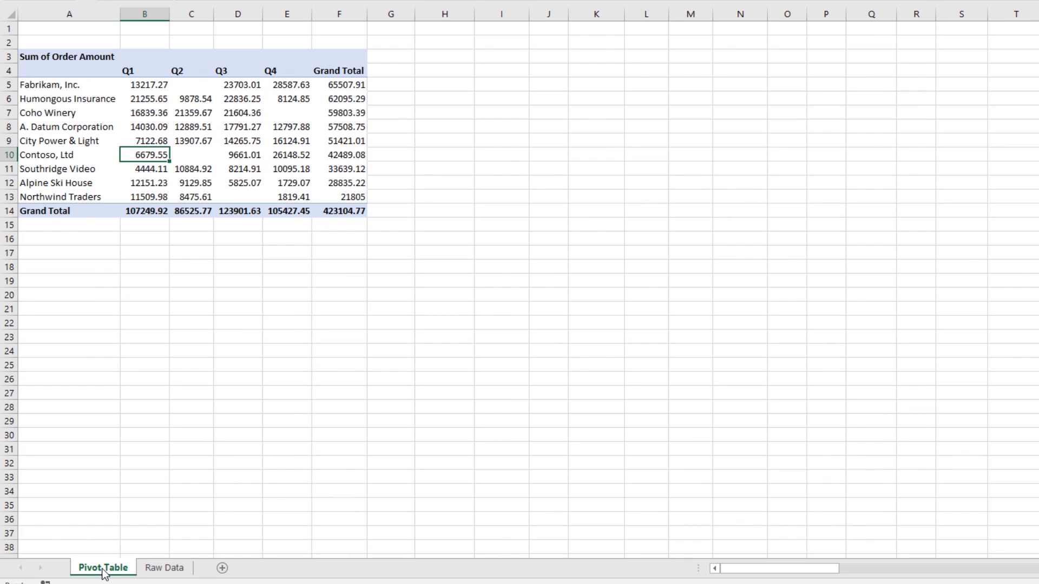
On Raw Data, fill the $0.00 Order Amounts from C16 down to C25
{"action": "left_click", "coordinate": [163, 568]}
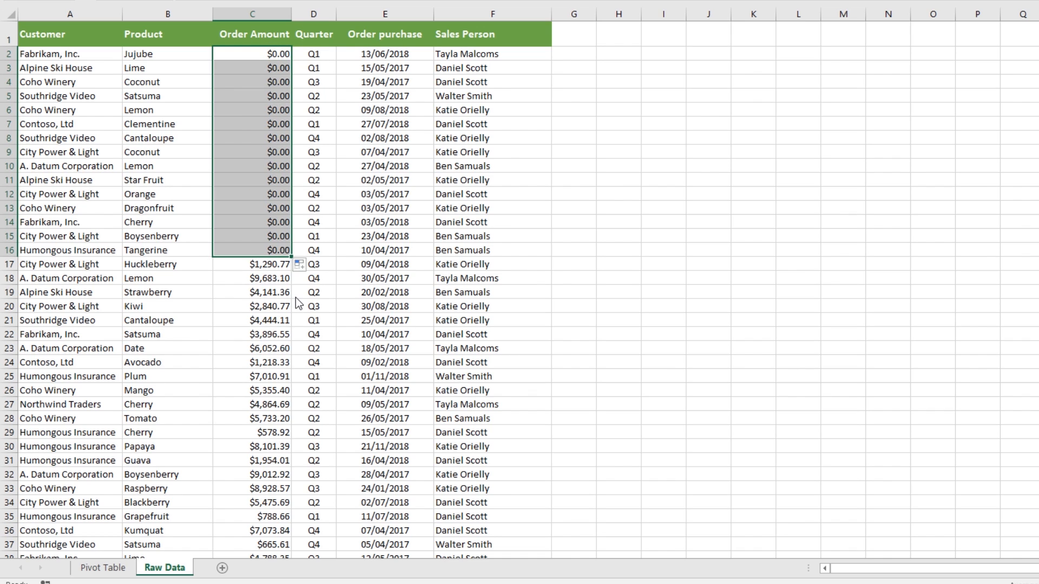
{"action": "mouse_move", "coordinate": [293, 259]}
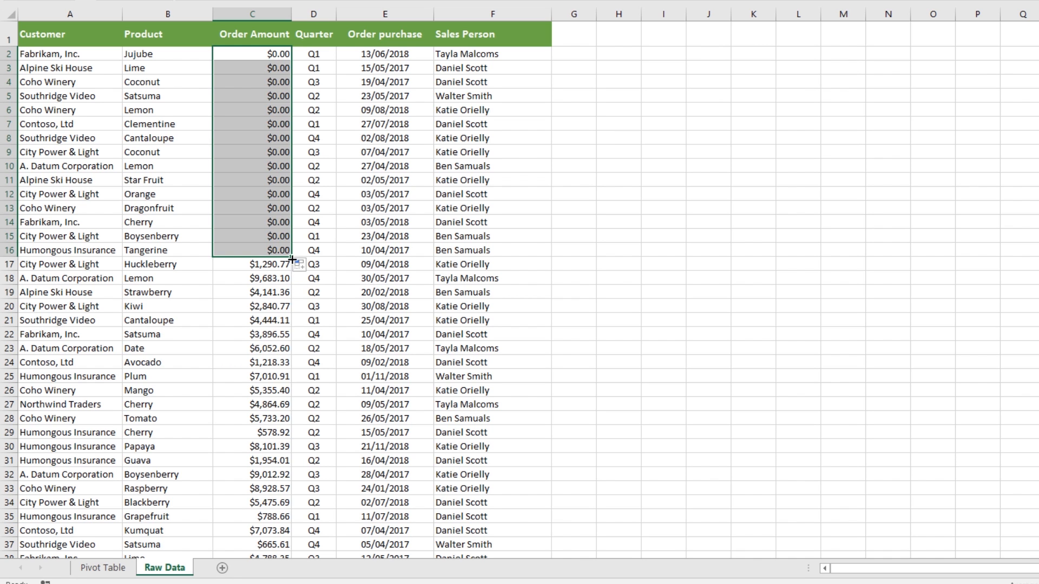
{"action": "left_click_drag", "start_coordinate": [297, 257], "coordinate": [297, 377]}
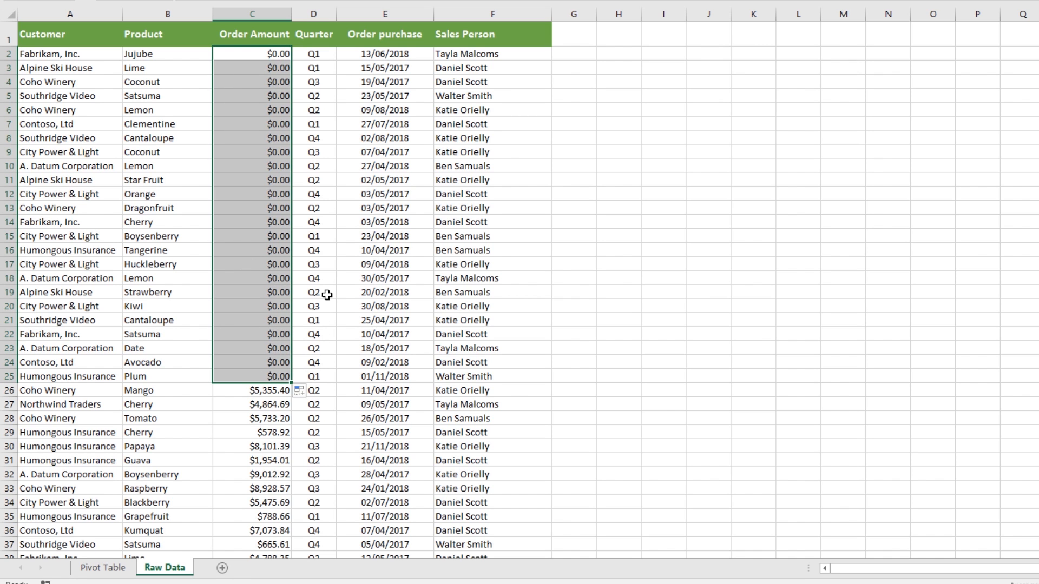
{"action": "mouse_move", "coordinate": [110, 578]}
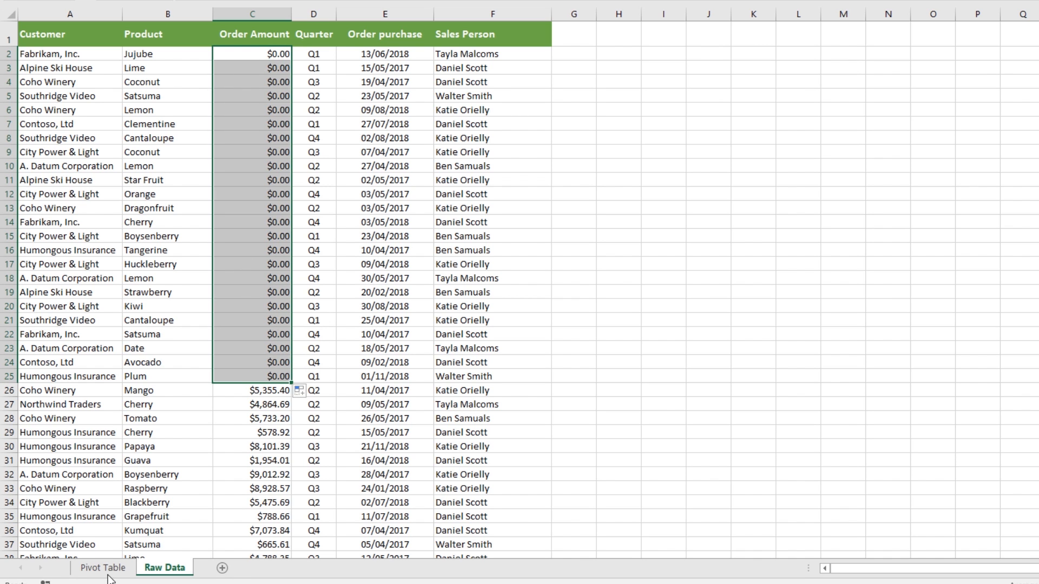
{"action": "left_click", "coordinate": [102, 568]}
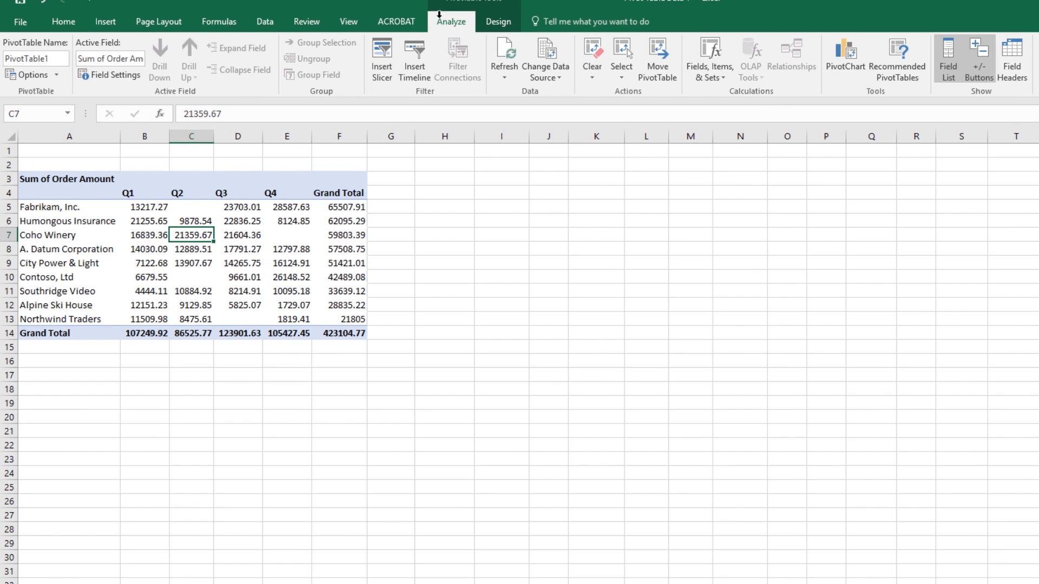
{"action": "mouse_move", "coordinate": [448, 186]}
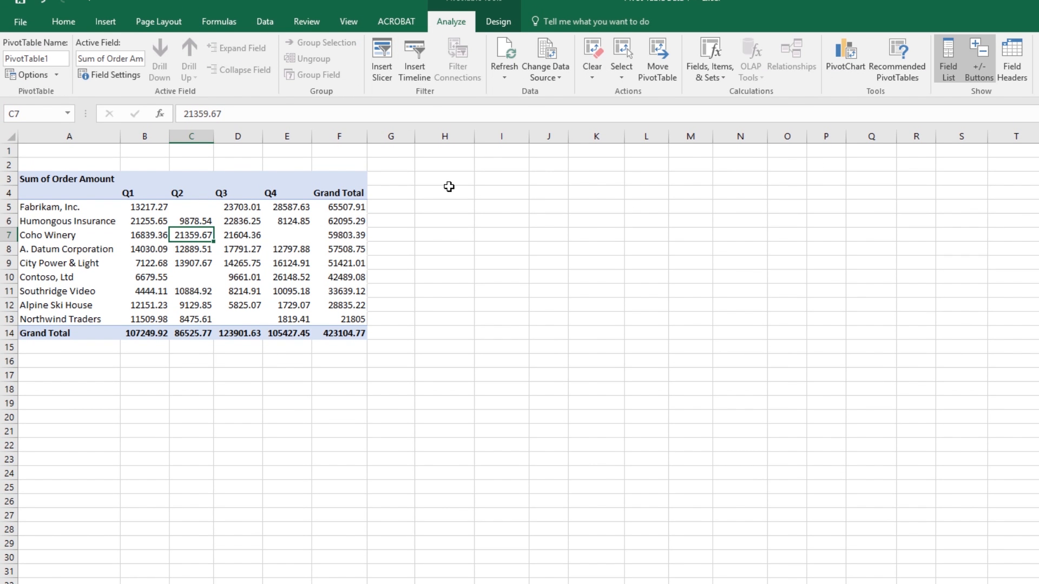
Refresh the PivotTable so the grand total drops to 331,947.39
{"action": "left_click", "coordinate": [504, 54]}
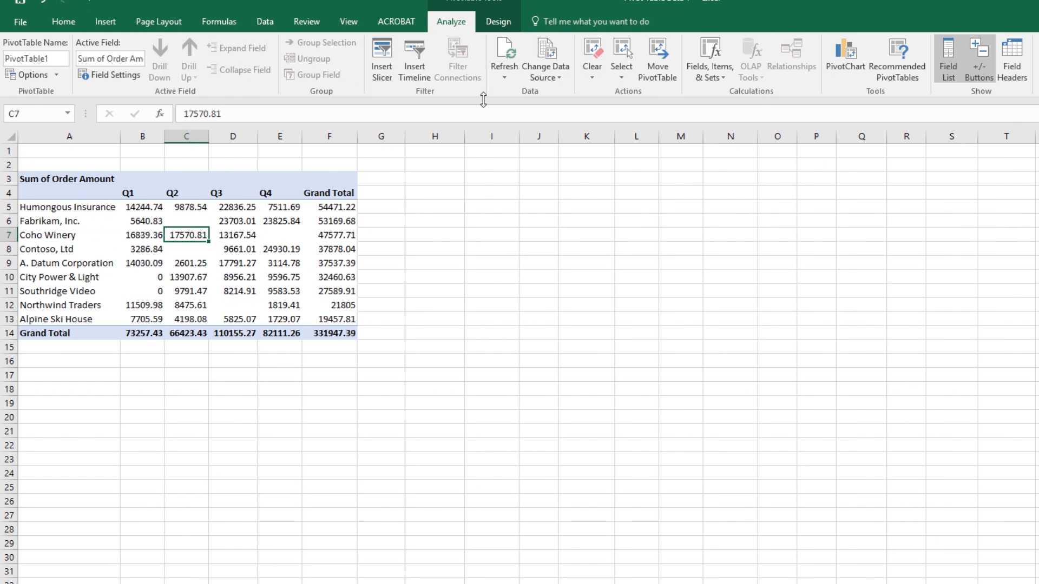
{"action": "mouse_move", "coordinate": [435, 145]}
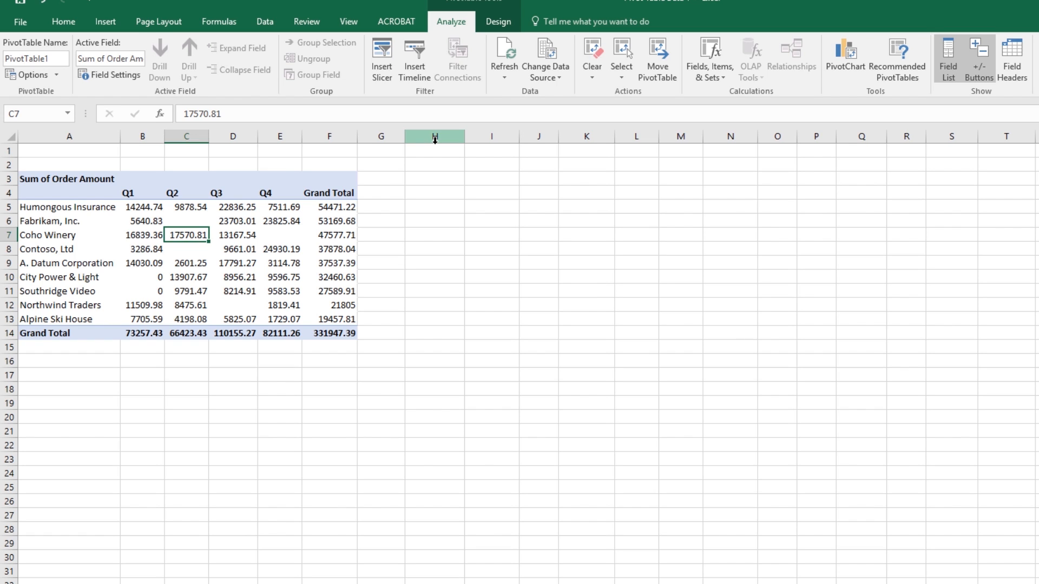
{"action": "mouse_move", "coordinate": [690, 427]}
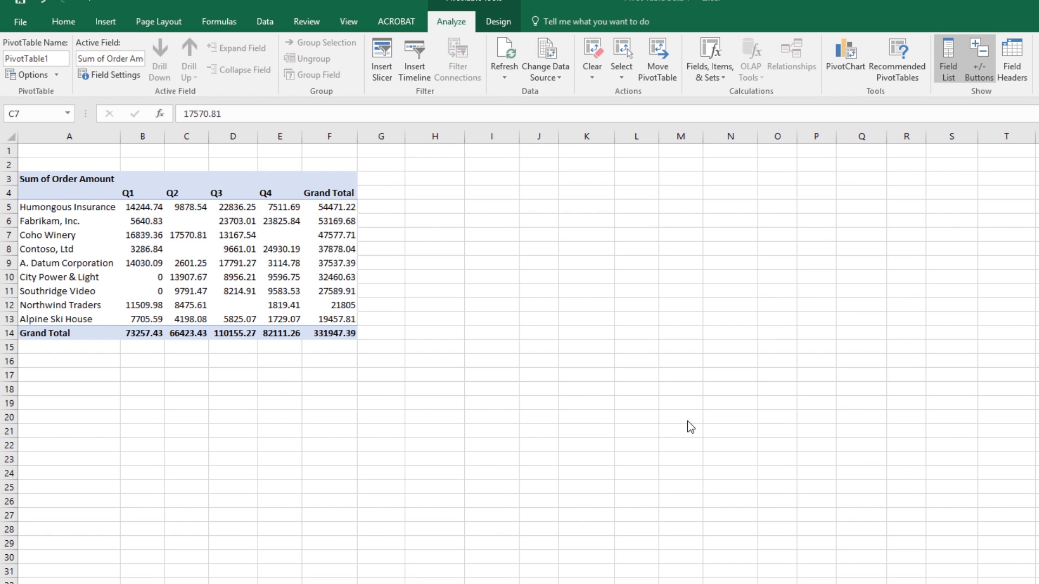